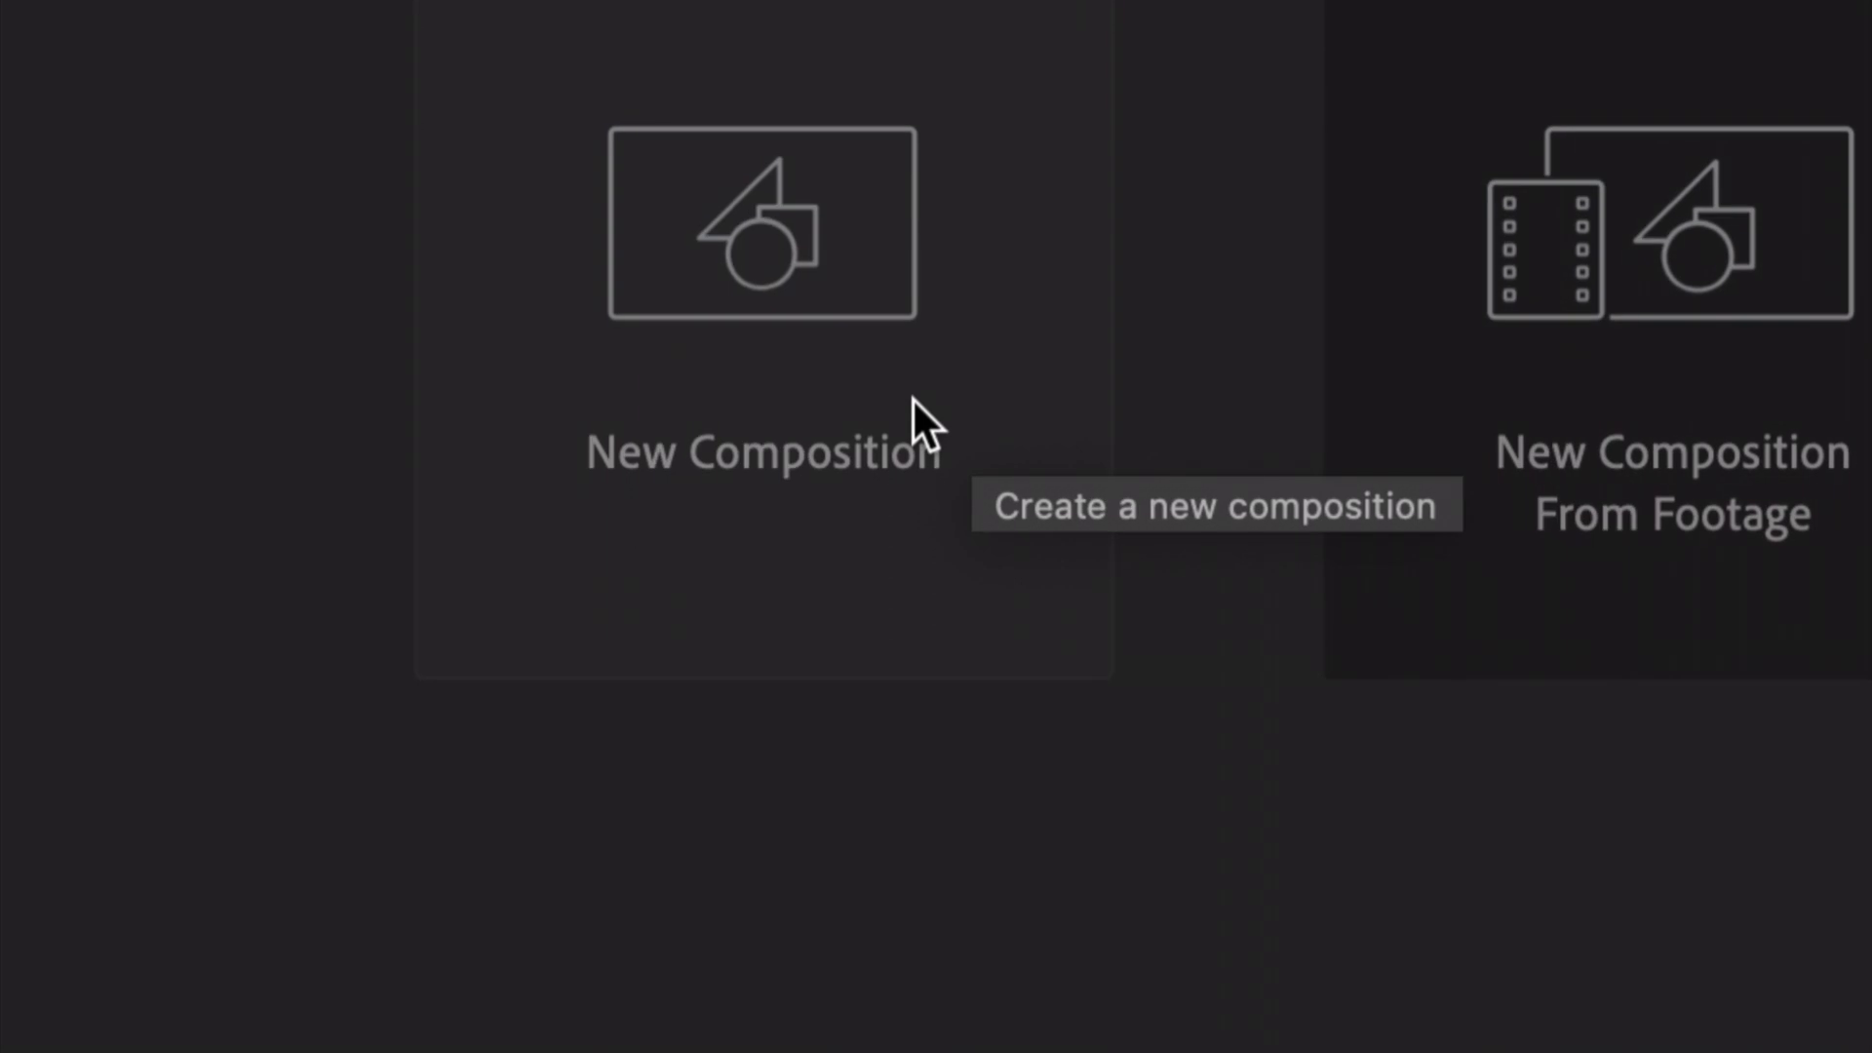
{"action": "mouse_move", "coordinate": [796, 534]}
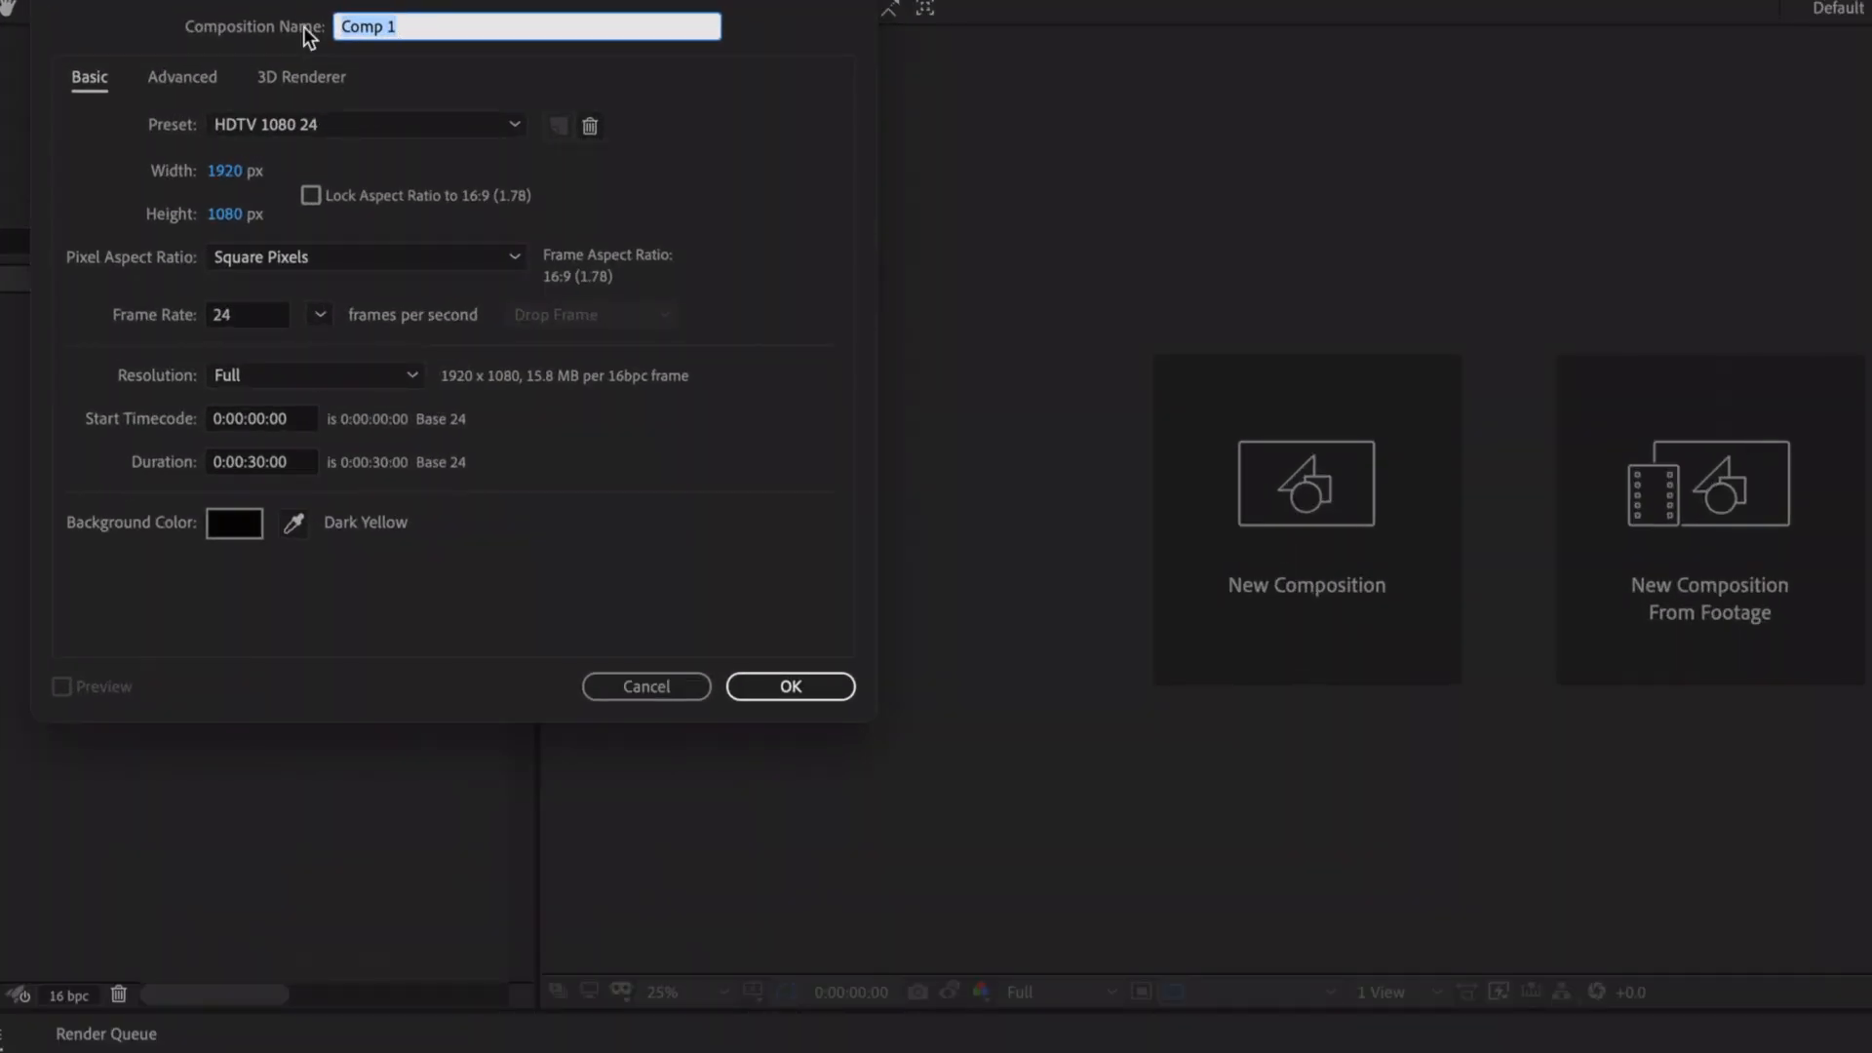
Create the 'hearts background' composition with a 0:00:20:00 duration
{"action": "type", "text": "hearts back"}
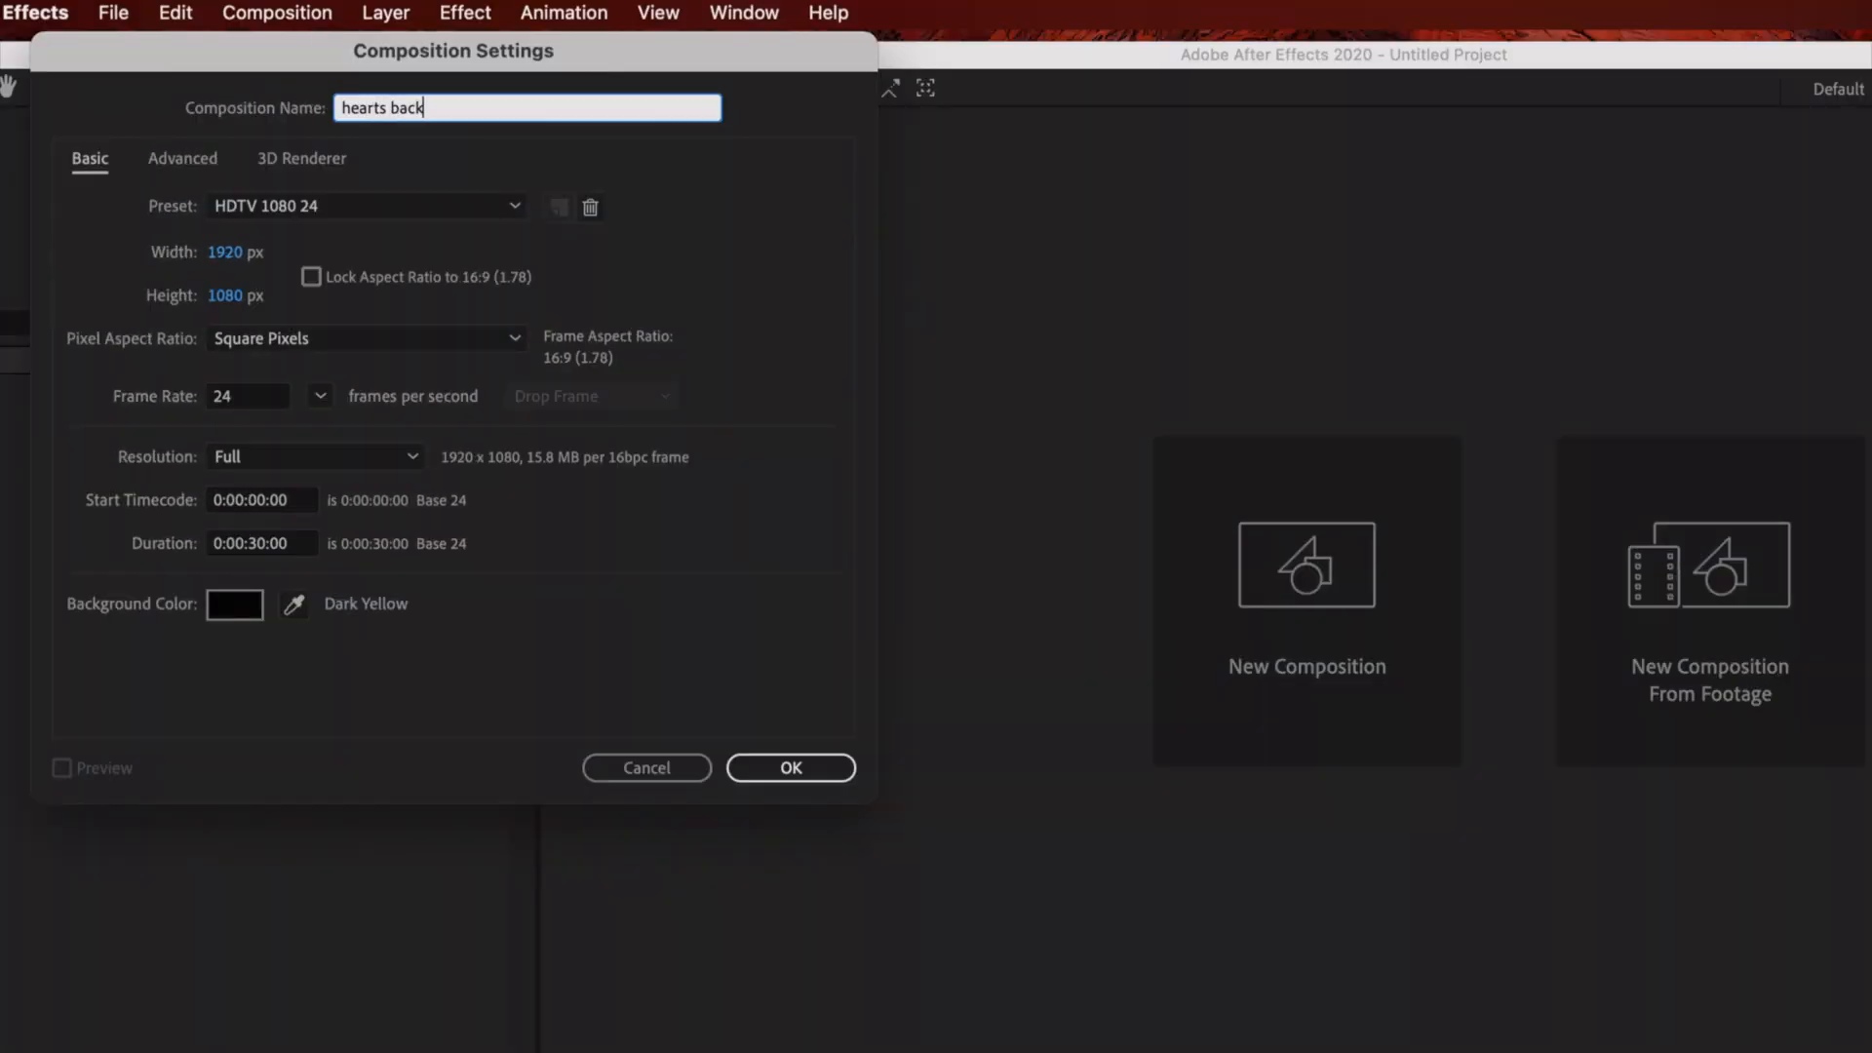
{"action": "type", "text": "ground"}
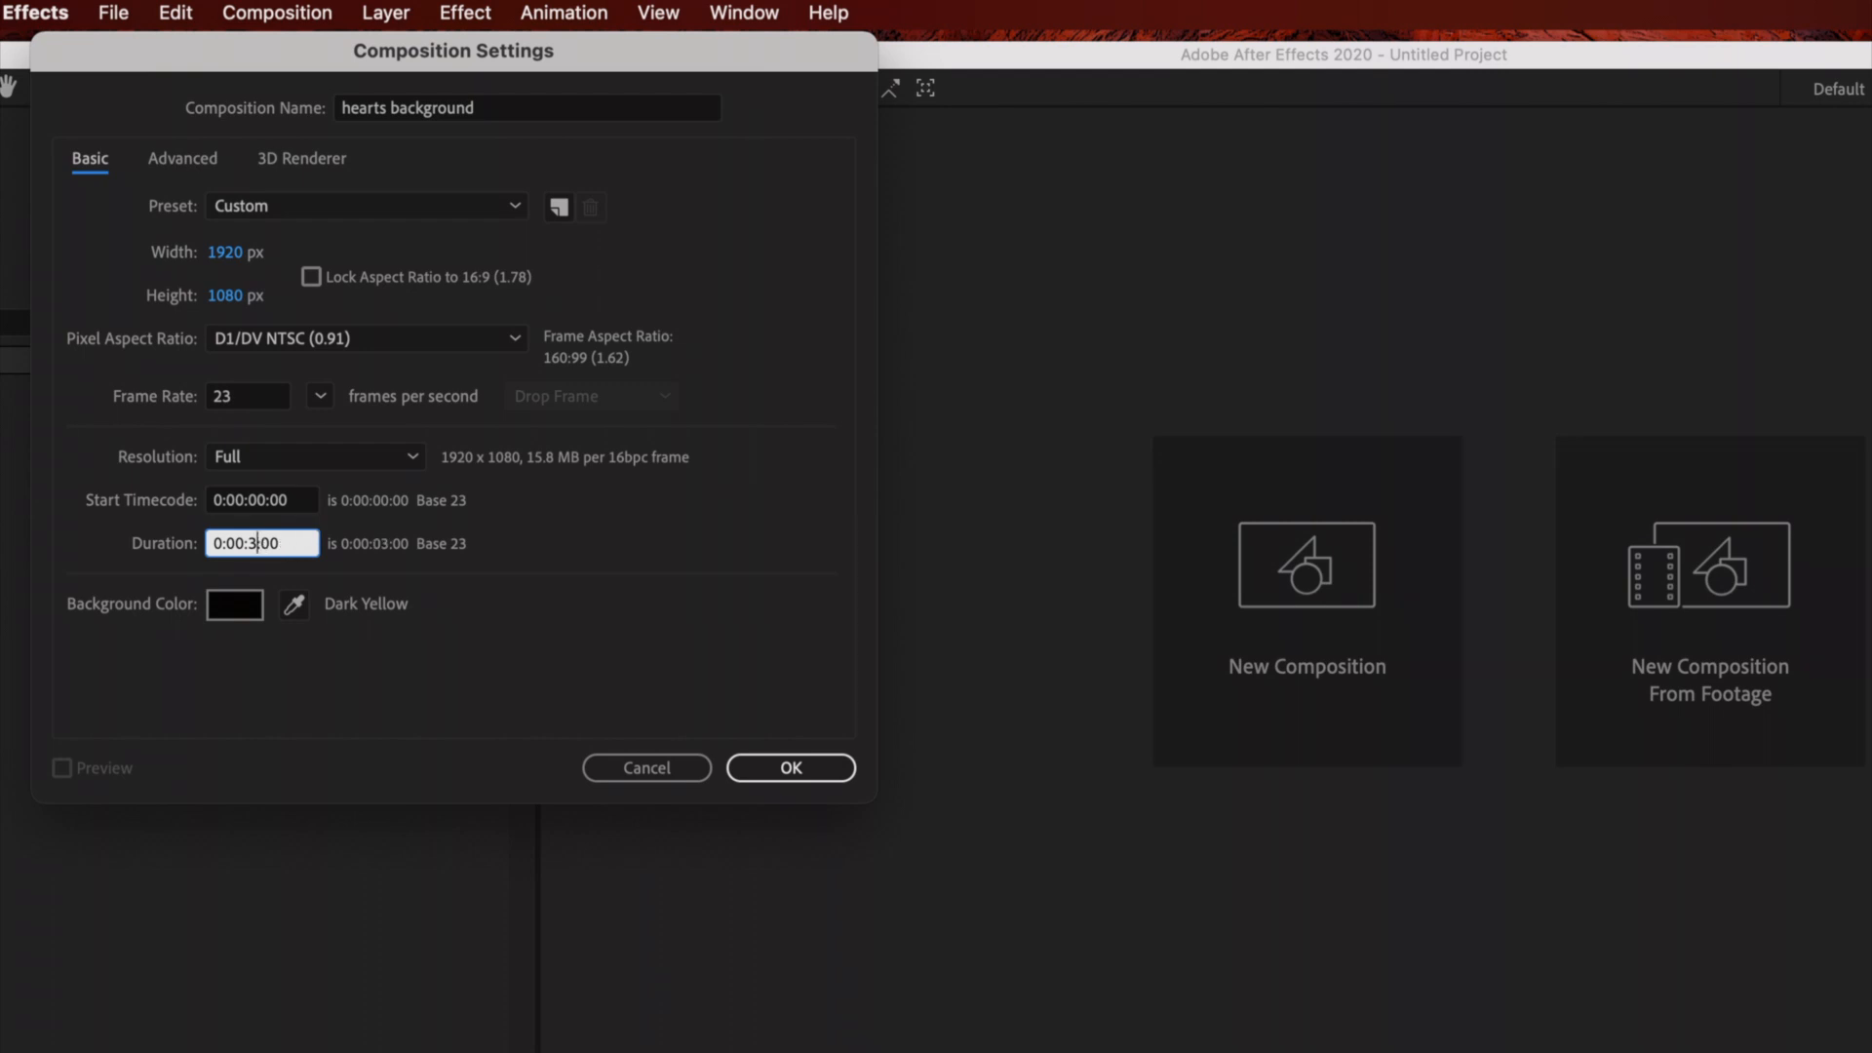
{"action": "type", "text": "0:00:20:00"}
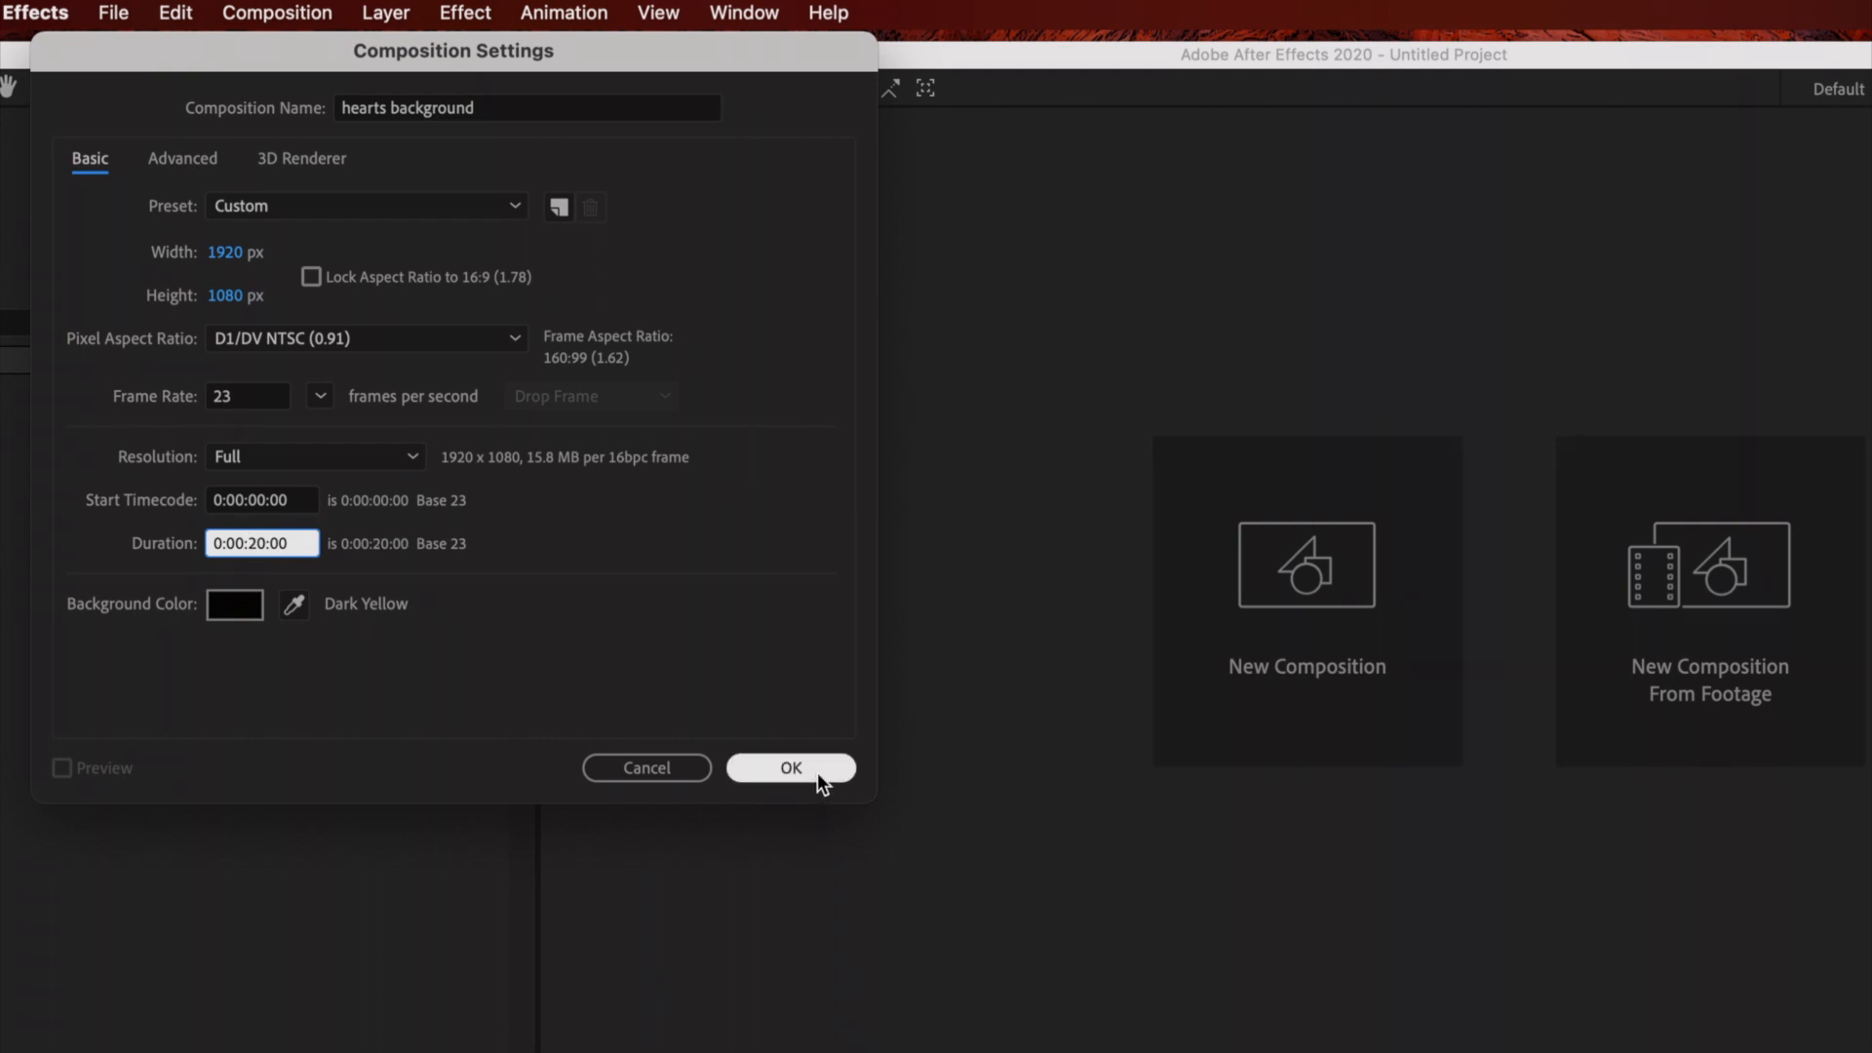
{"action": "left_click", "coordinate": [790, 768]}
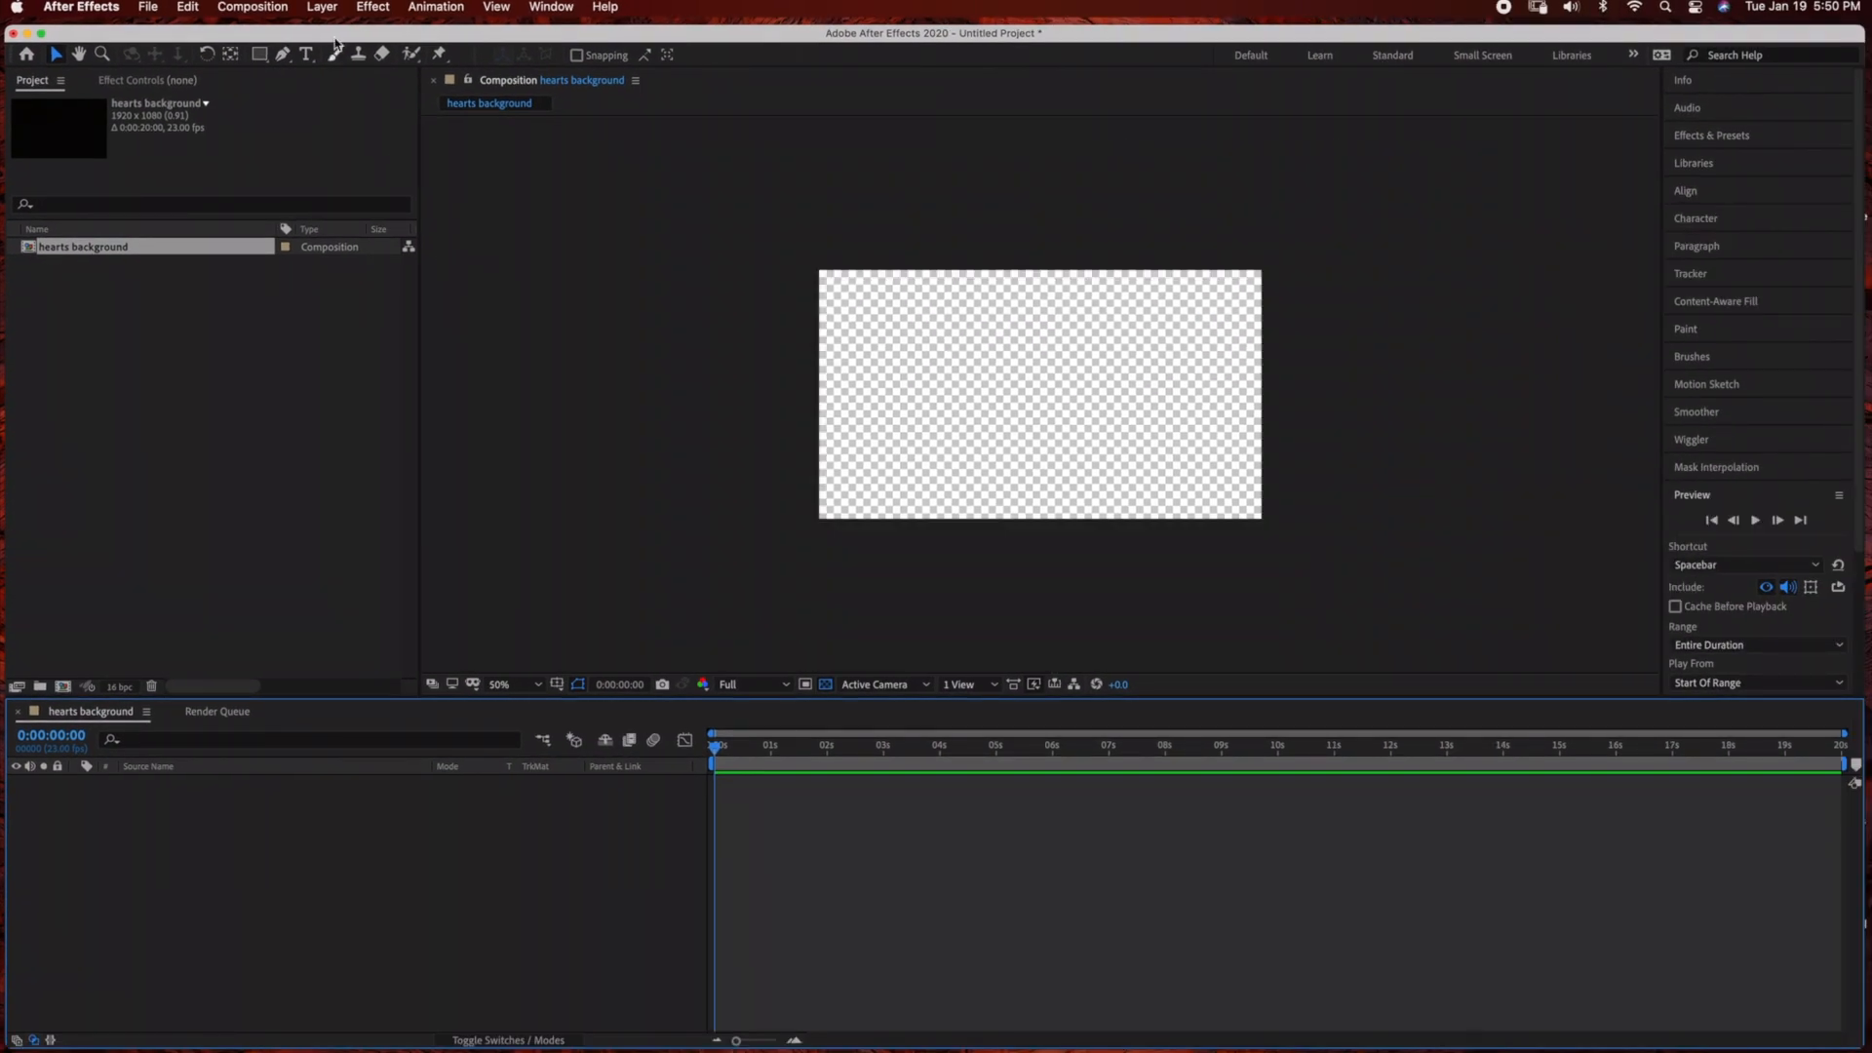
Add a new solid layer named 'bg' to the composition
{"action": "left_click", "coordinate": [322, 8]}
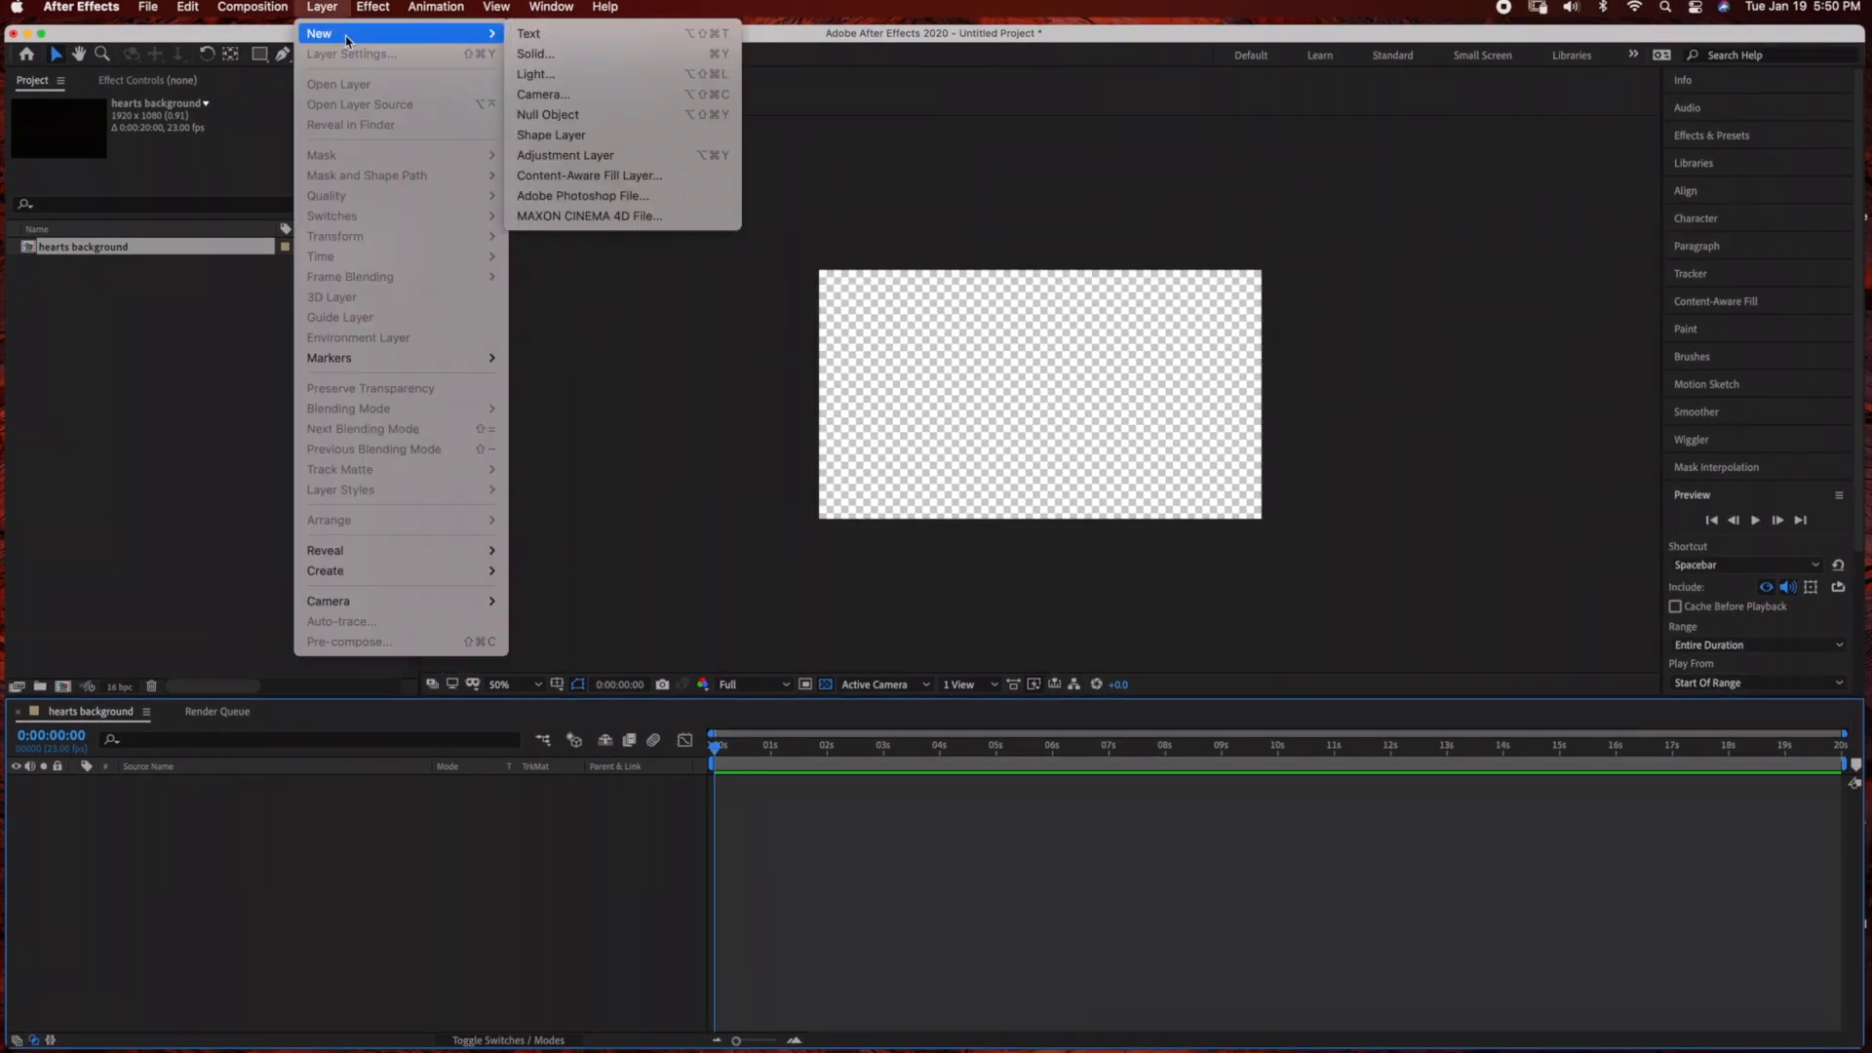
{"action": "left_click", "coordinate": [534, 55]}
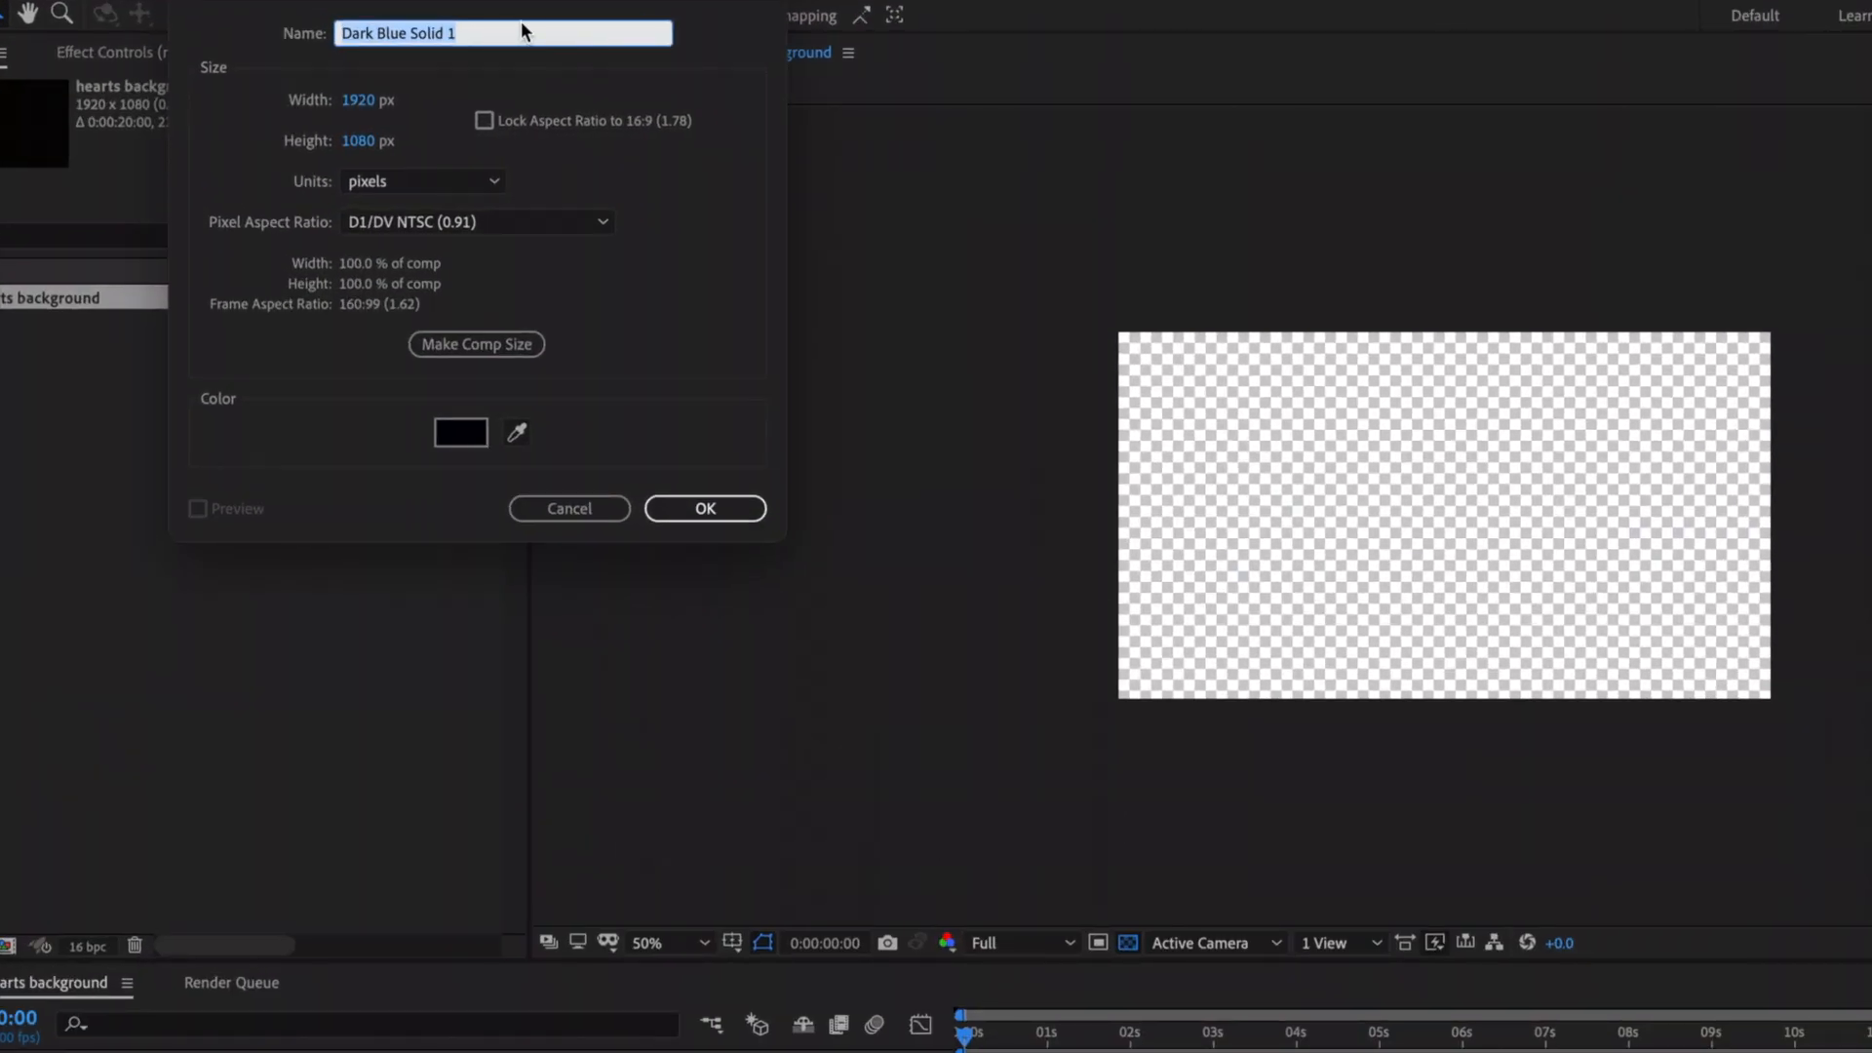
{"action": "type", "text": "Db"}
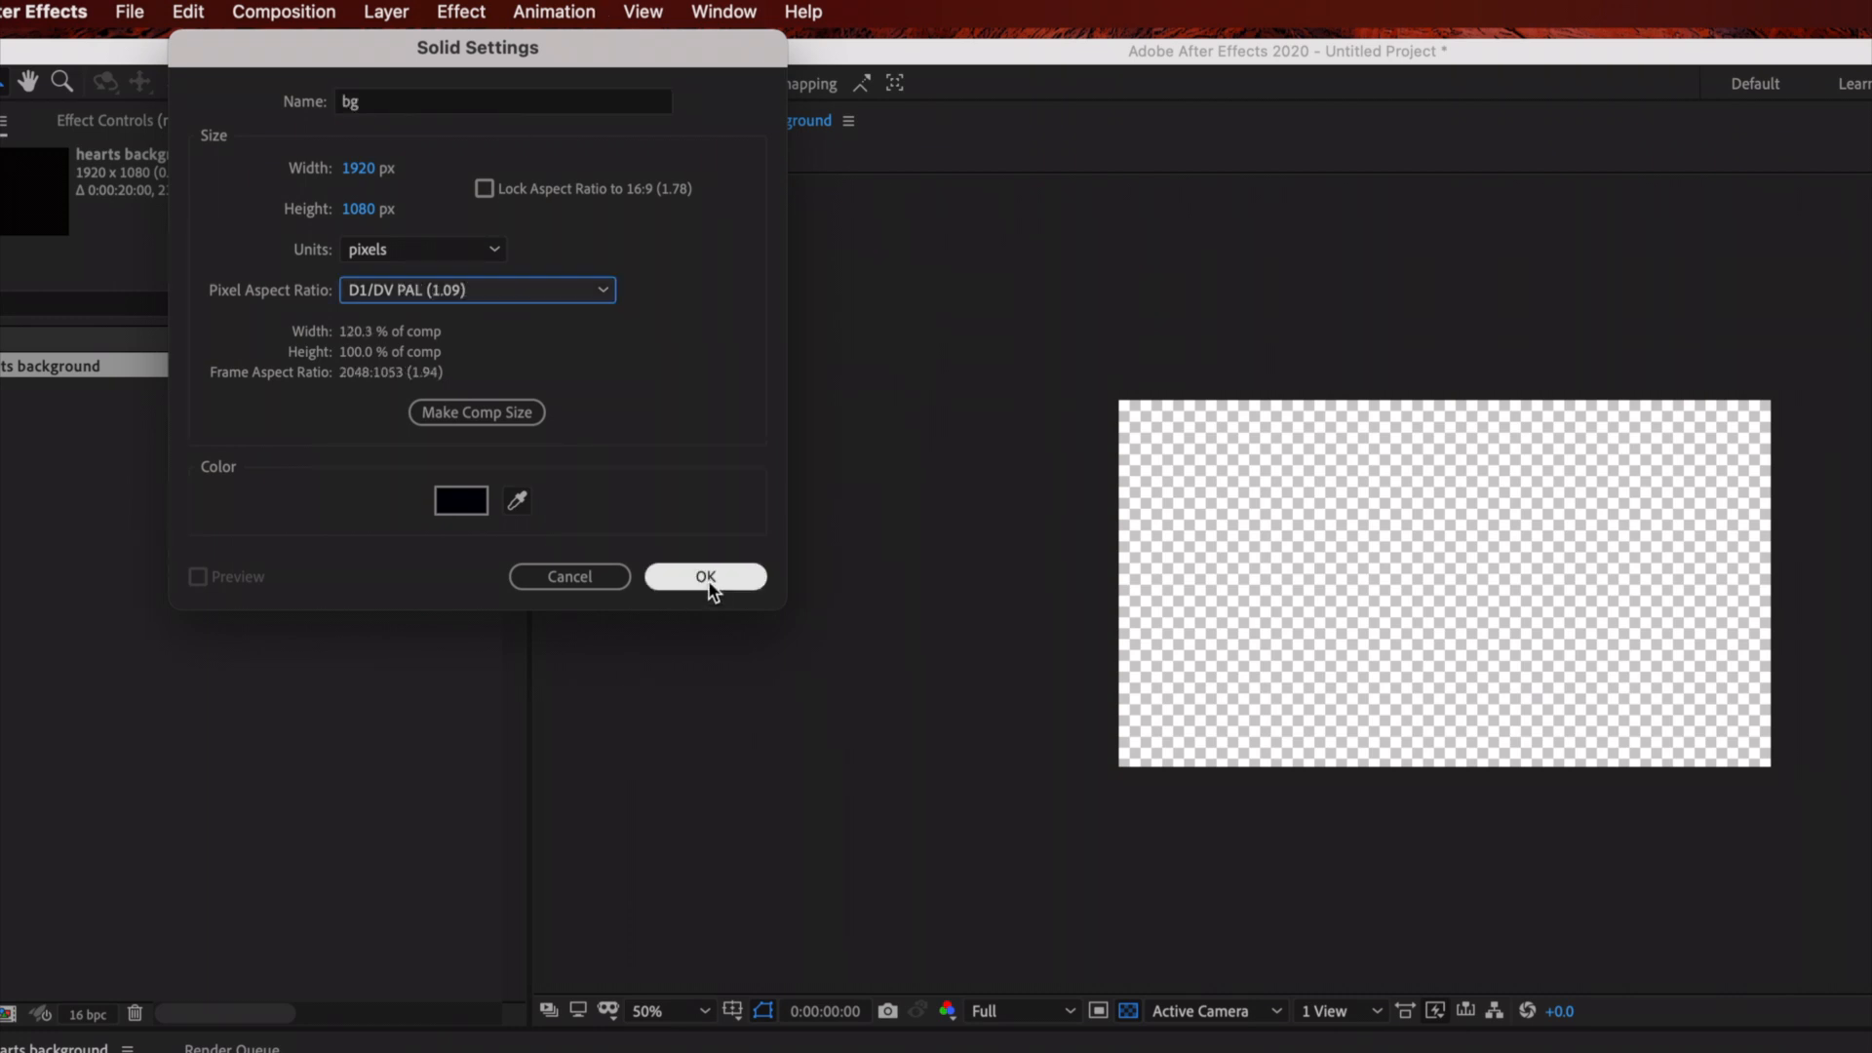
{"action": "left_click", "coordinate": [704, 577]}
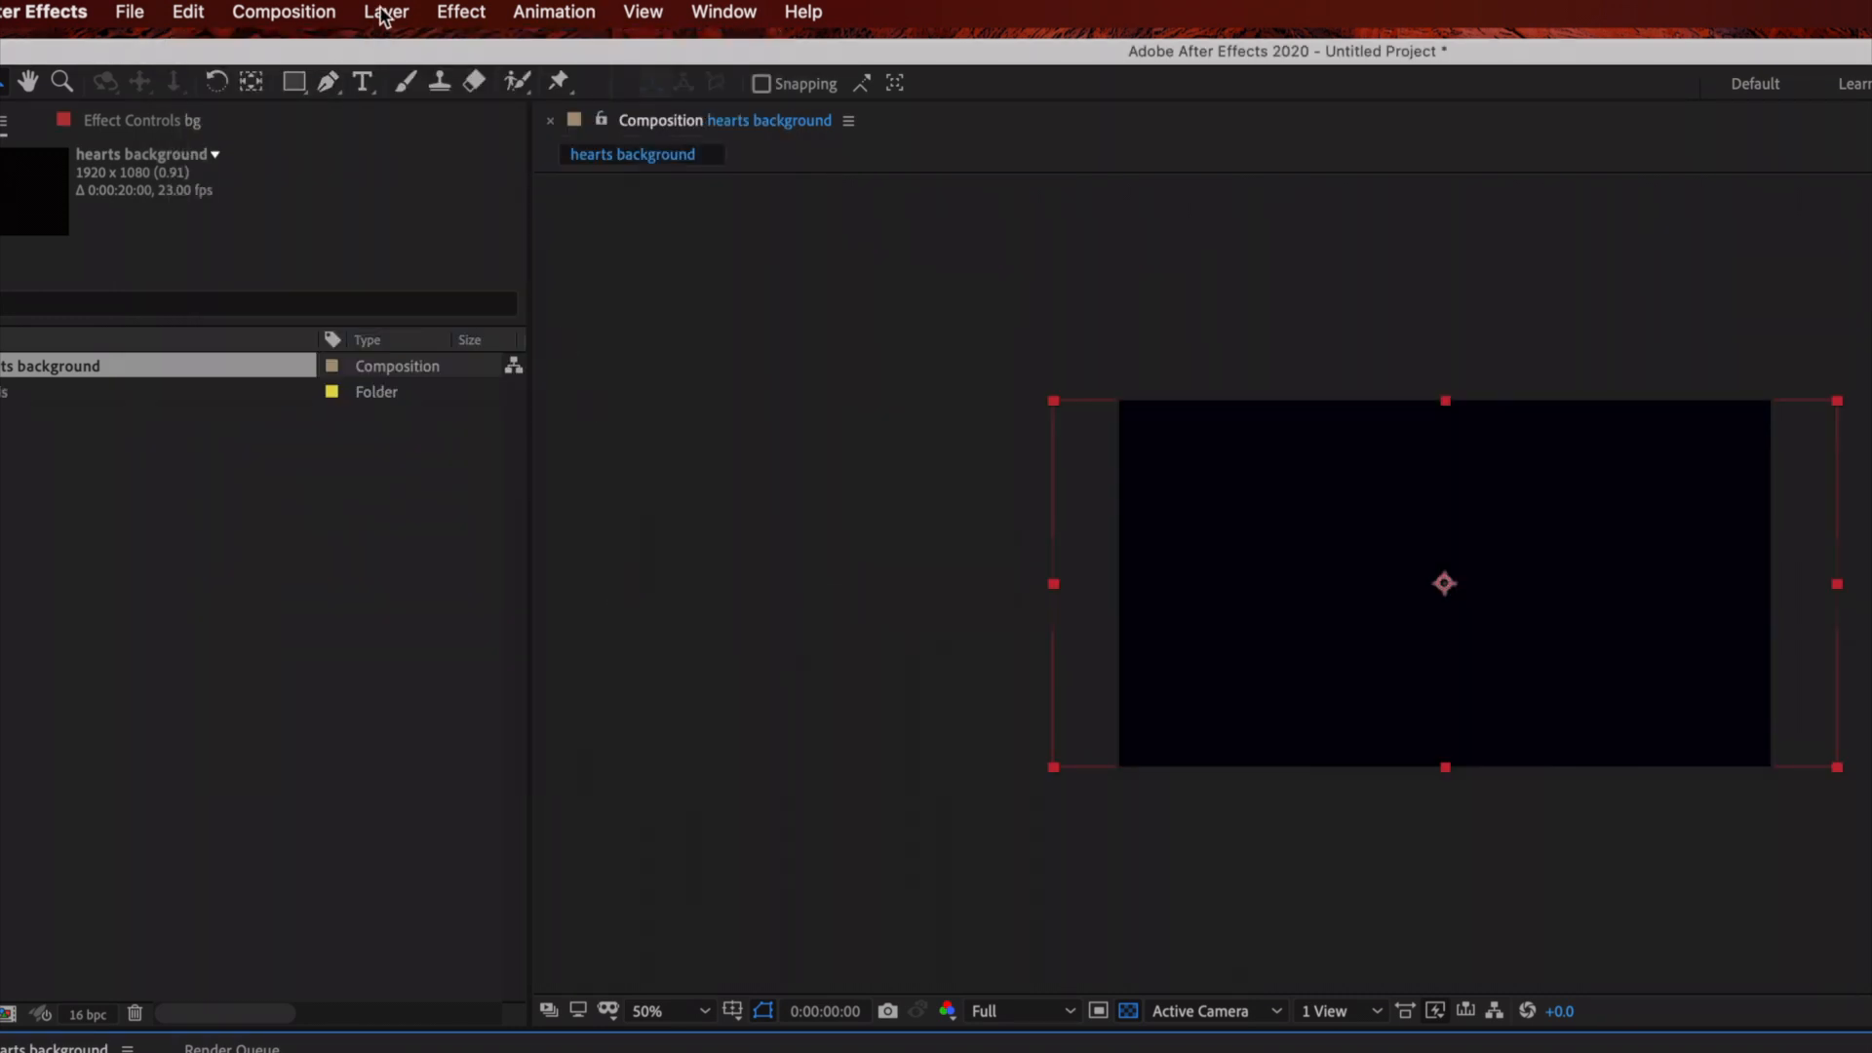
Apply Gradient Ramp to bg and set its start colour to a soft pink
{"action": "left_click", "coordinate": [459, 12]}
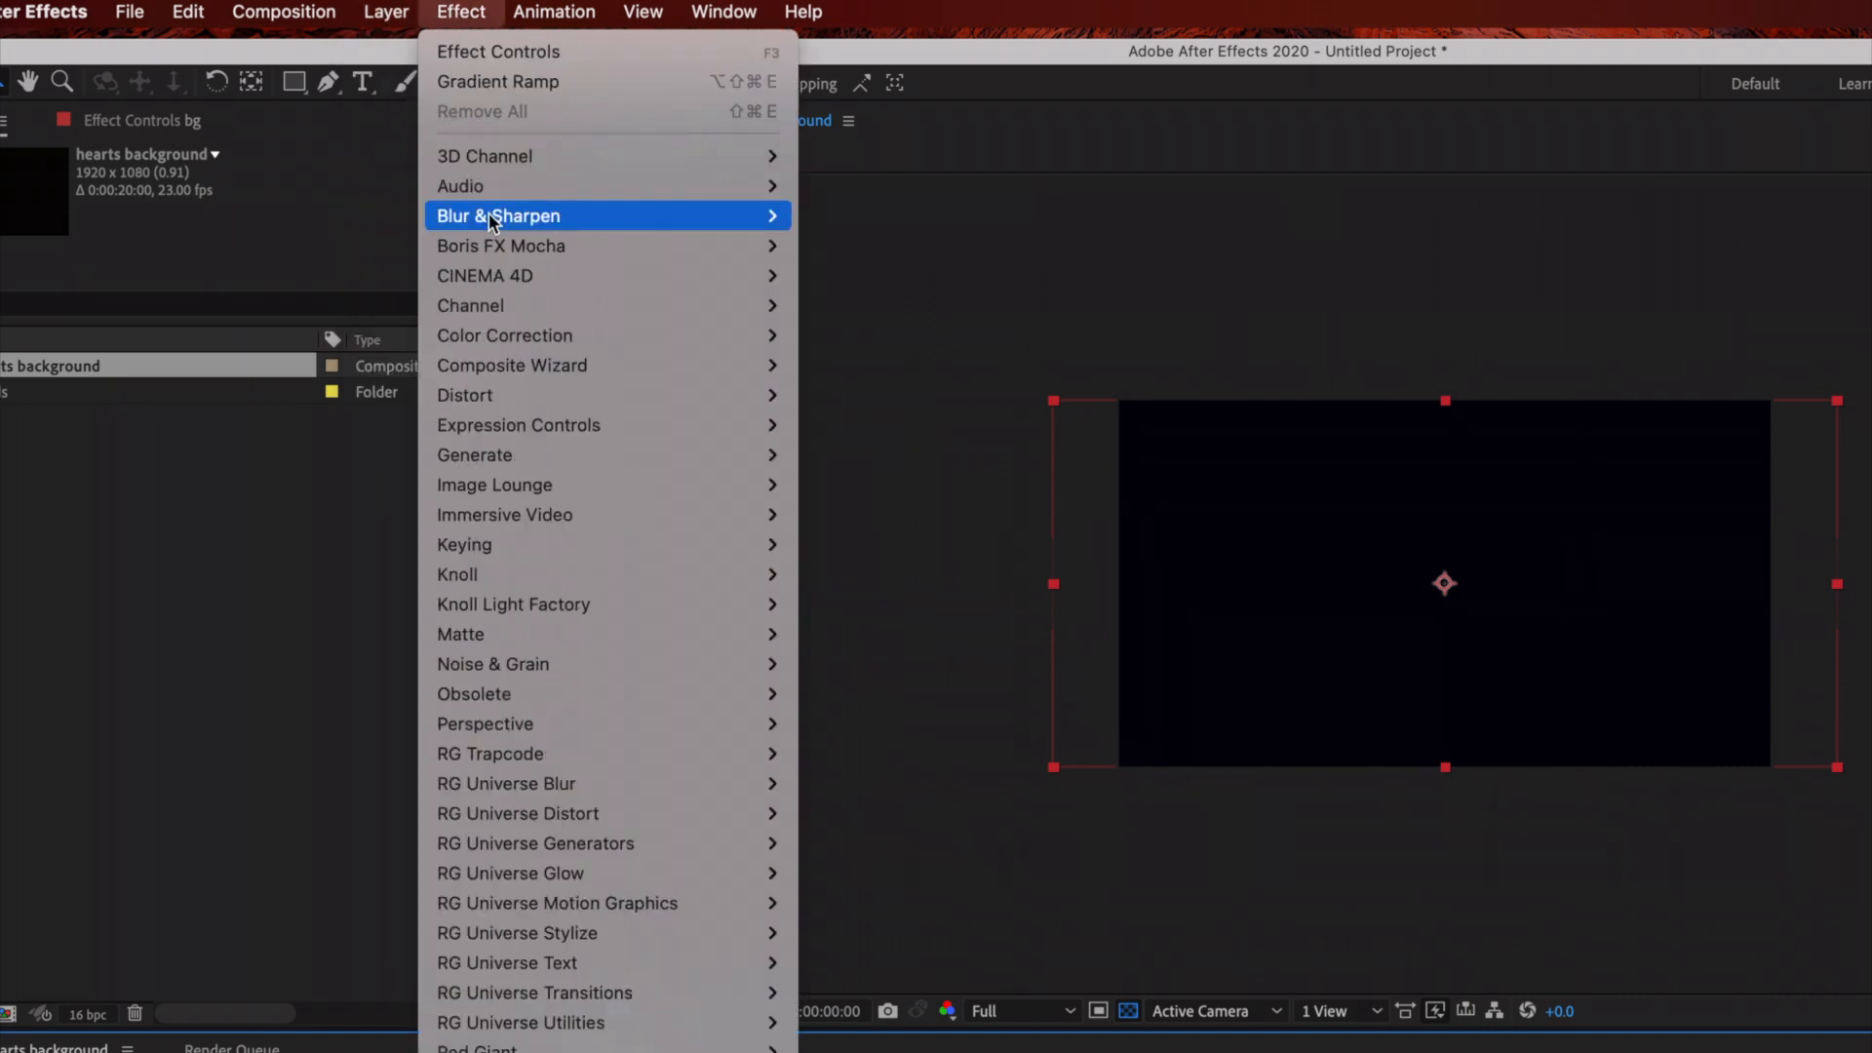
{"action": "mouse_move", "coordinate": [476, 455]}
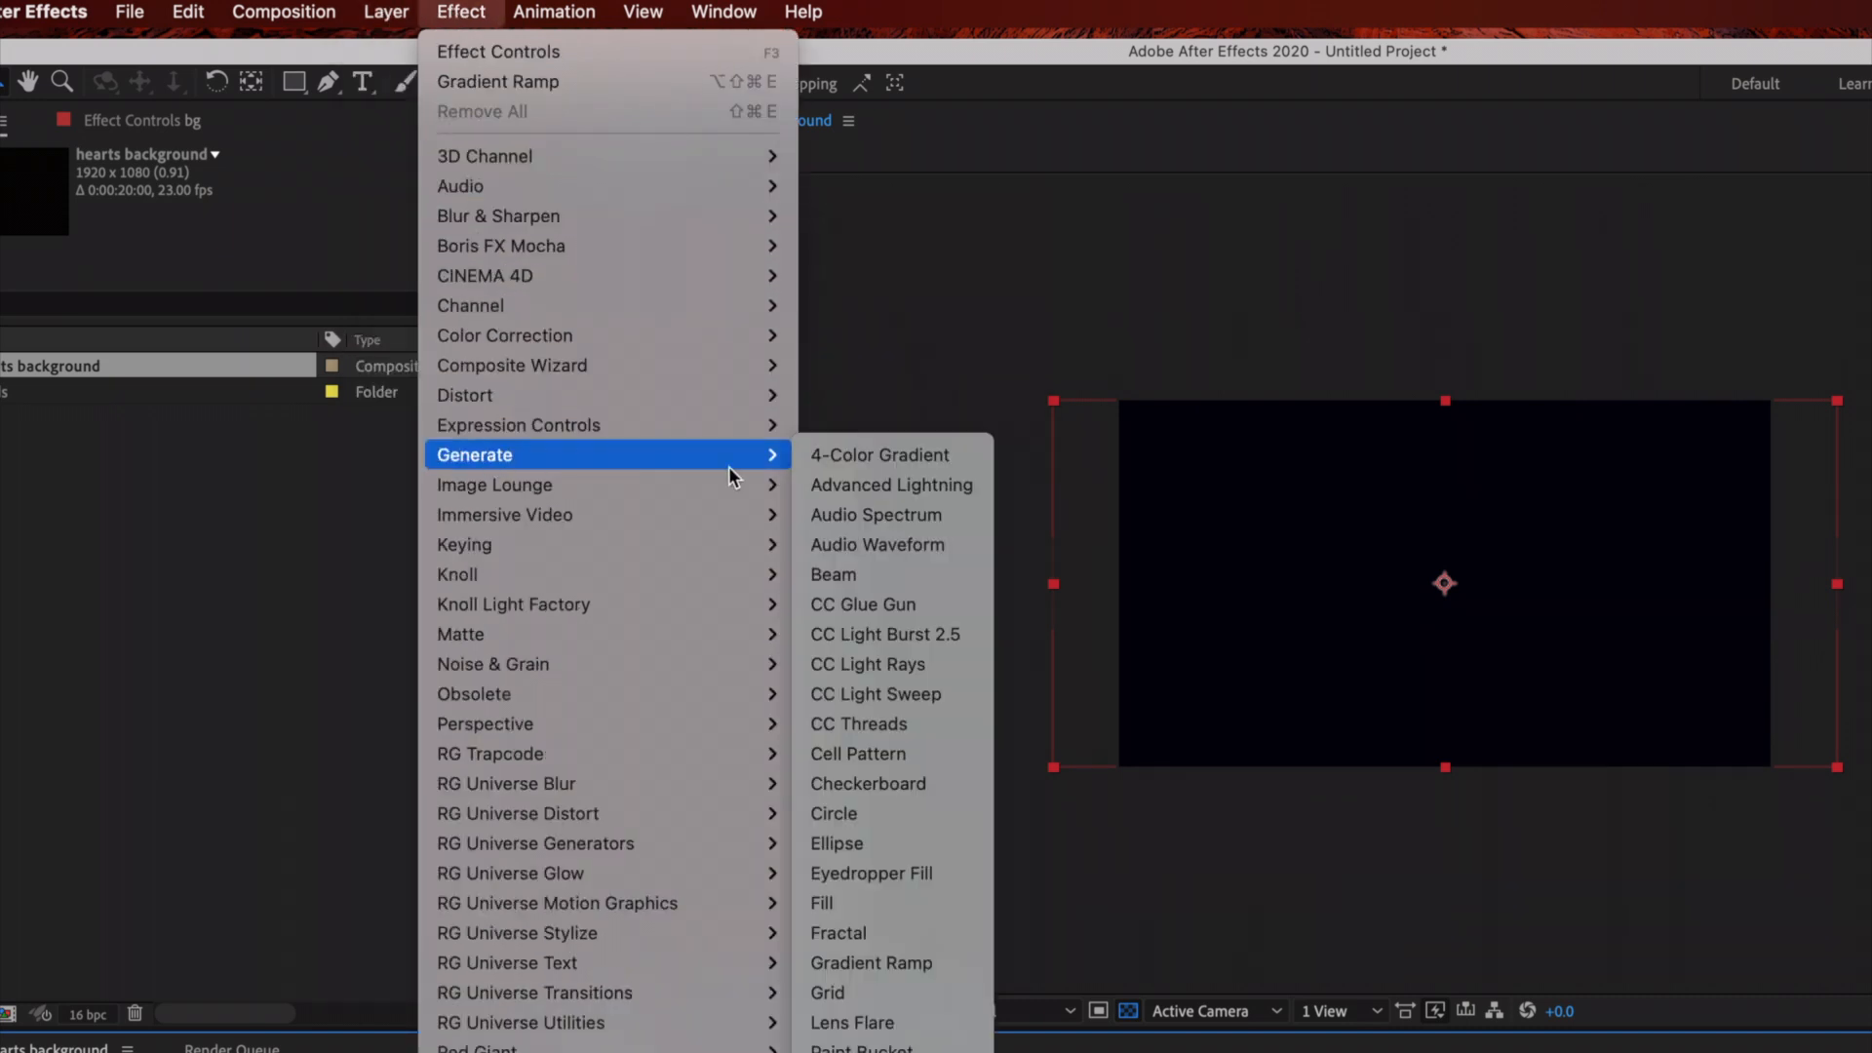
{"action": "mouse_move", "coordinate": [872, 962]}
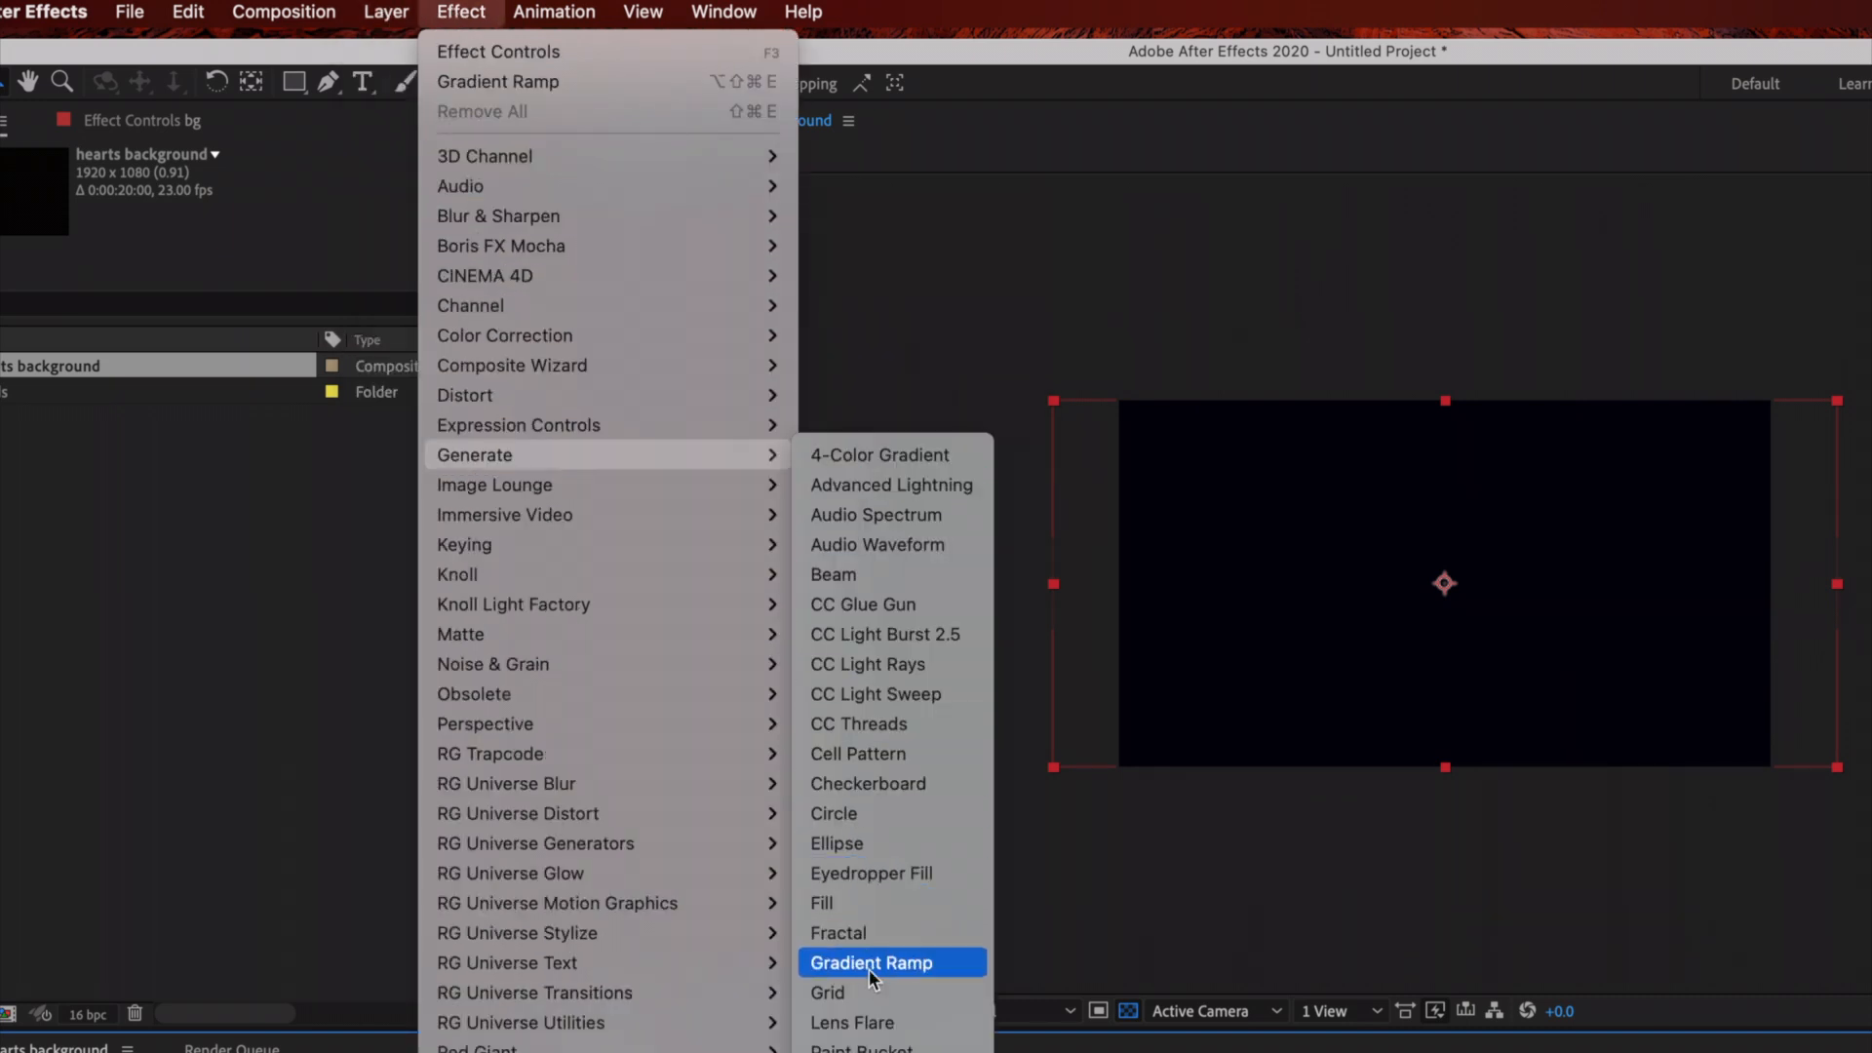
{"action": "left_click", "coordinate": [872, 962]}
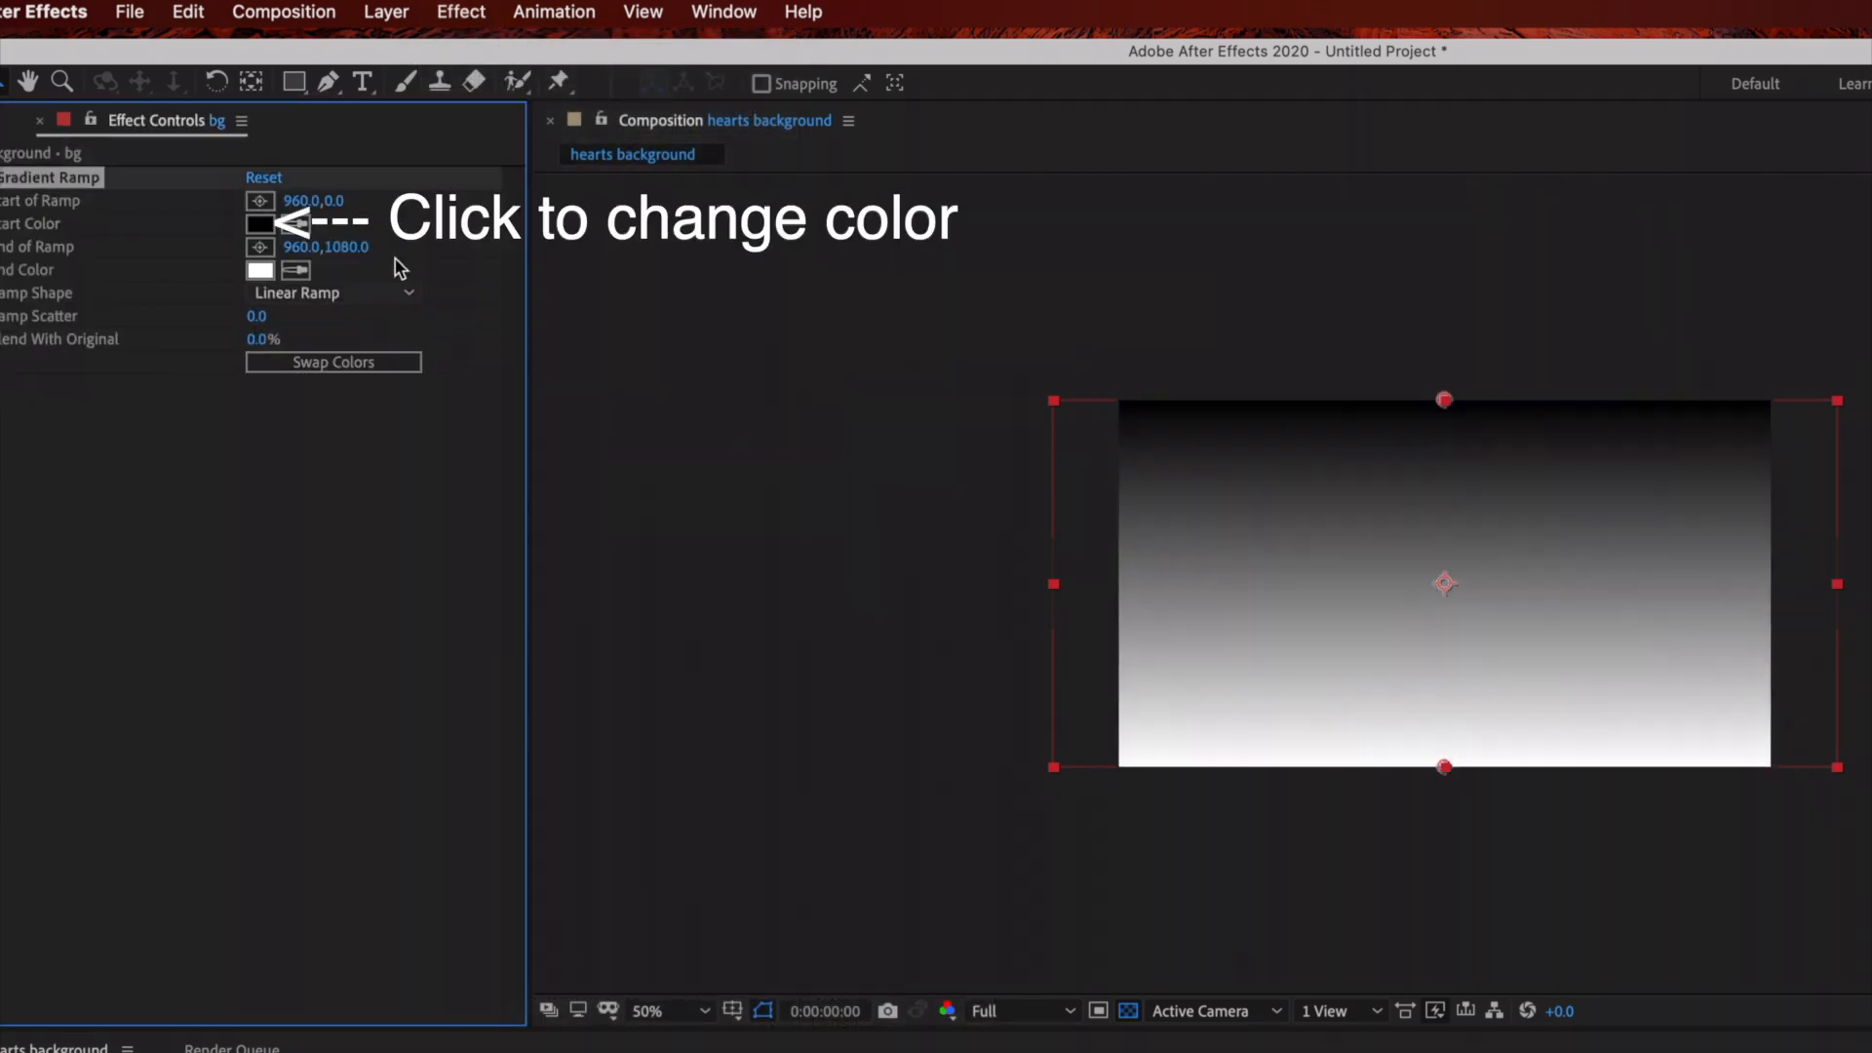
{"action": "left_click", "coordinate": [257, 223]}
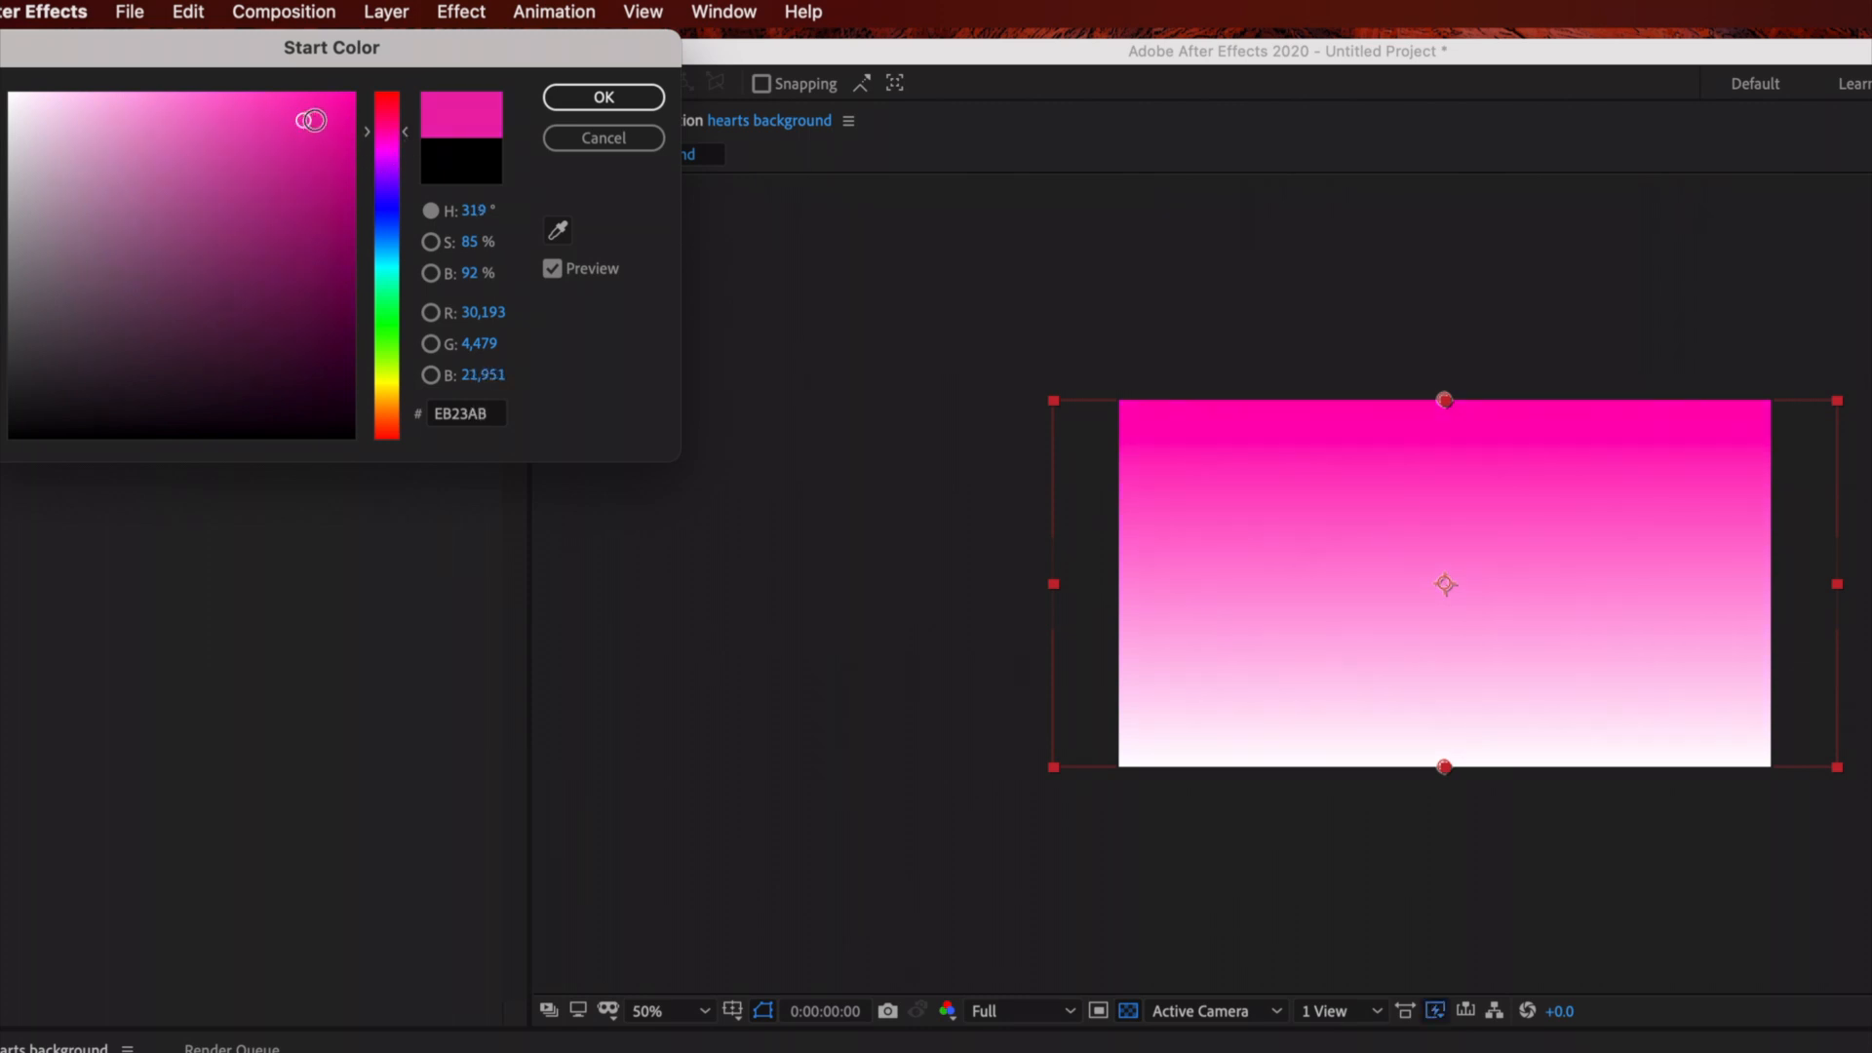
{"action": "left_click", "coordinate": [267, 115]}
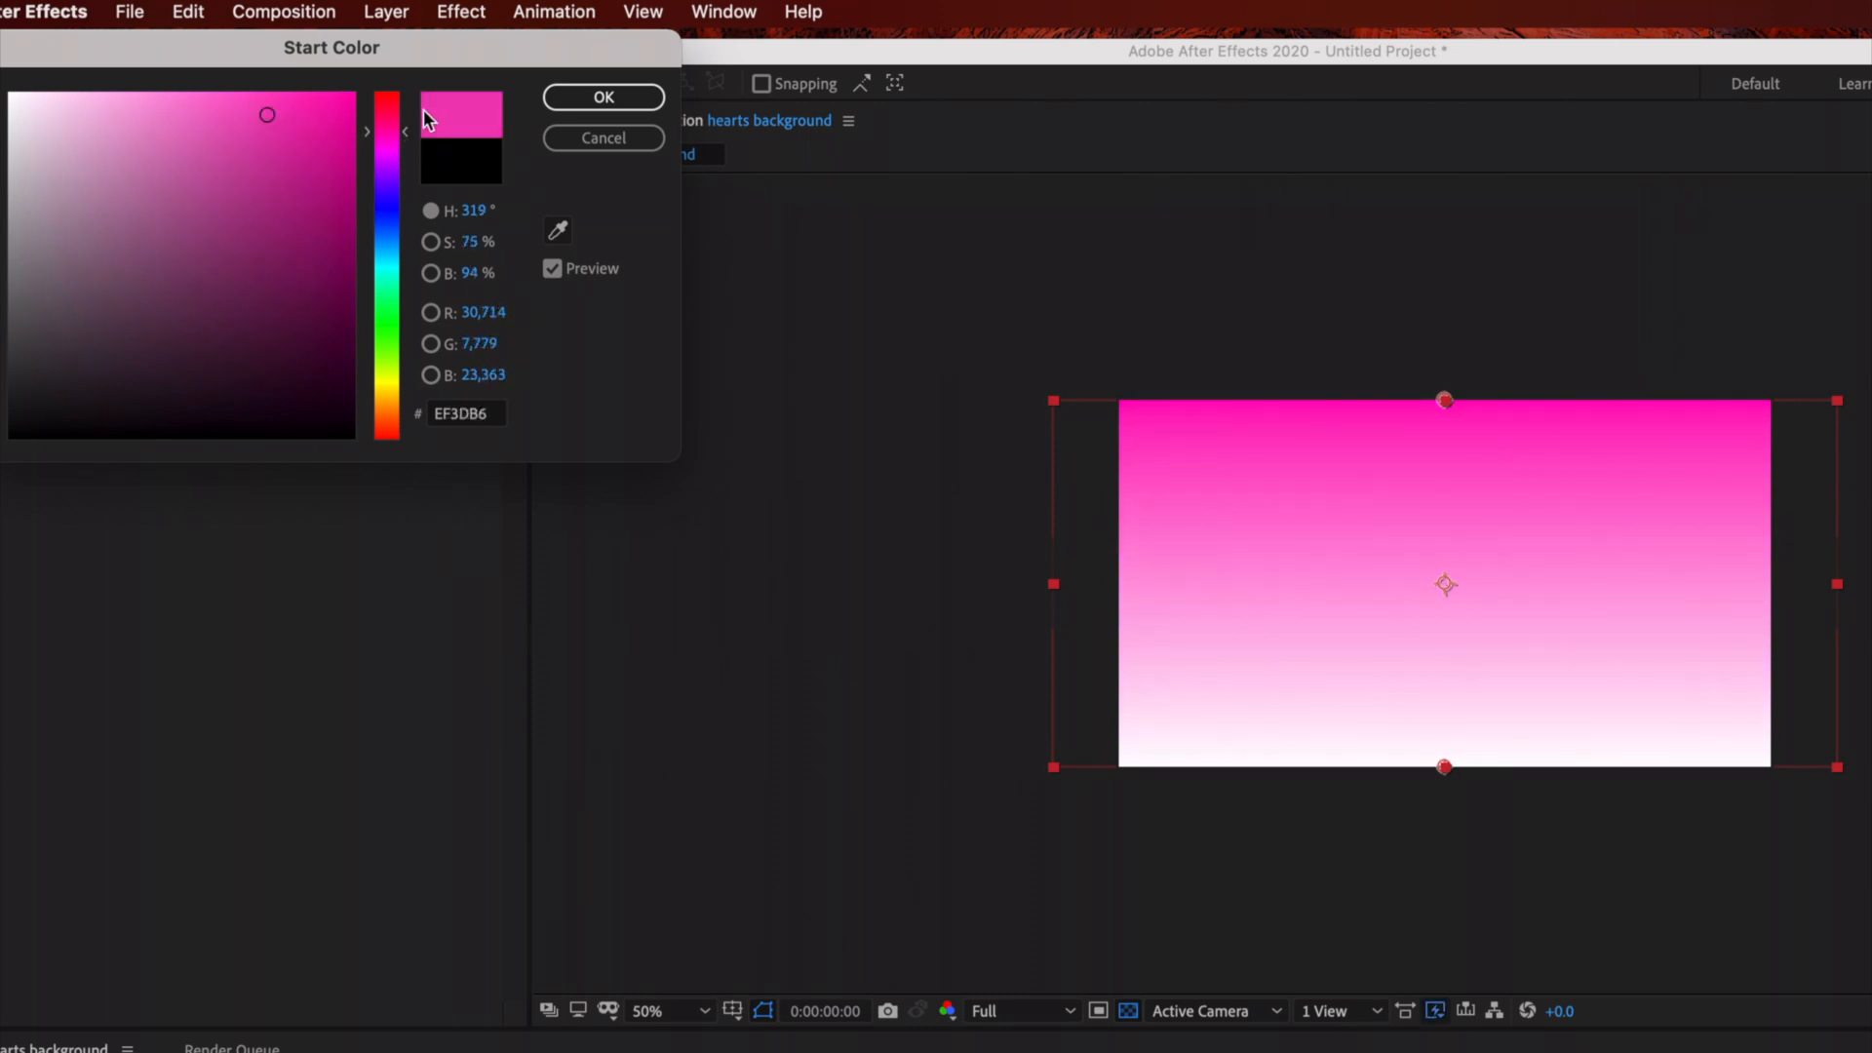
{"action": "left_click", "coordinate": [603, 97]}
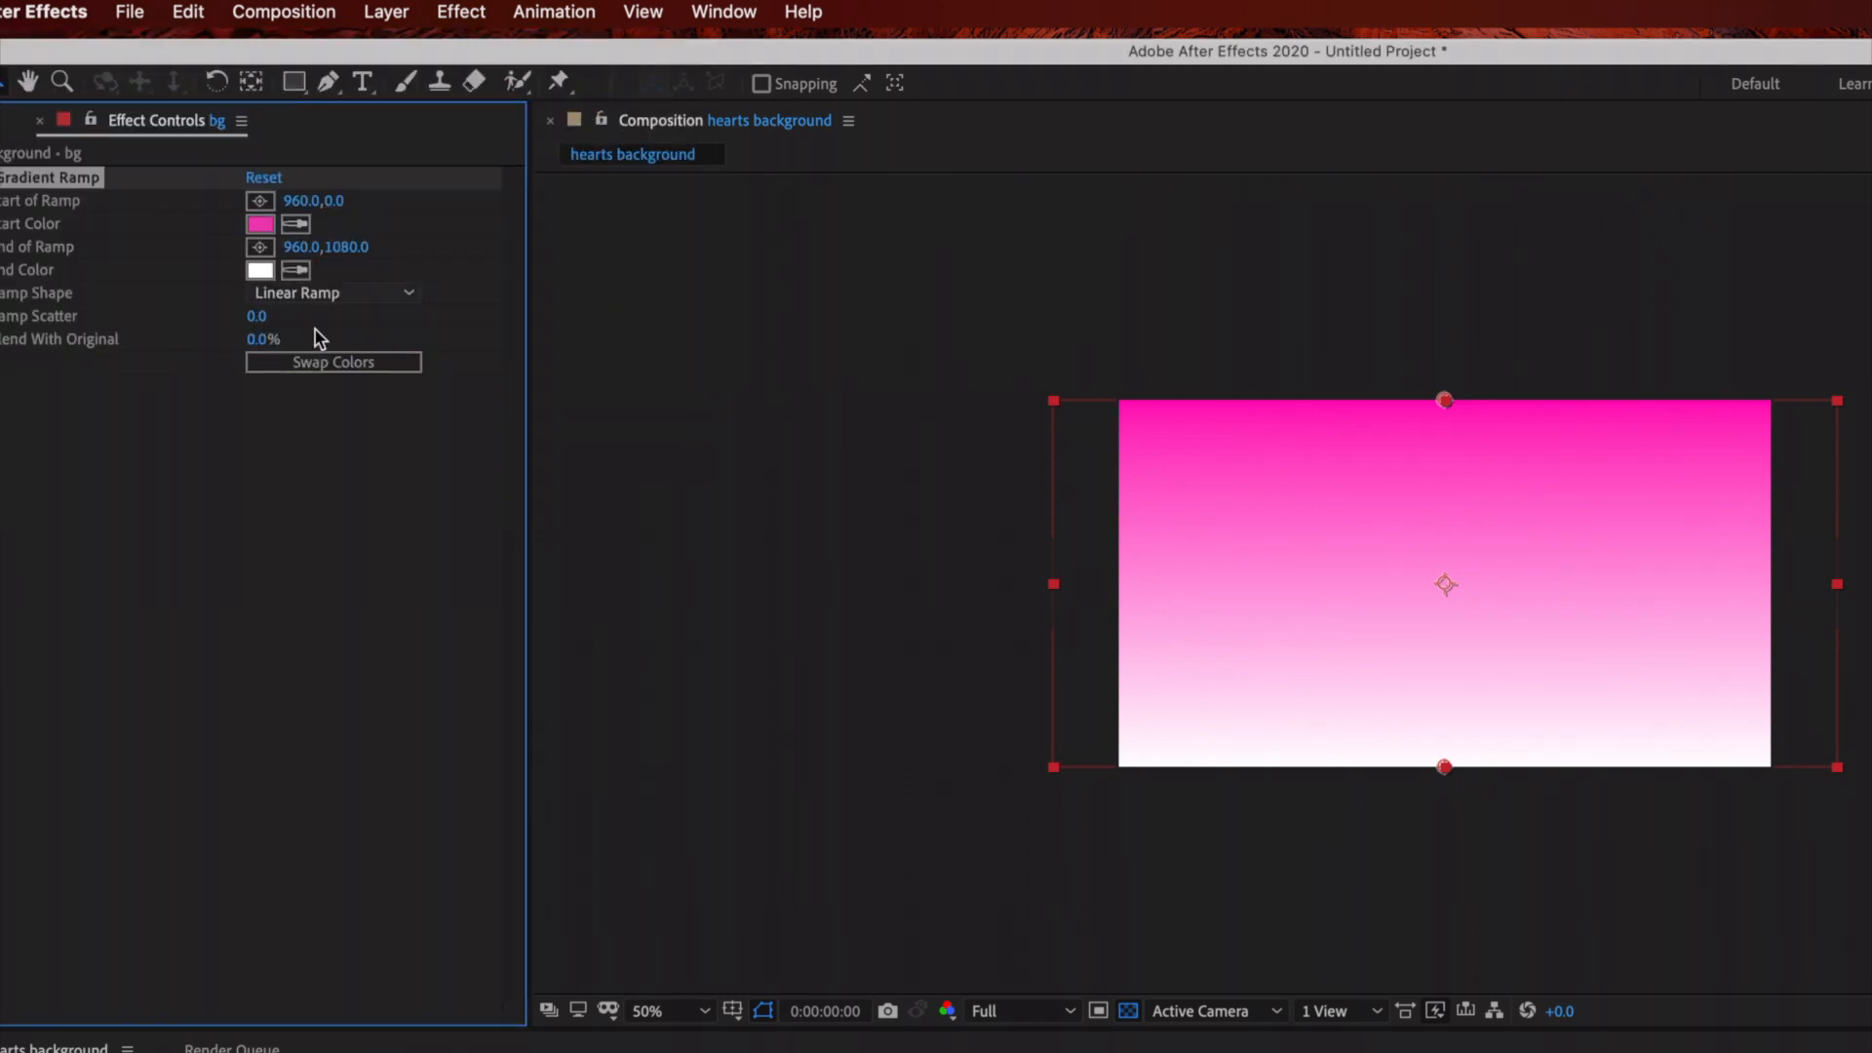
Set the gradient's end colour to a pale, nearly white pink
{"action": "left_click", "coordinate": [259, 269]}
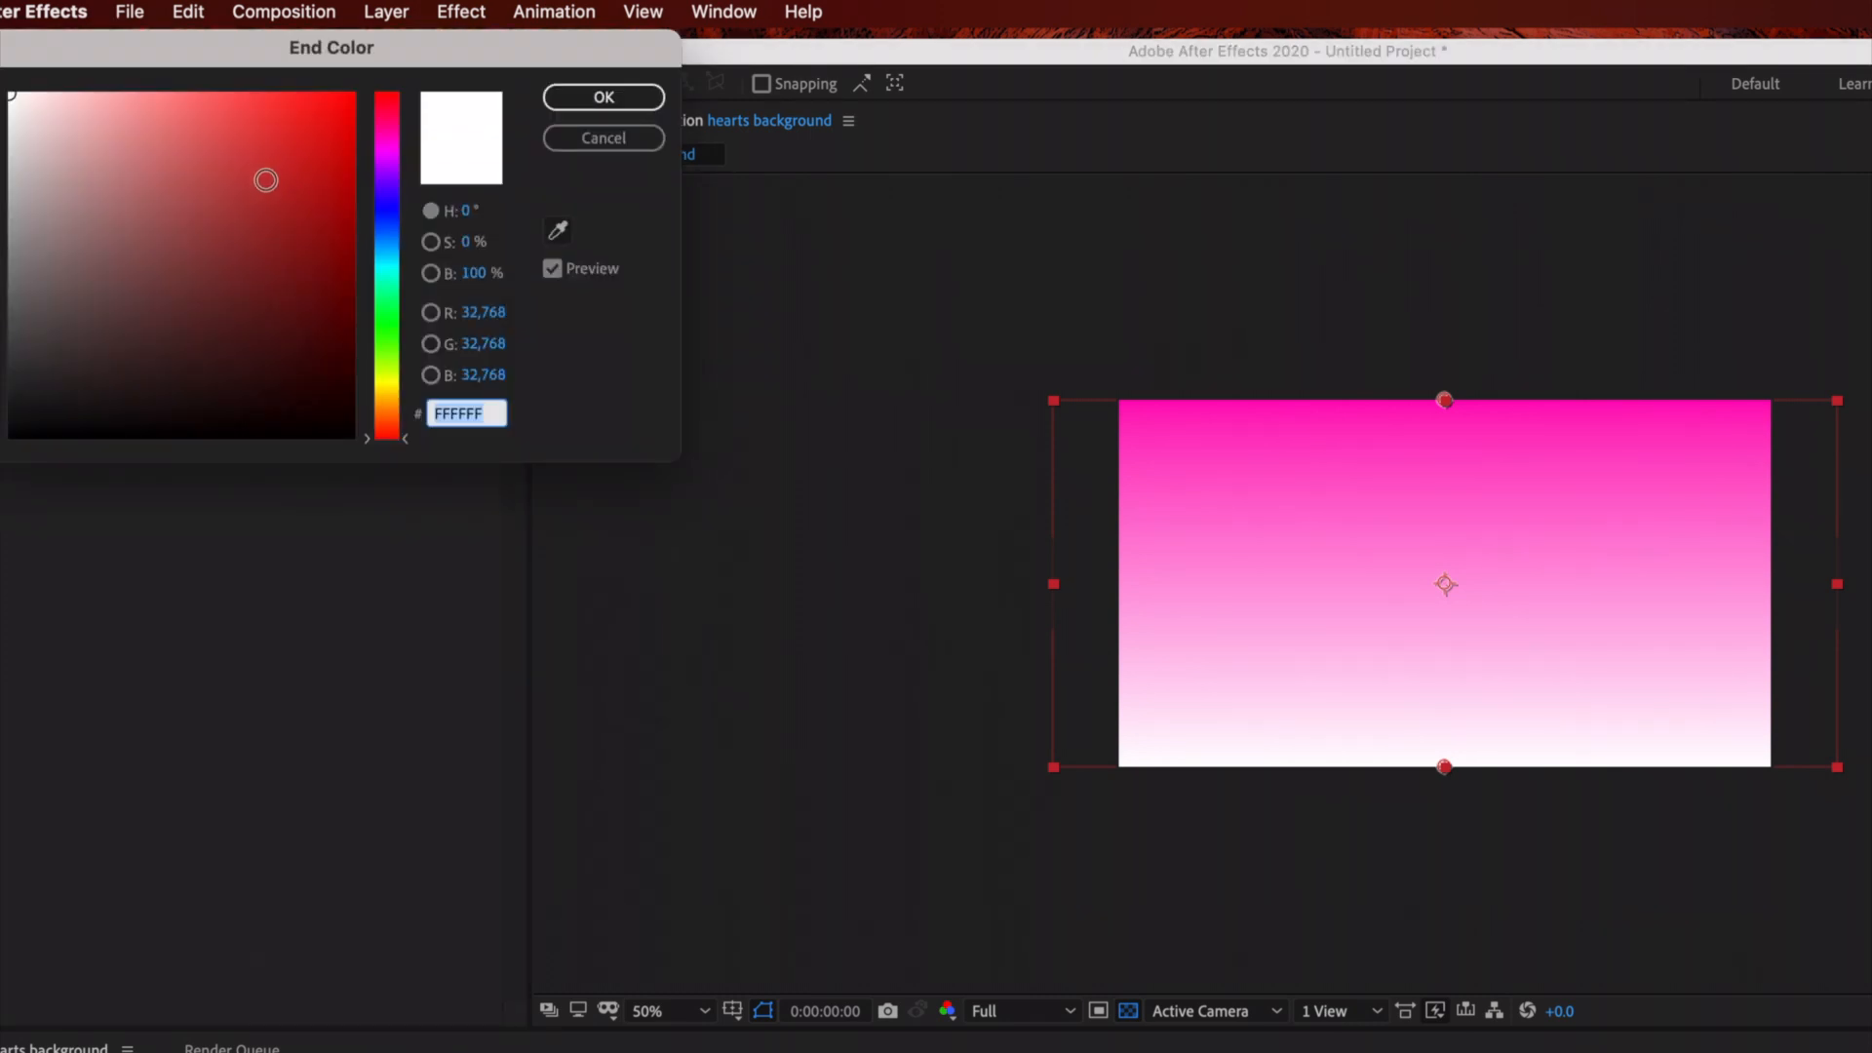
{"action": "left_click", "coordinate": [60, 101]}
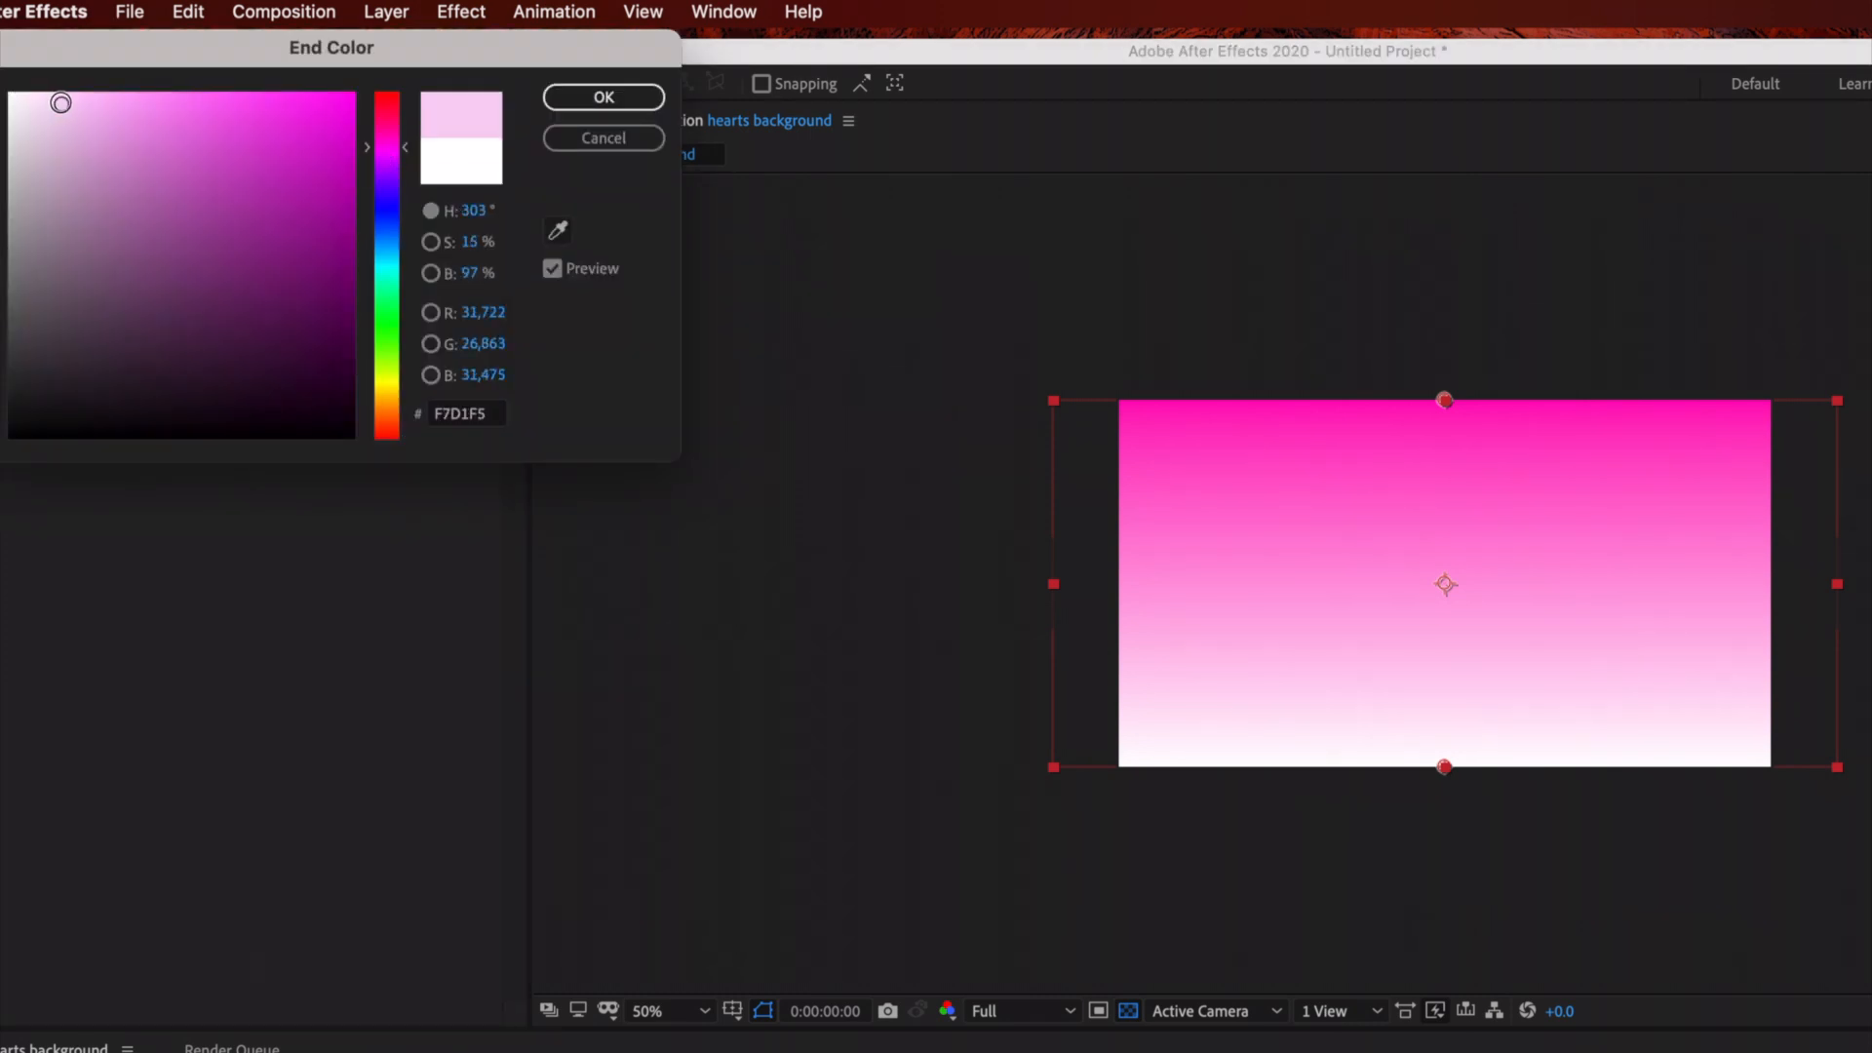
{"action": "left_click", "coordinate": [35, 97]}
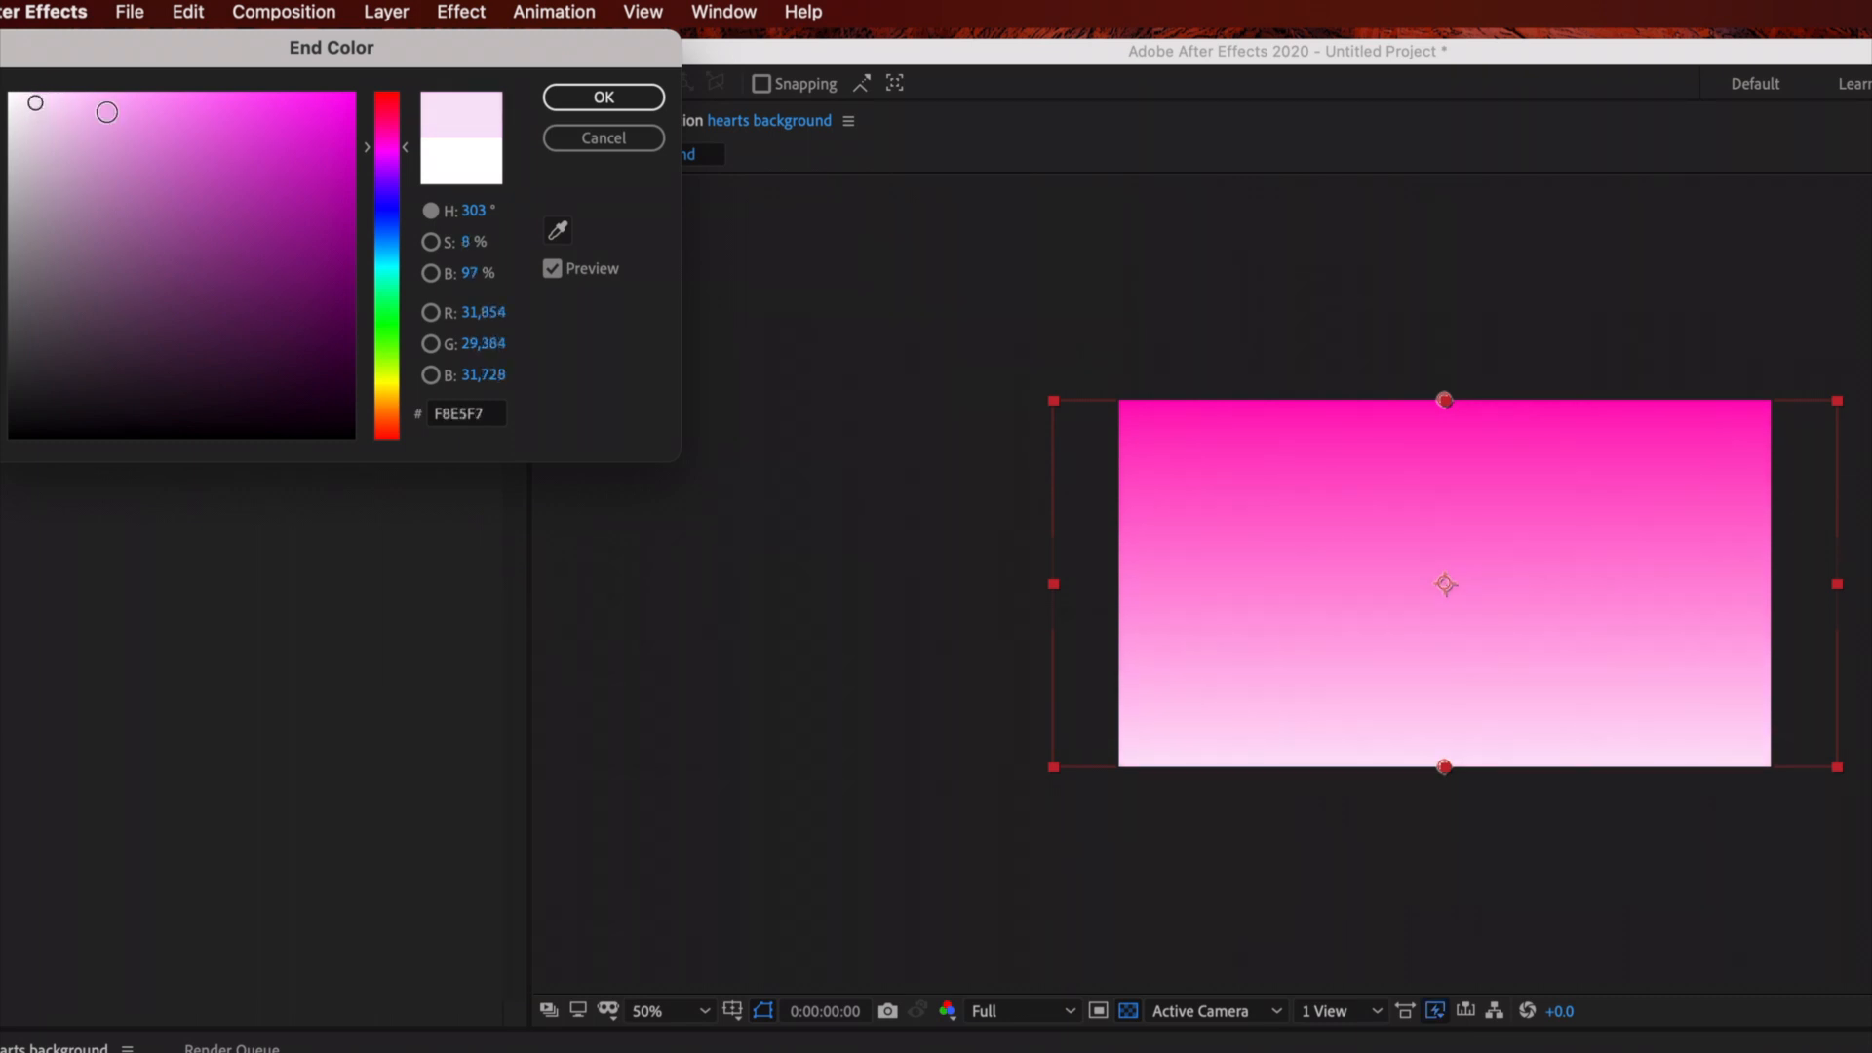
{"action": "left_click", "coordinate": [602, 98]}
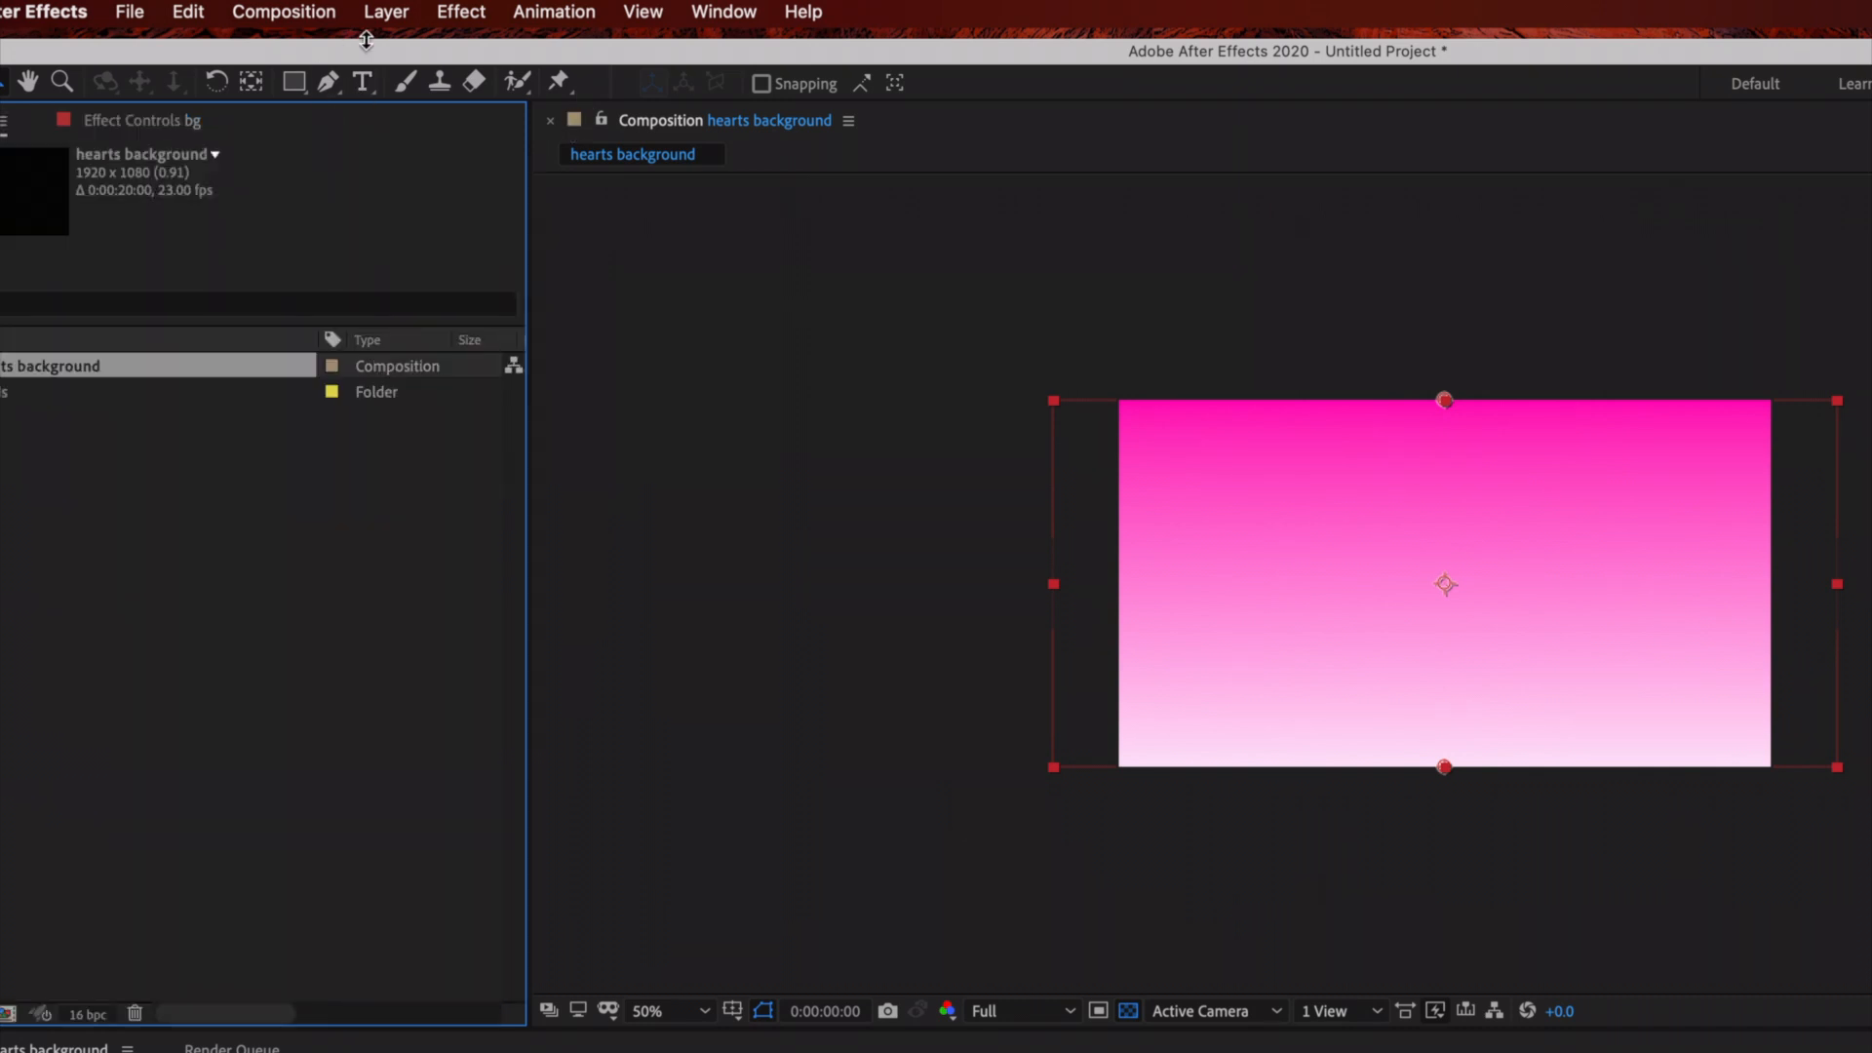
Add a second solid layer named 'hearts' above bg and select it for effects
{"action": "left_click", "coordinate": [386, 12]}
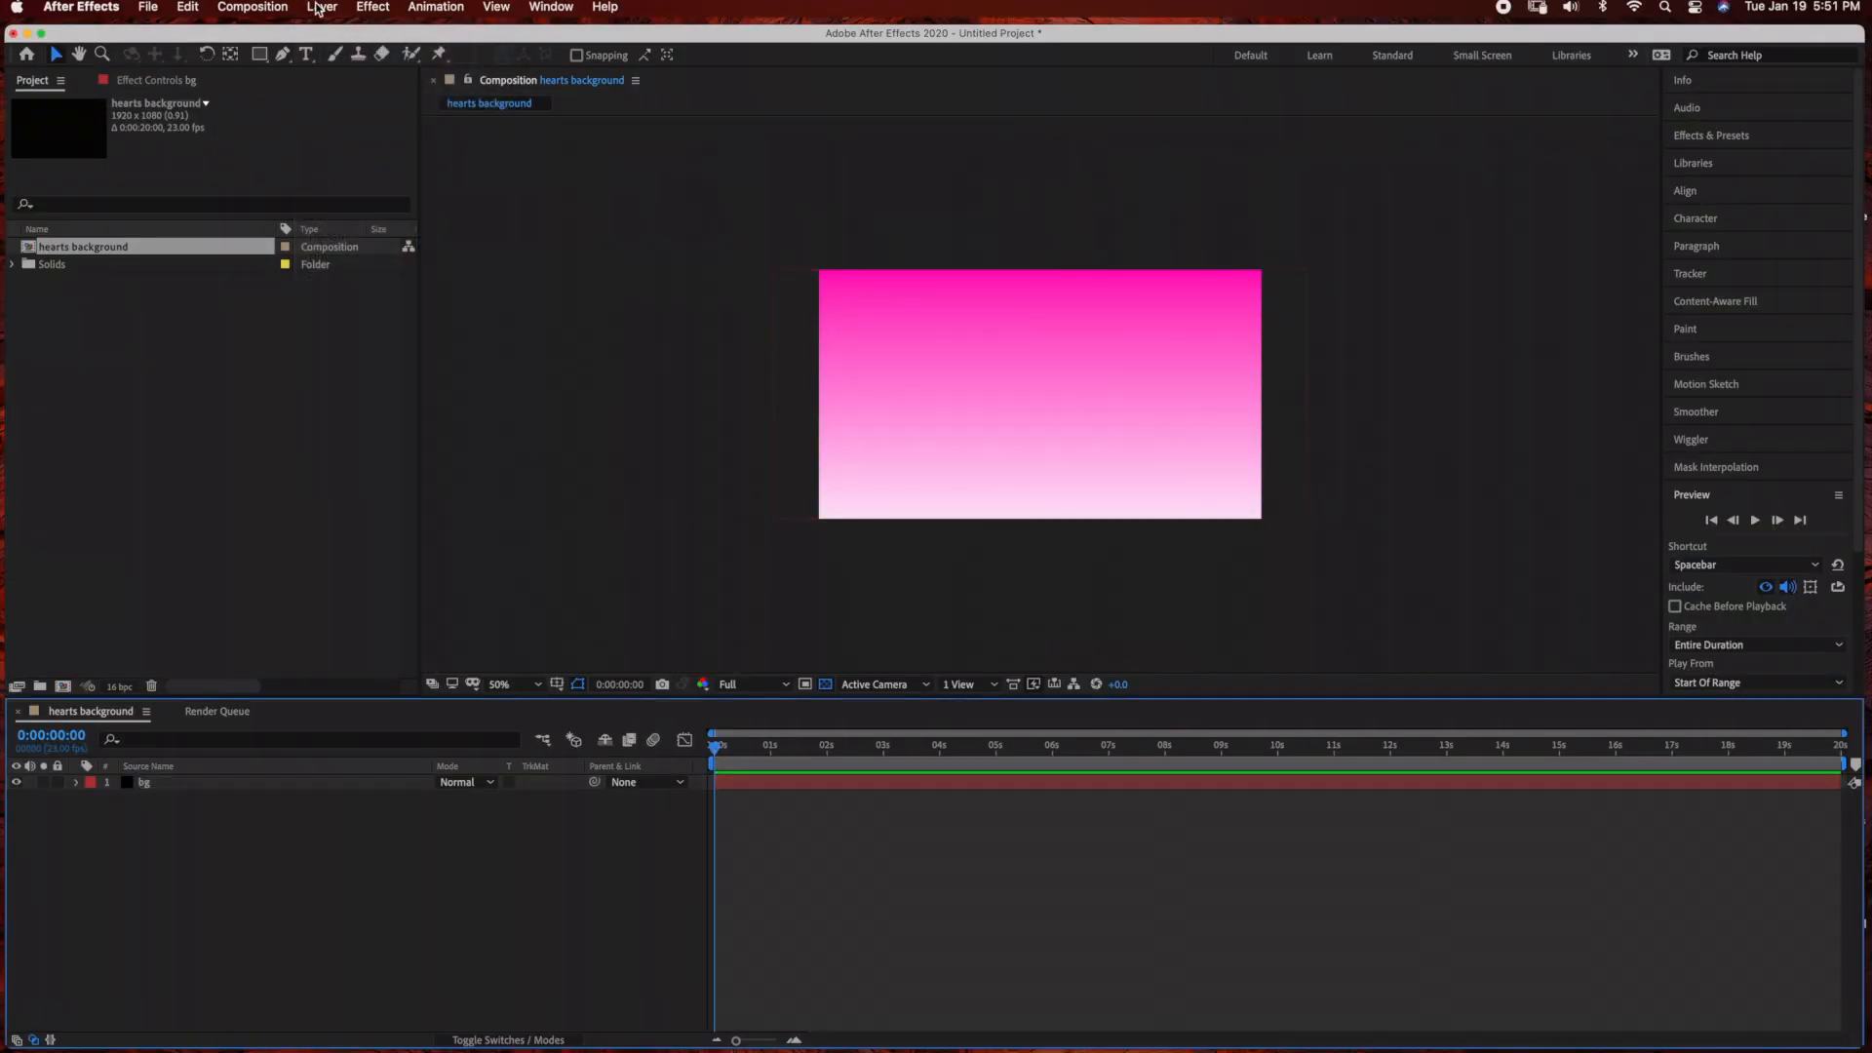
{"action": "left_click", "coordinate": [322, 8]}
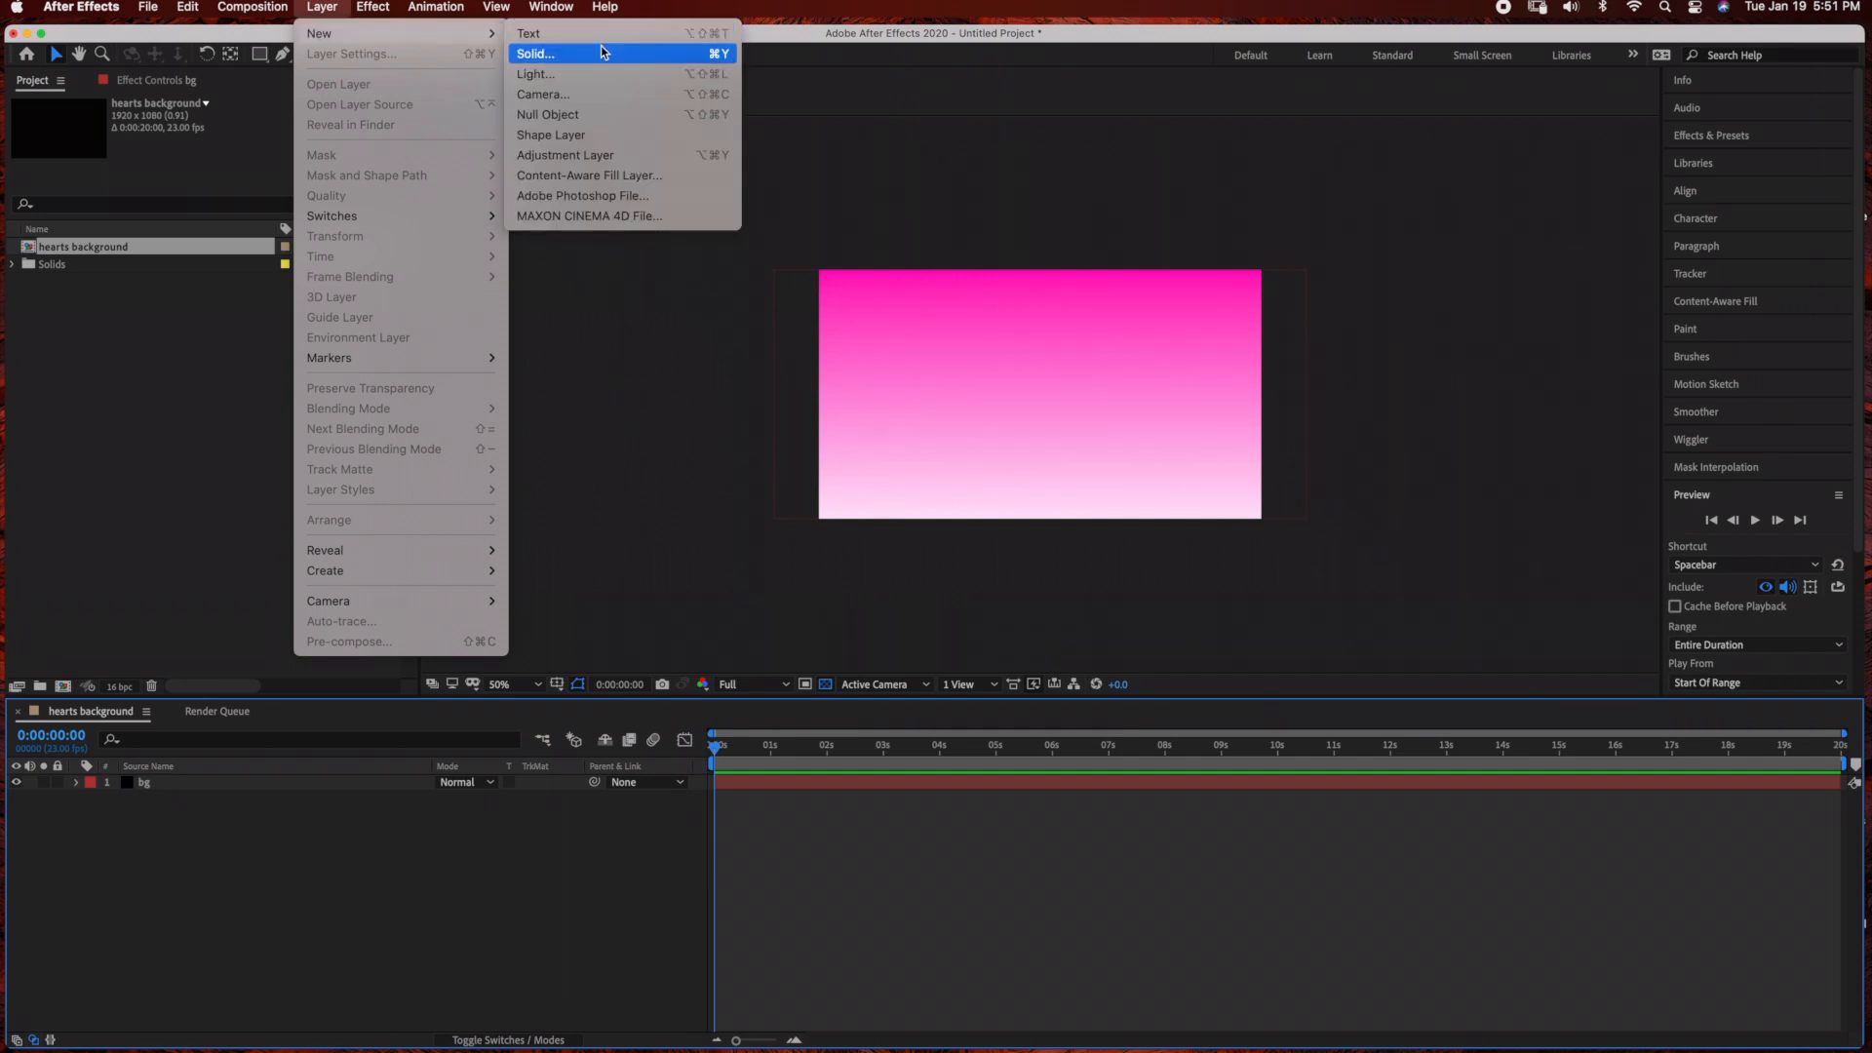
{"action": "left_click", "coordinate": [534, 53]}
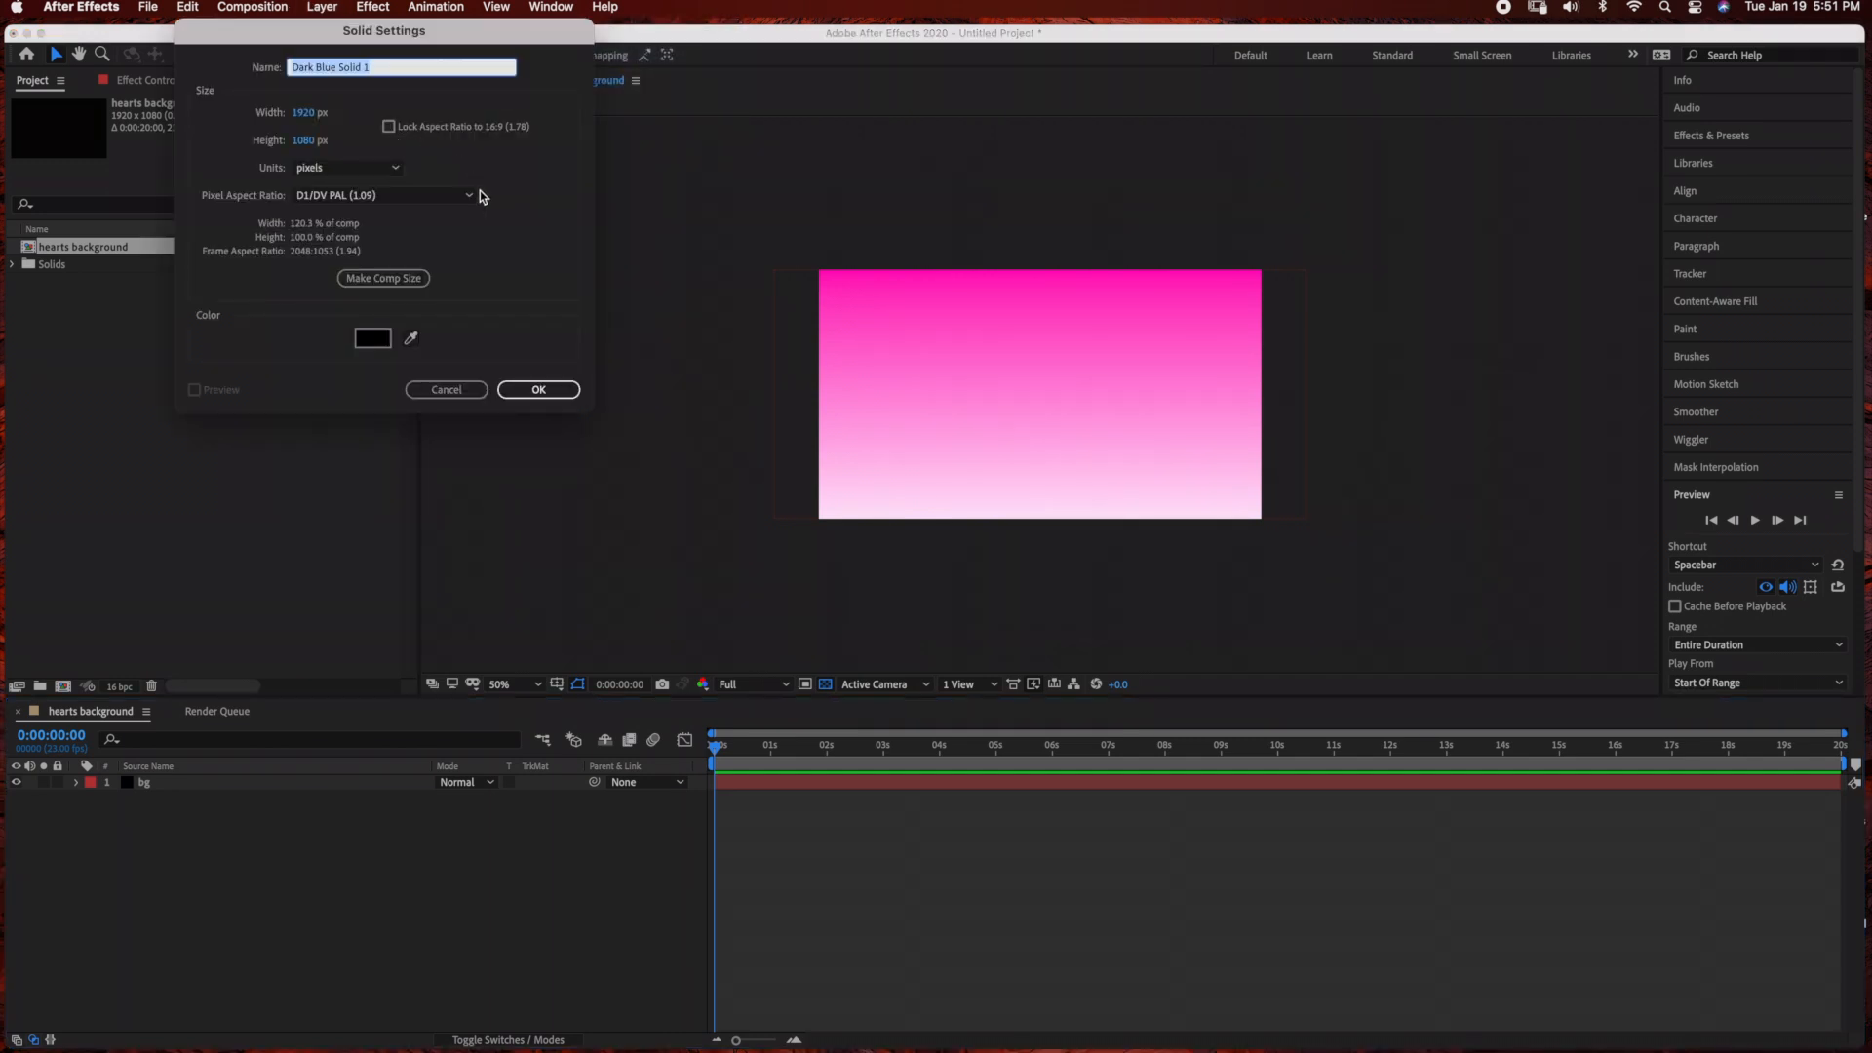
{"action": "type", "text": "hearts"}
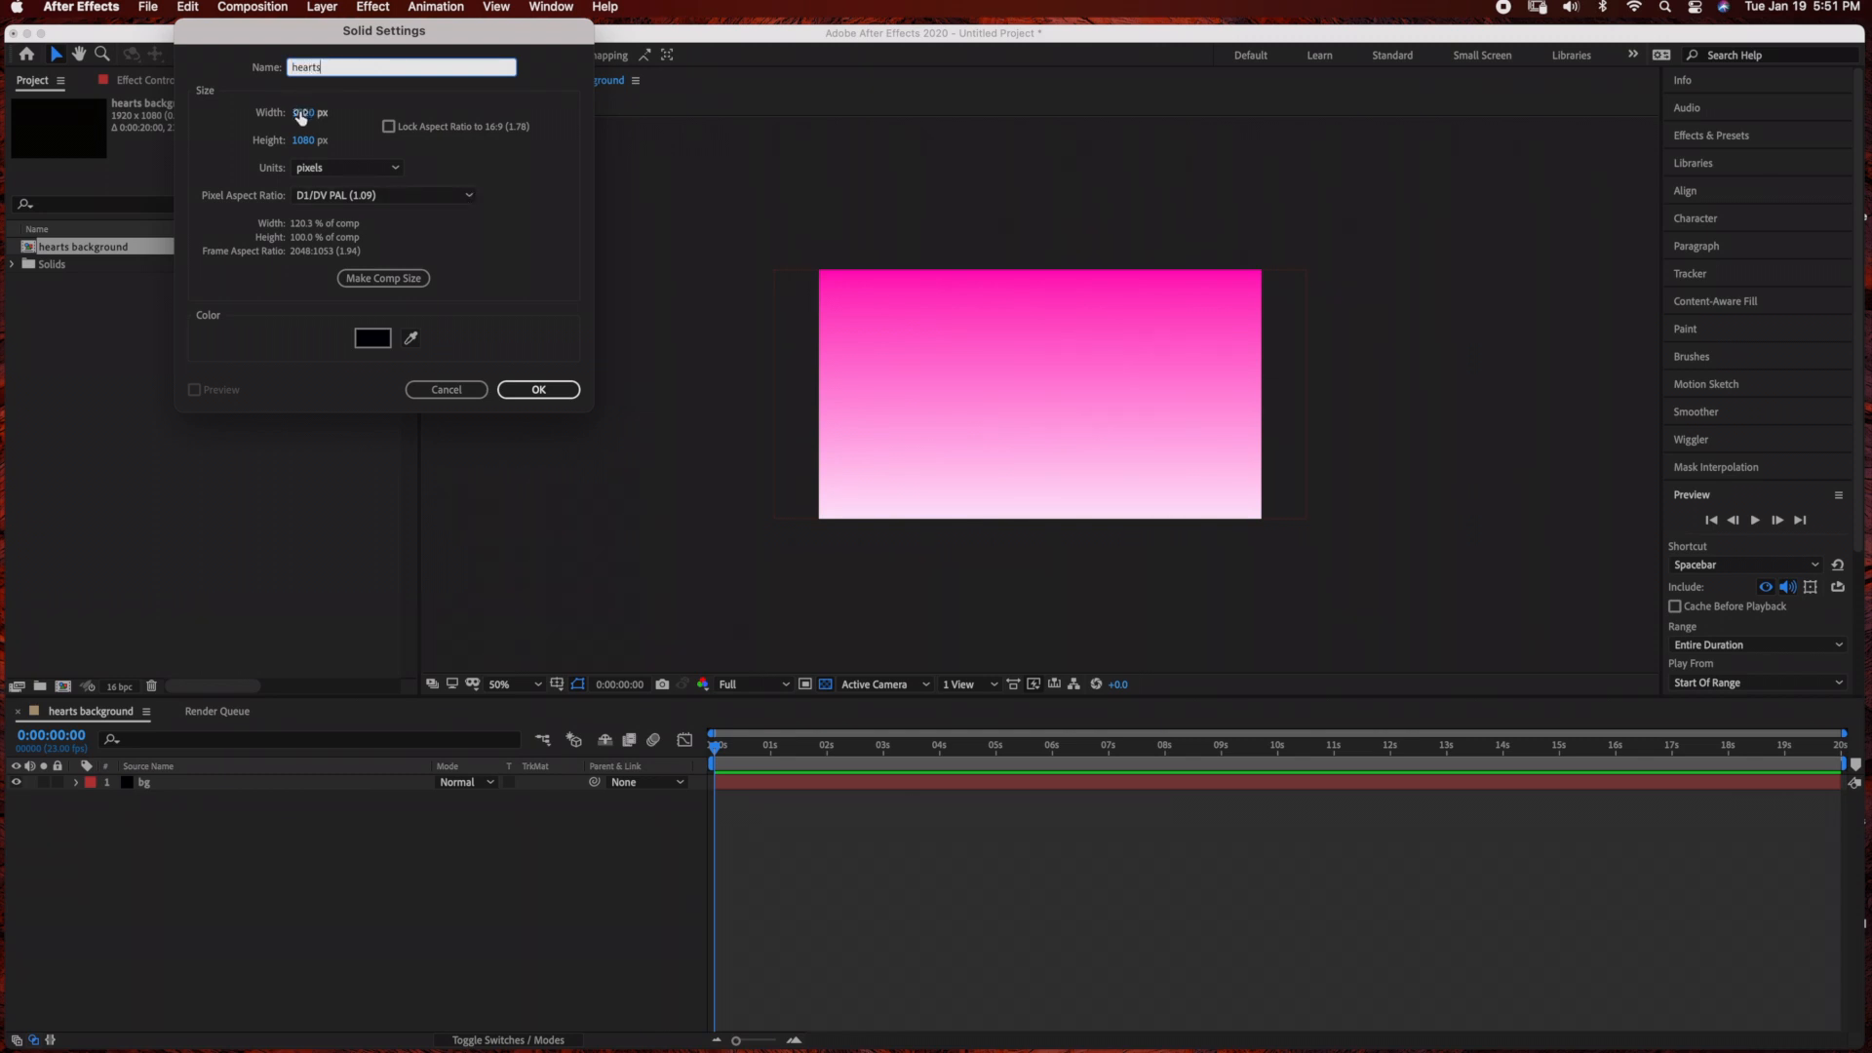
{"action": "left_click", "coordinate": [538, 390]}
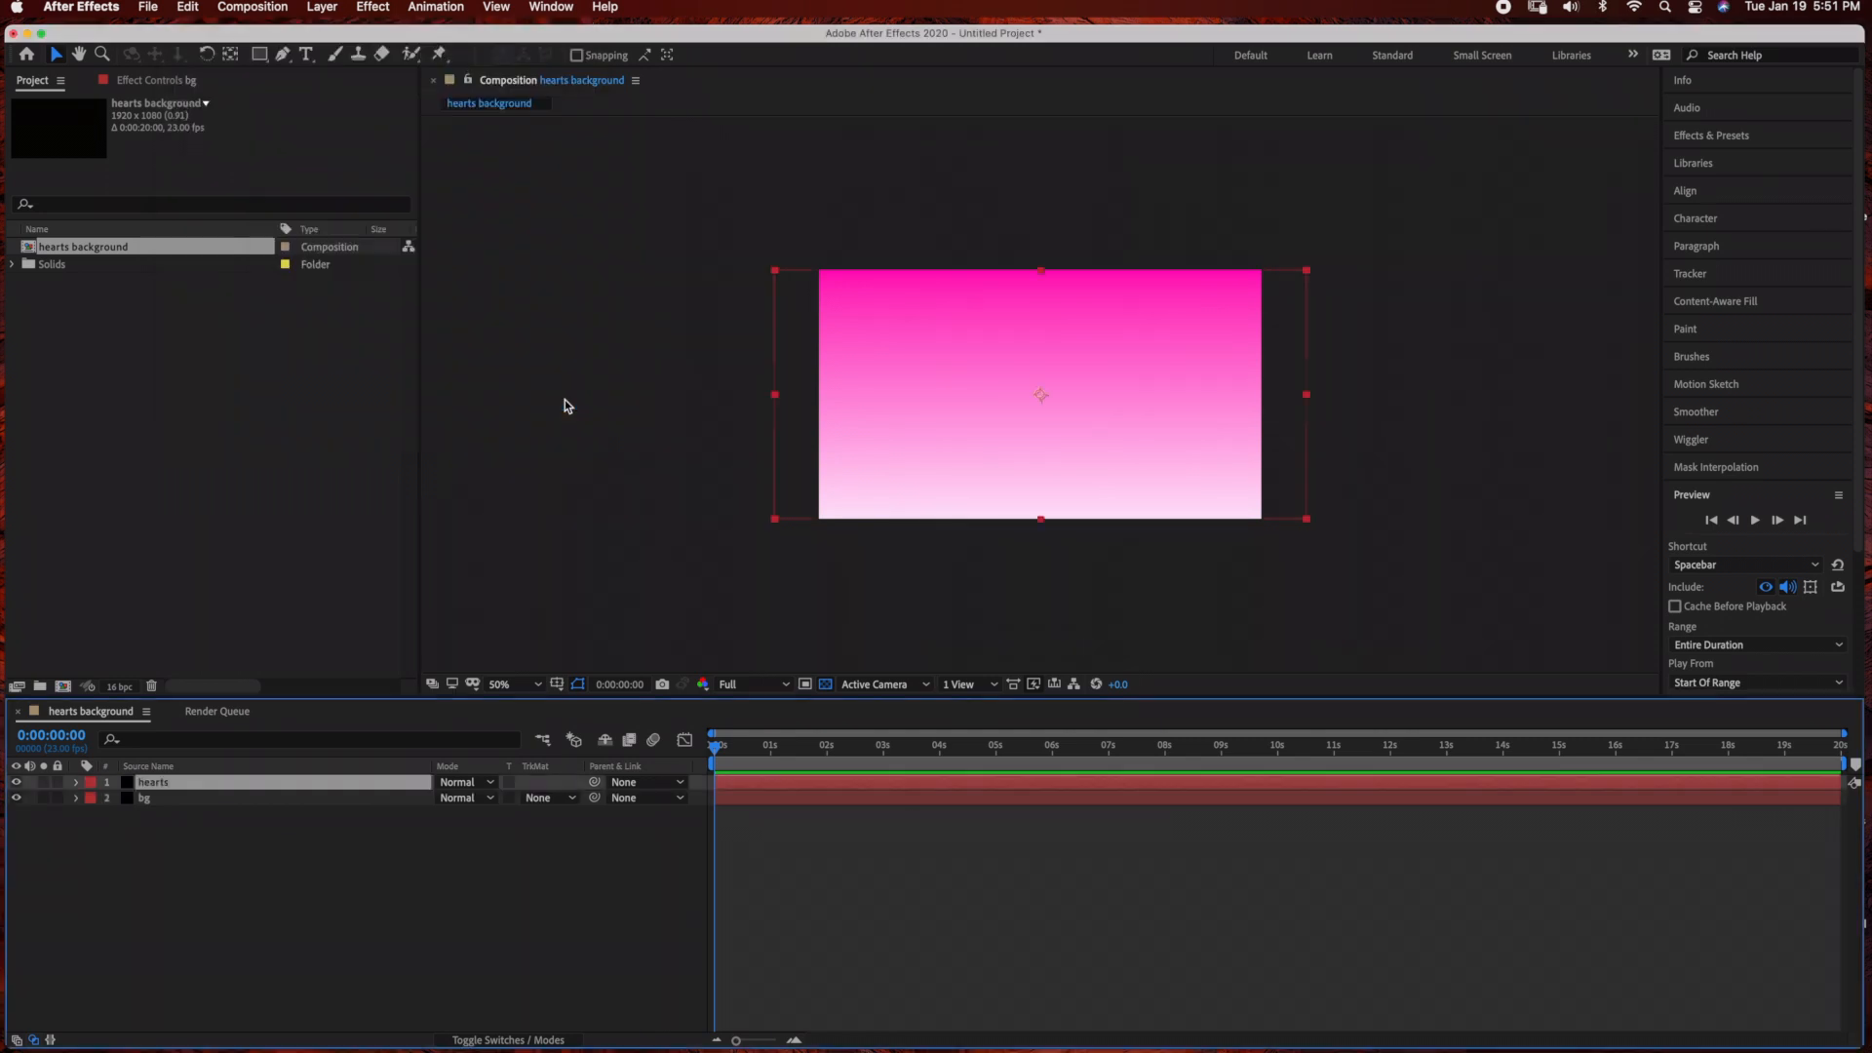
{"action": "left_click", "coordinate": [373, 7]}
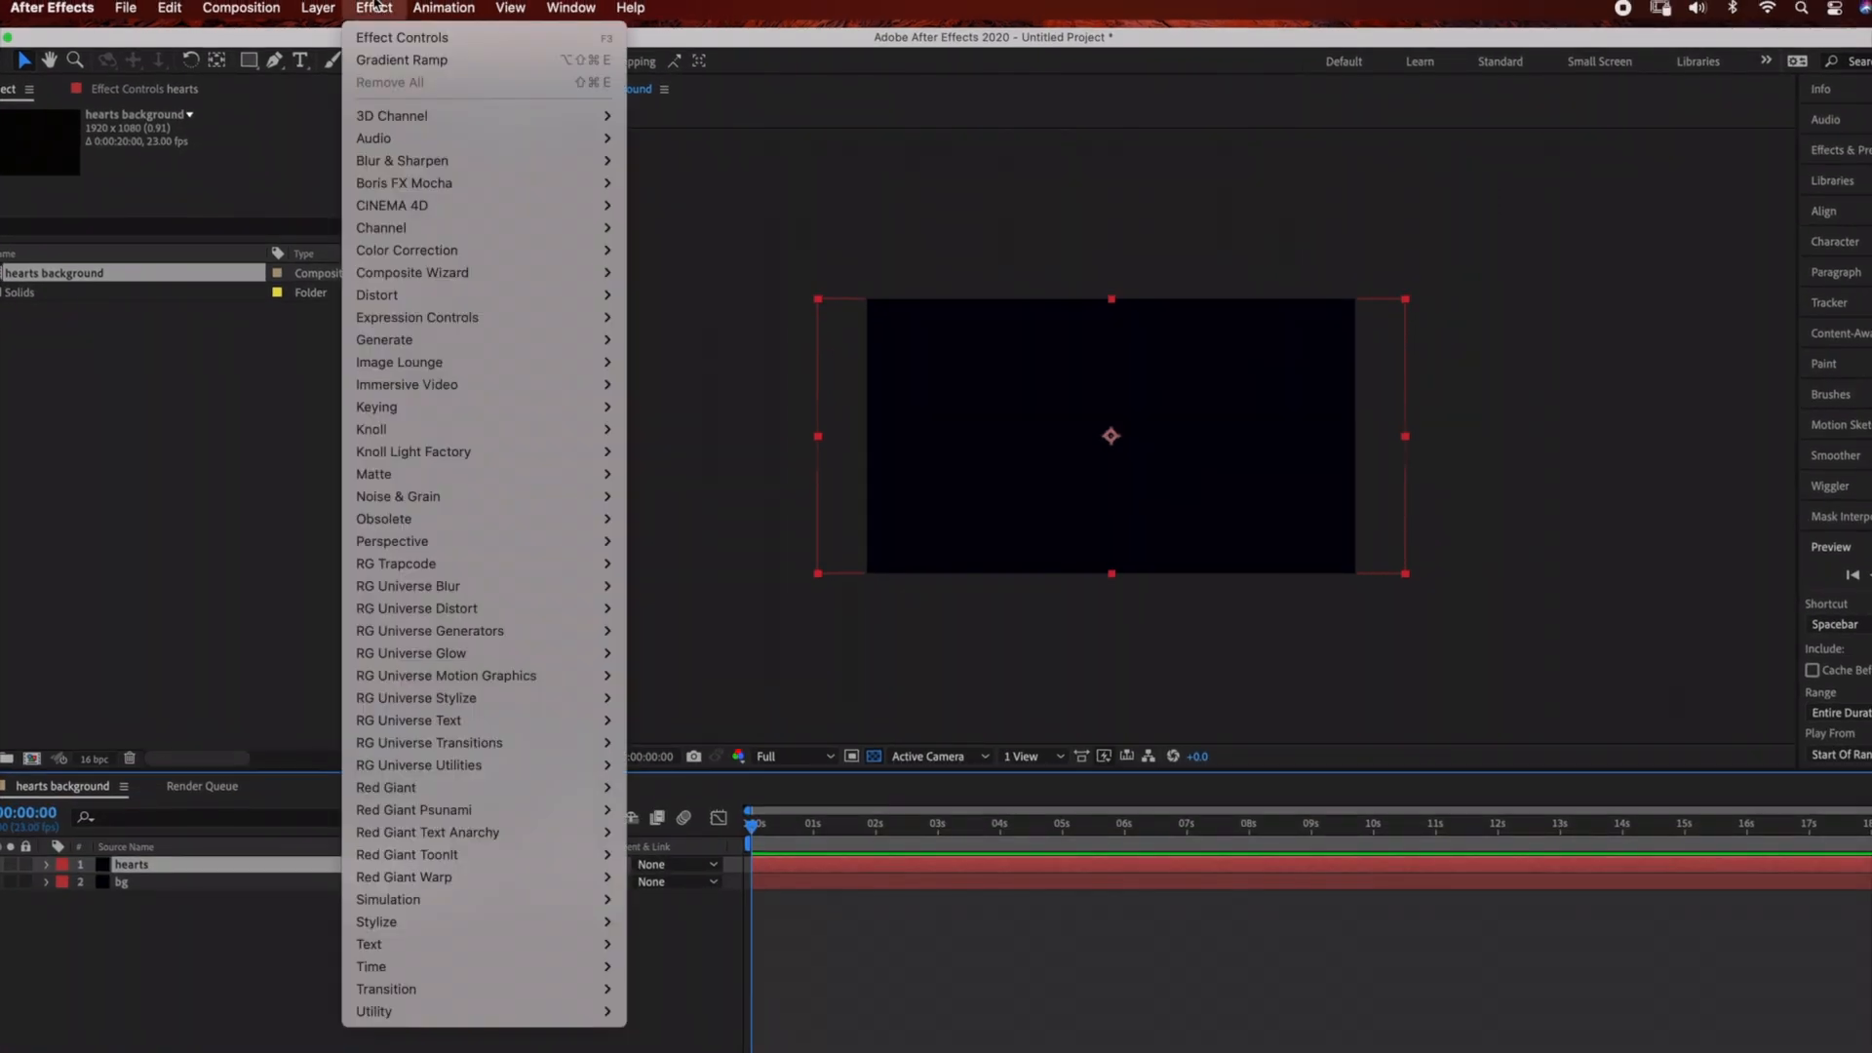
{"action": "mouse_move", "coordinate": [396, 562]}
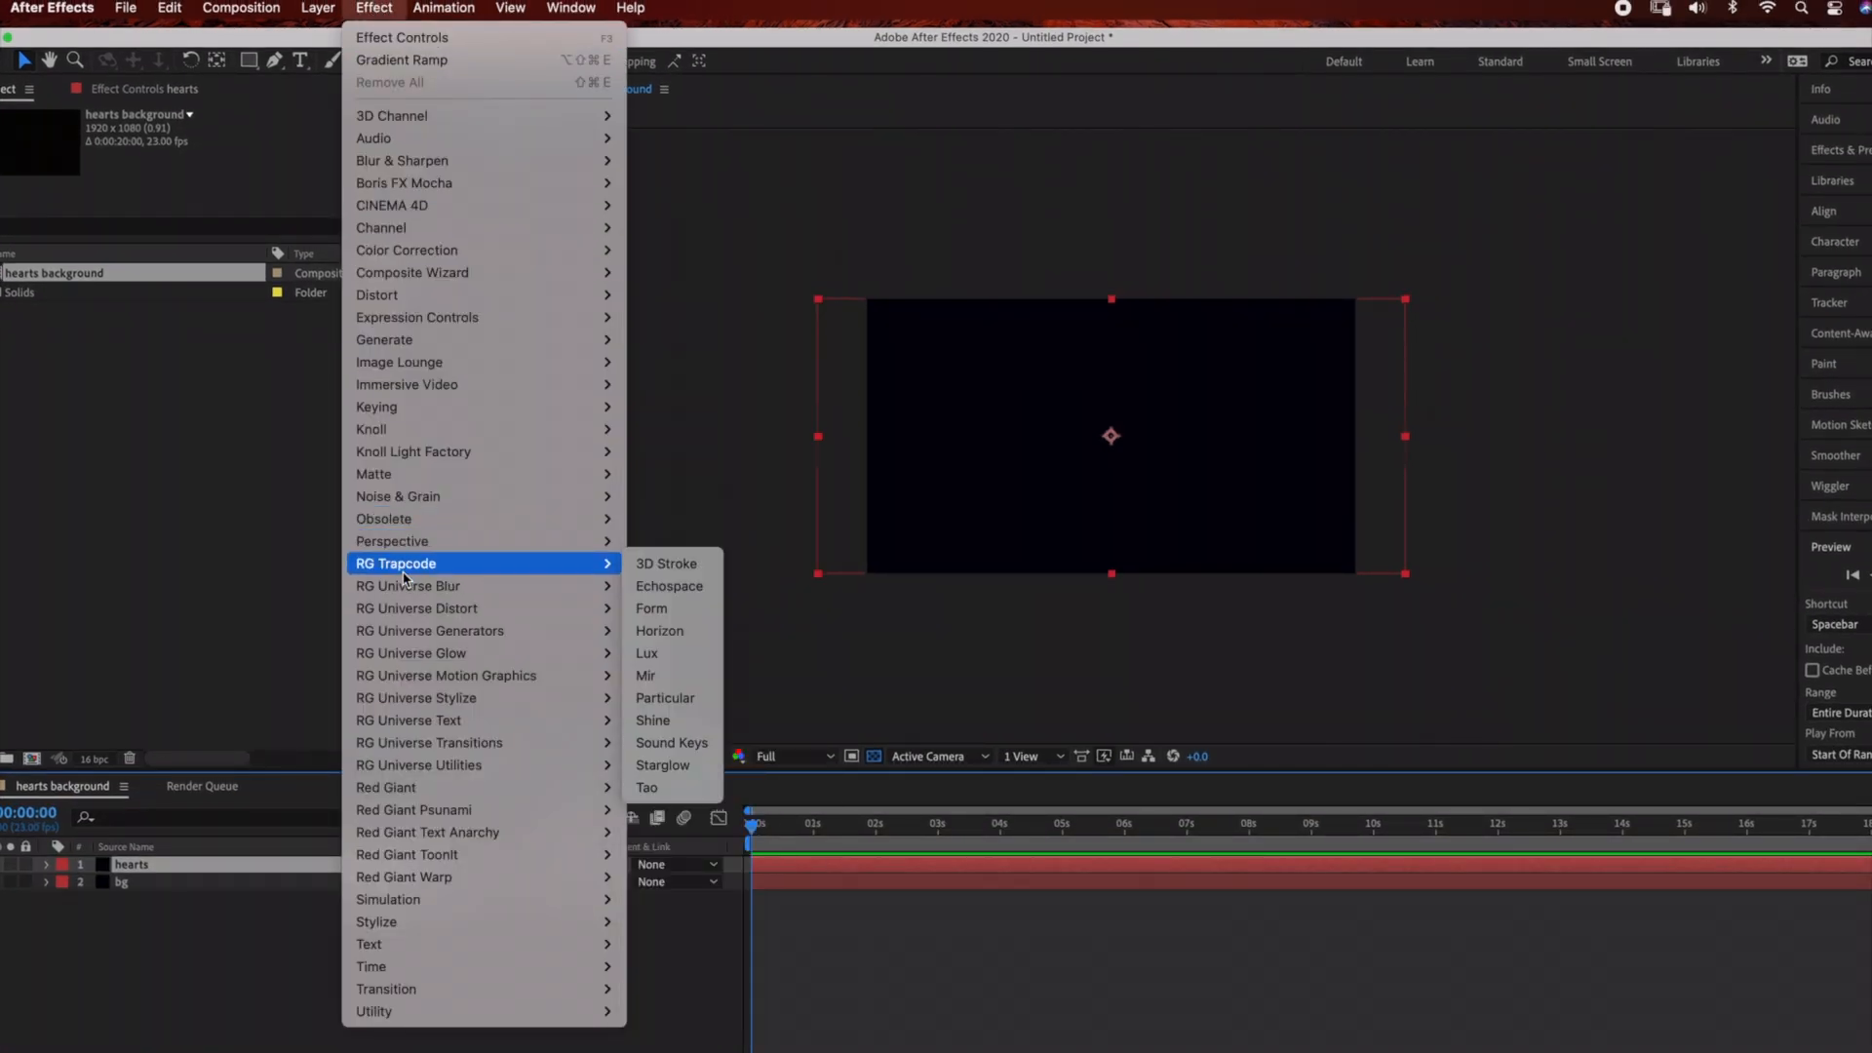
{"action": "mouse_move", "coordinate": [653, 719]}
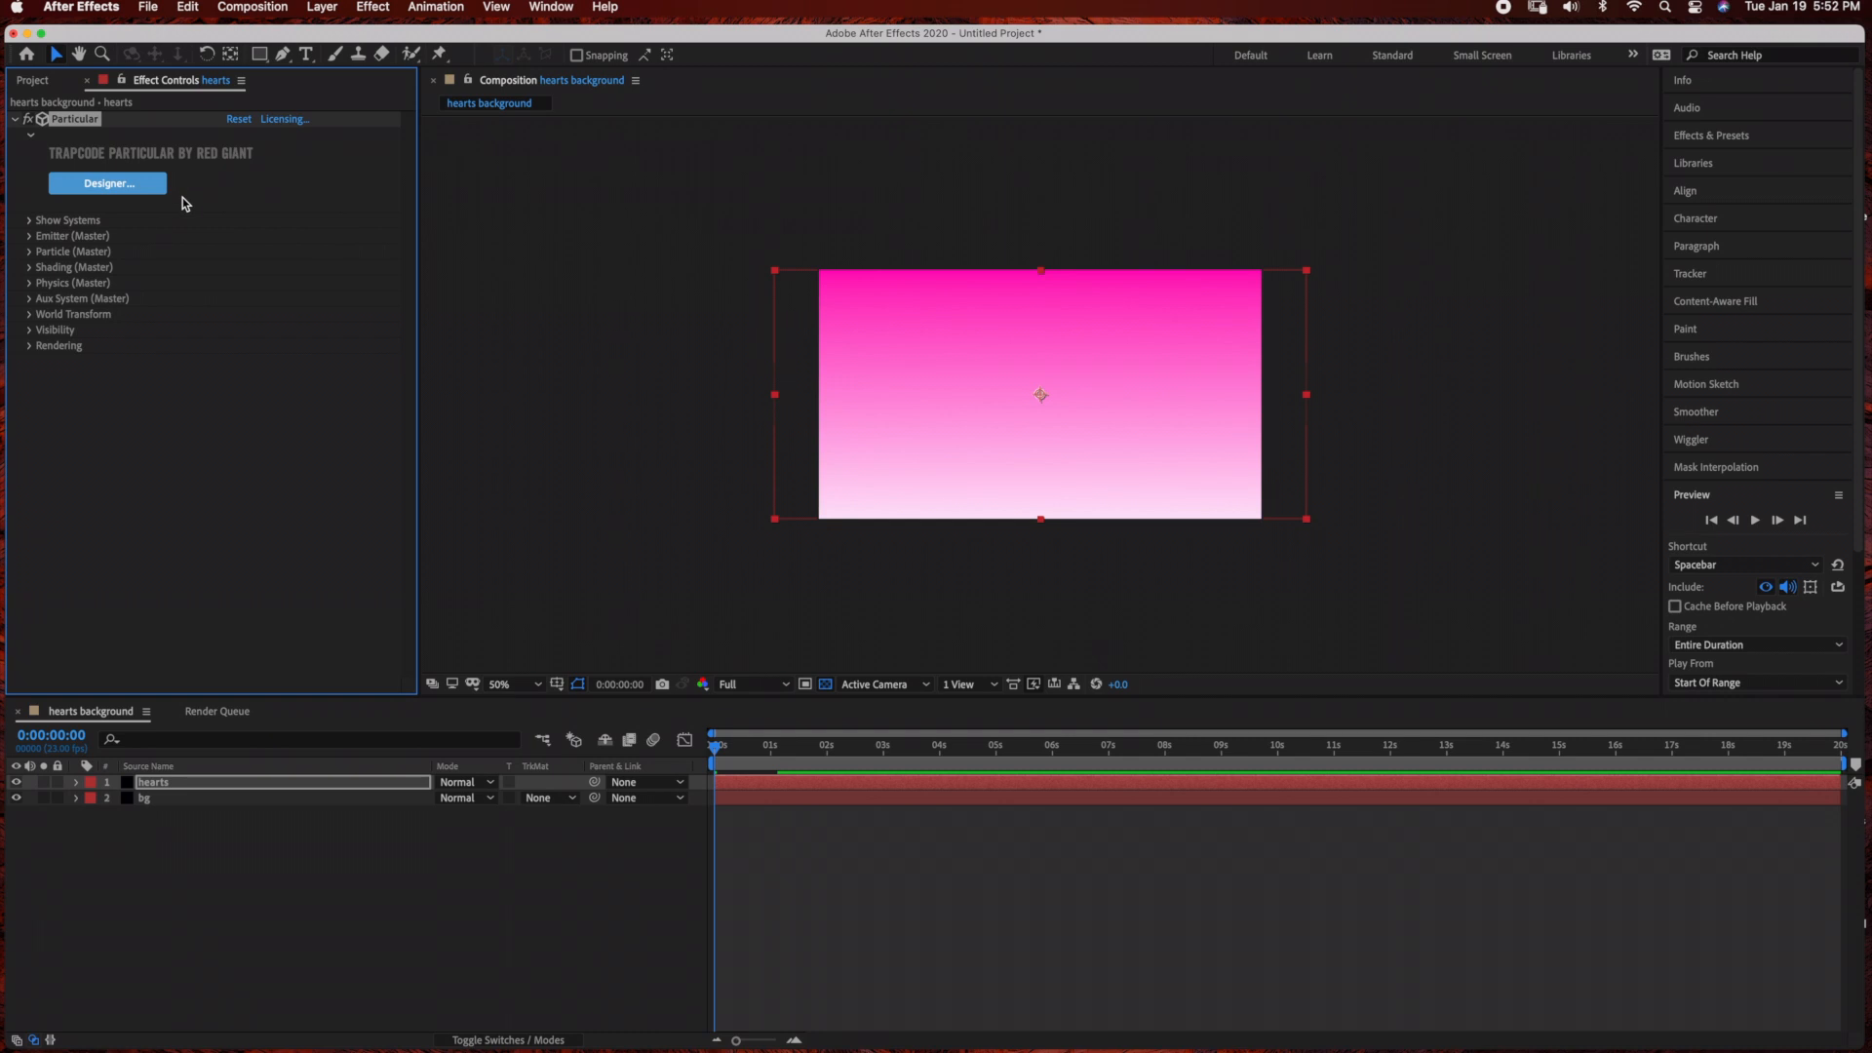
Apply the Deep Box Area preset from the Basics category in the Particular Designer
{"action": "left_click", "coordinate": [105, 184]}
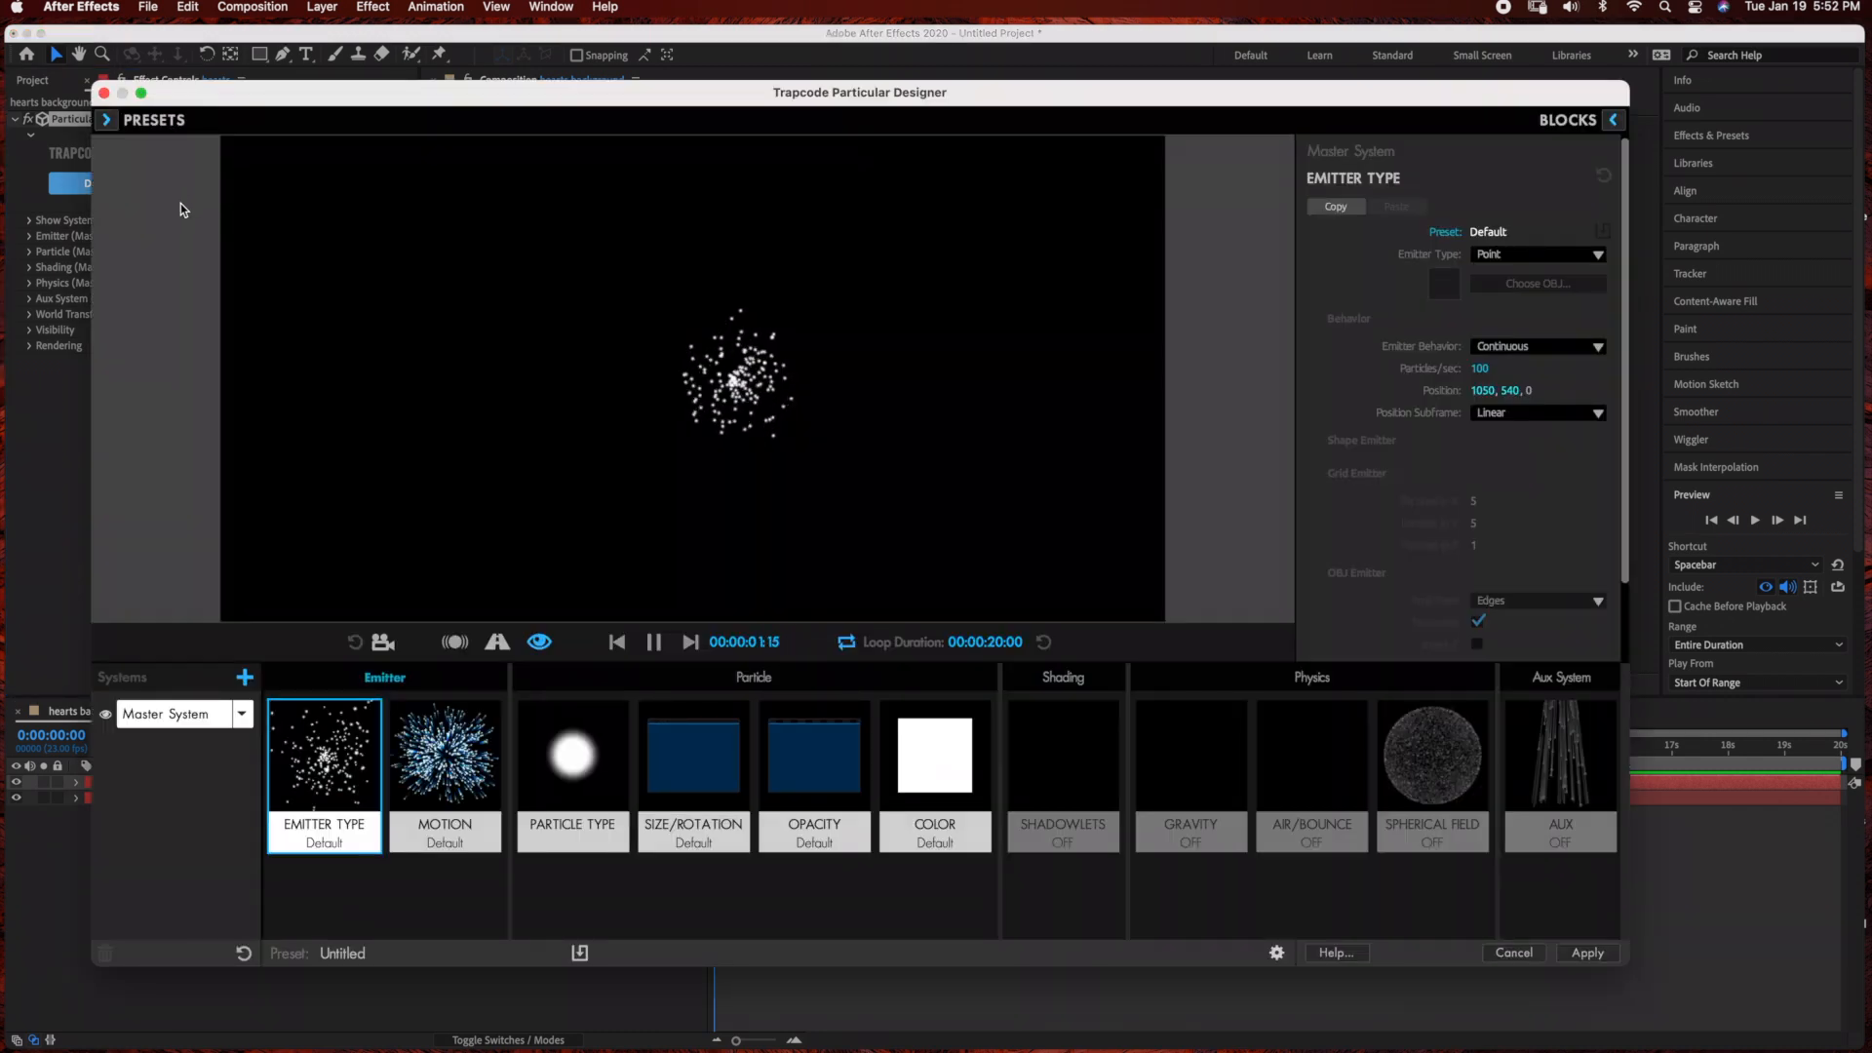
{"action": "left_click", "coordinate": [105, 119]}
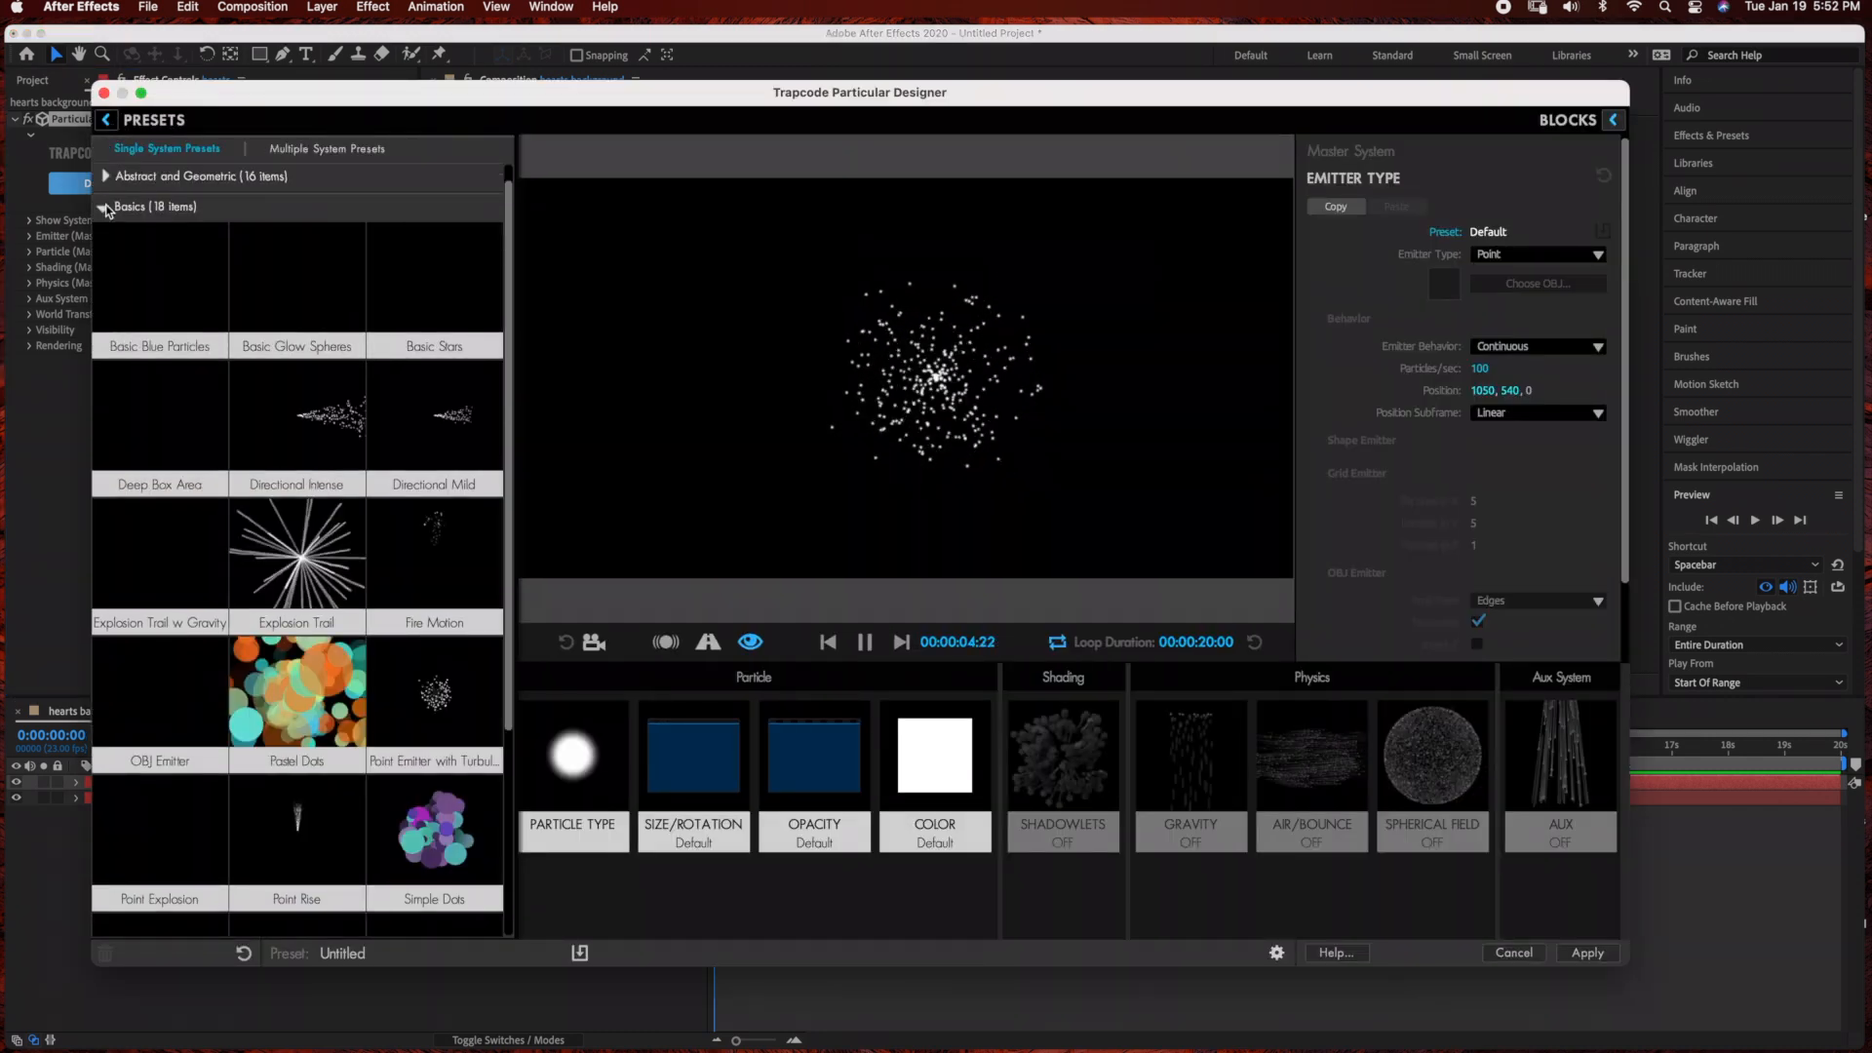
{"action": "left_click", "coordinate": [107, 205]}
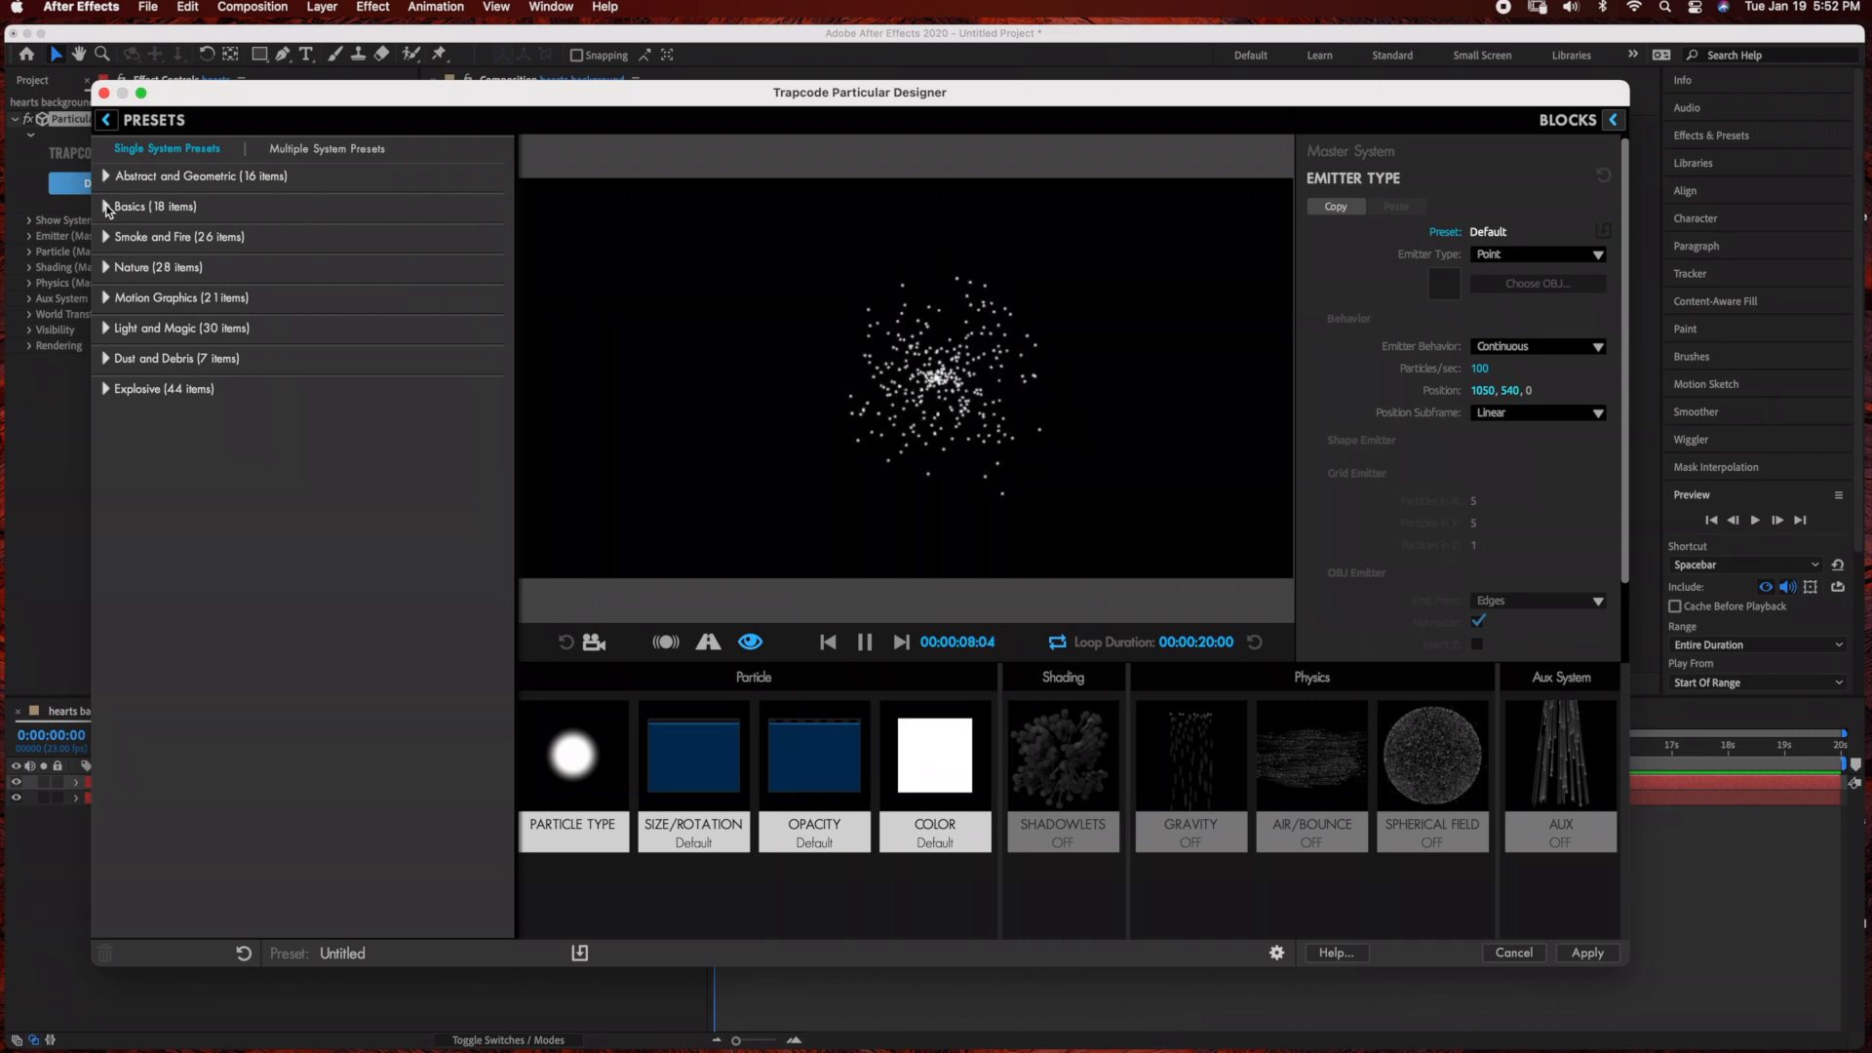
{"action": "left_click", "coordinate": [106, 207]}
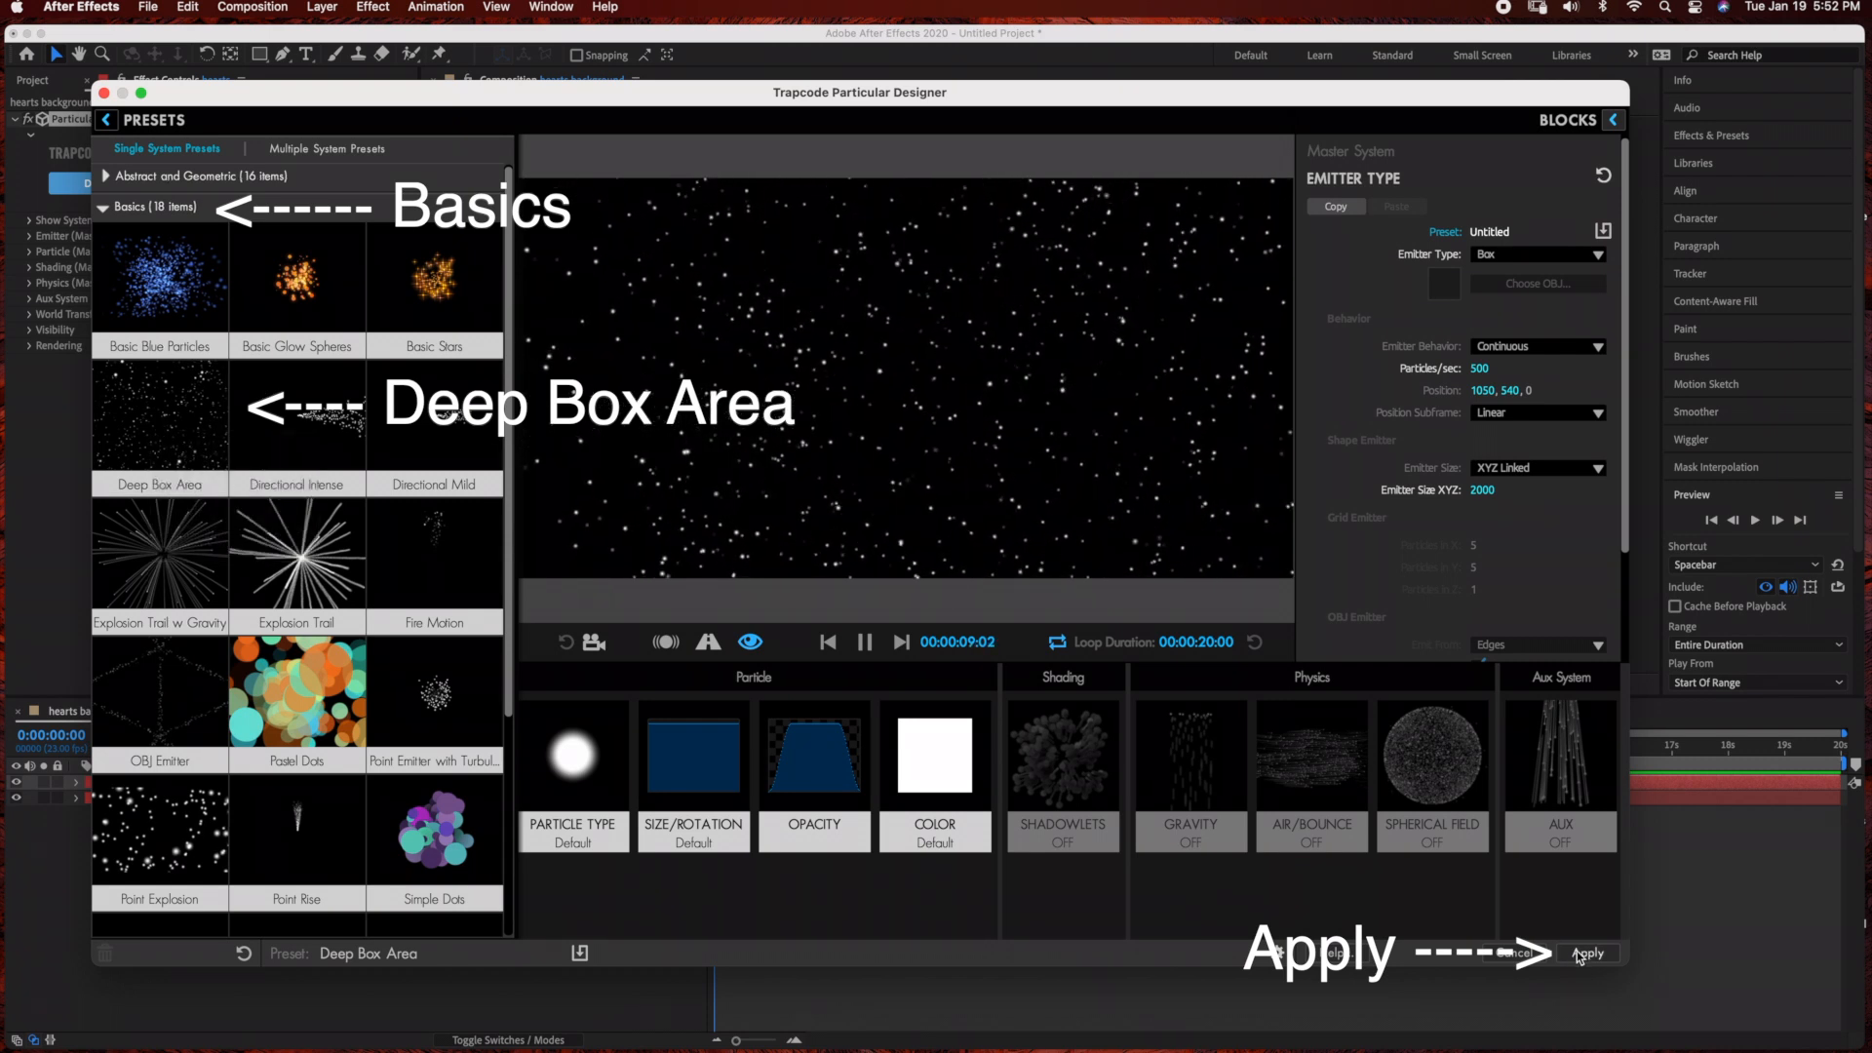
{"action": "left_click", "coordinate": [1588, 954]}
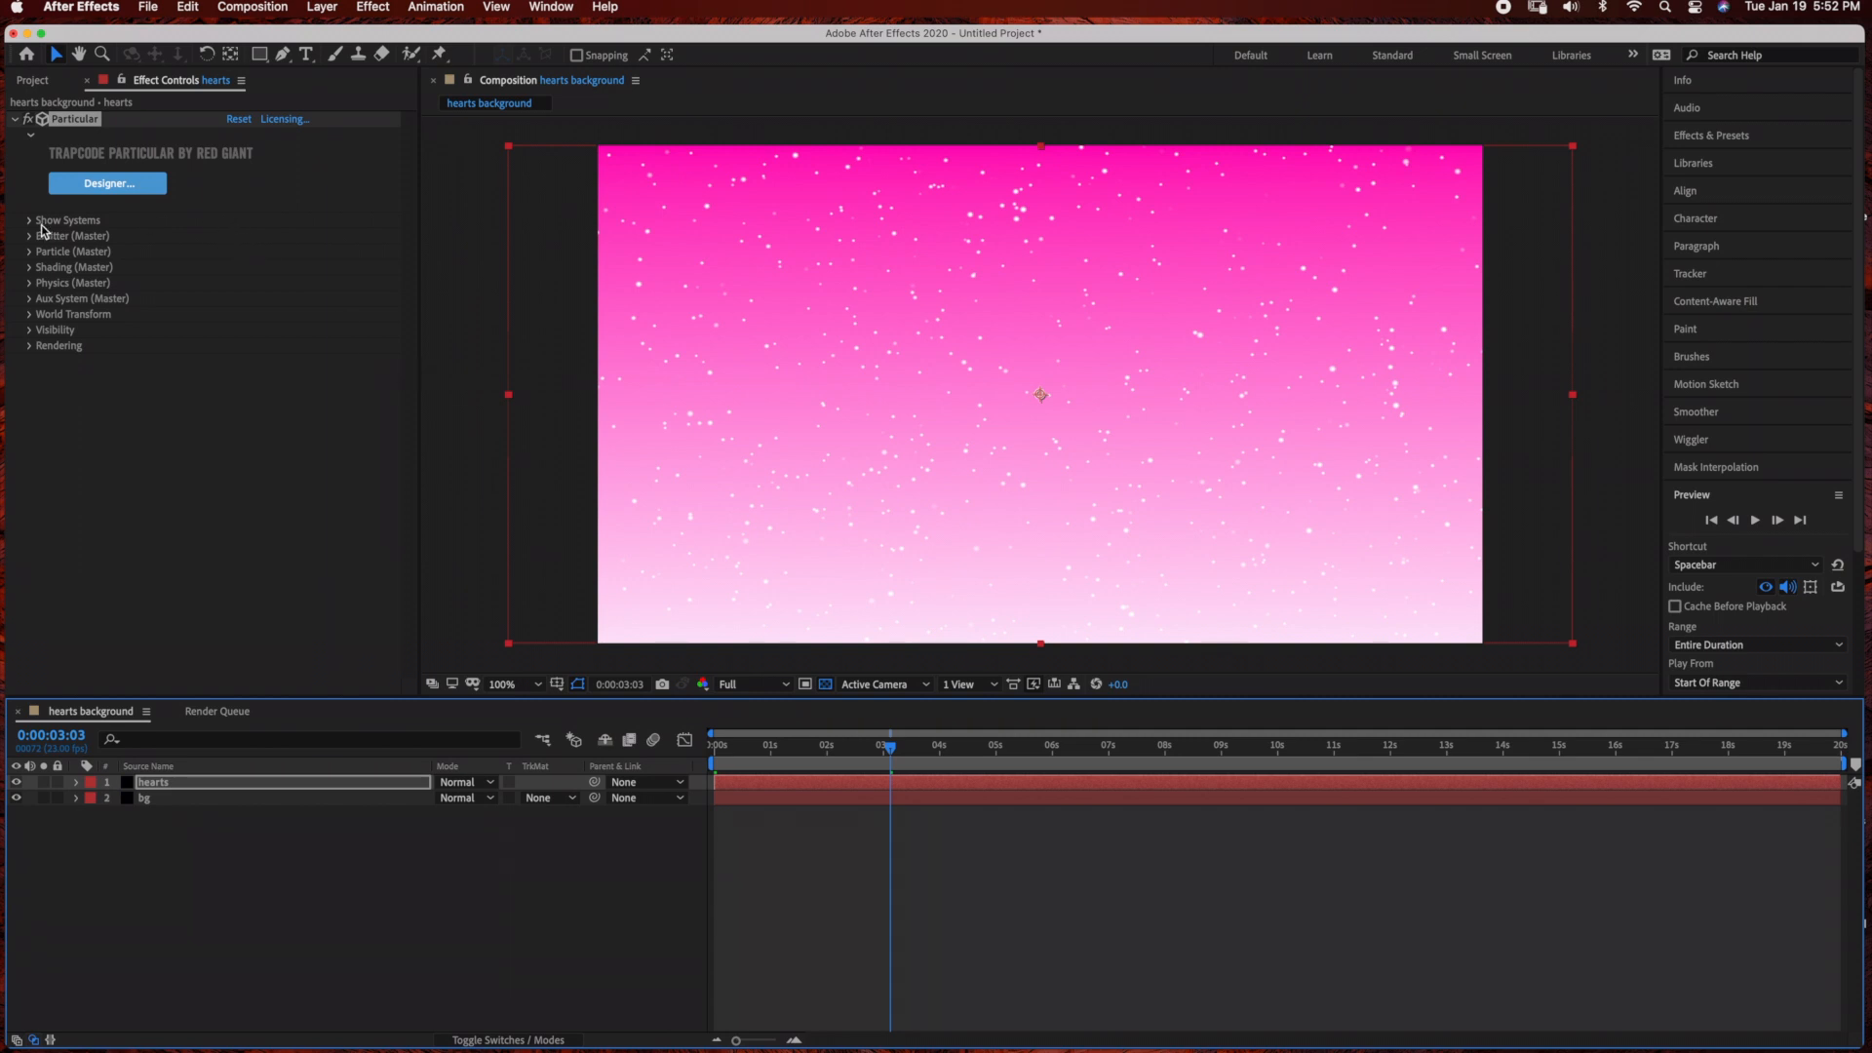
{"action": "mouse_move", "coordinate": [35, 245]}
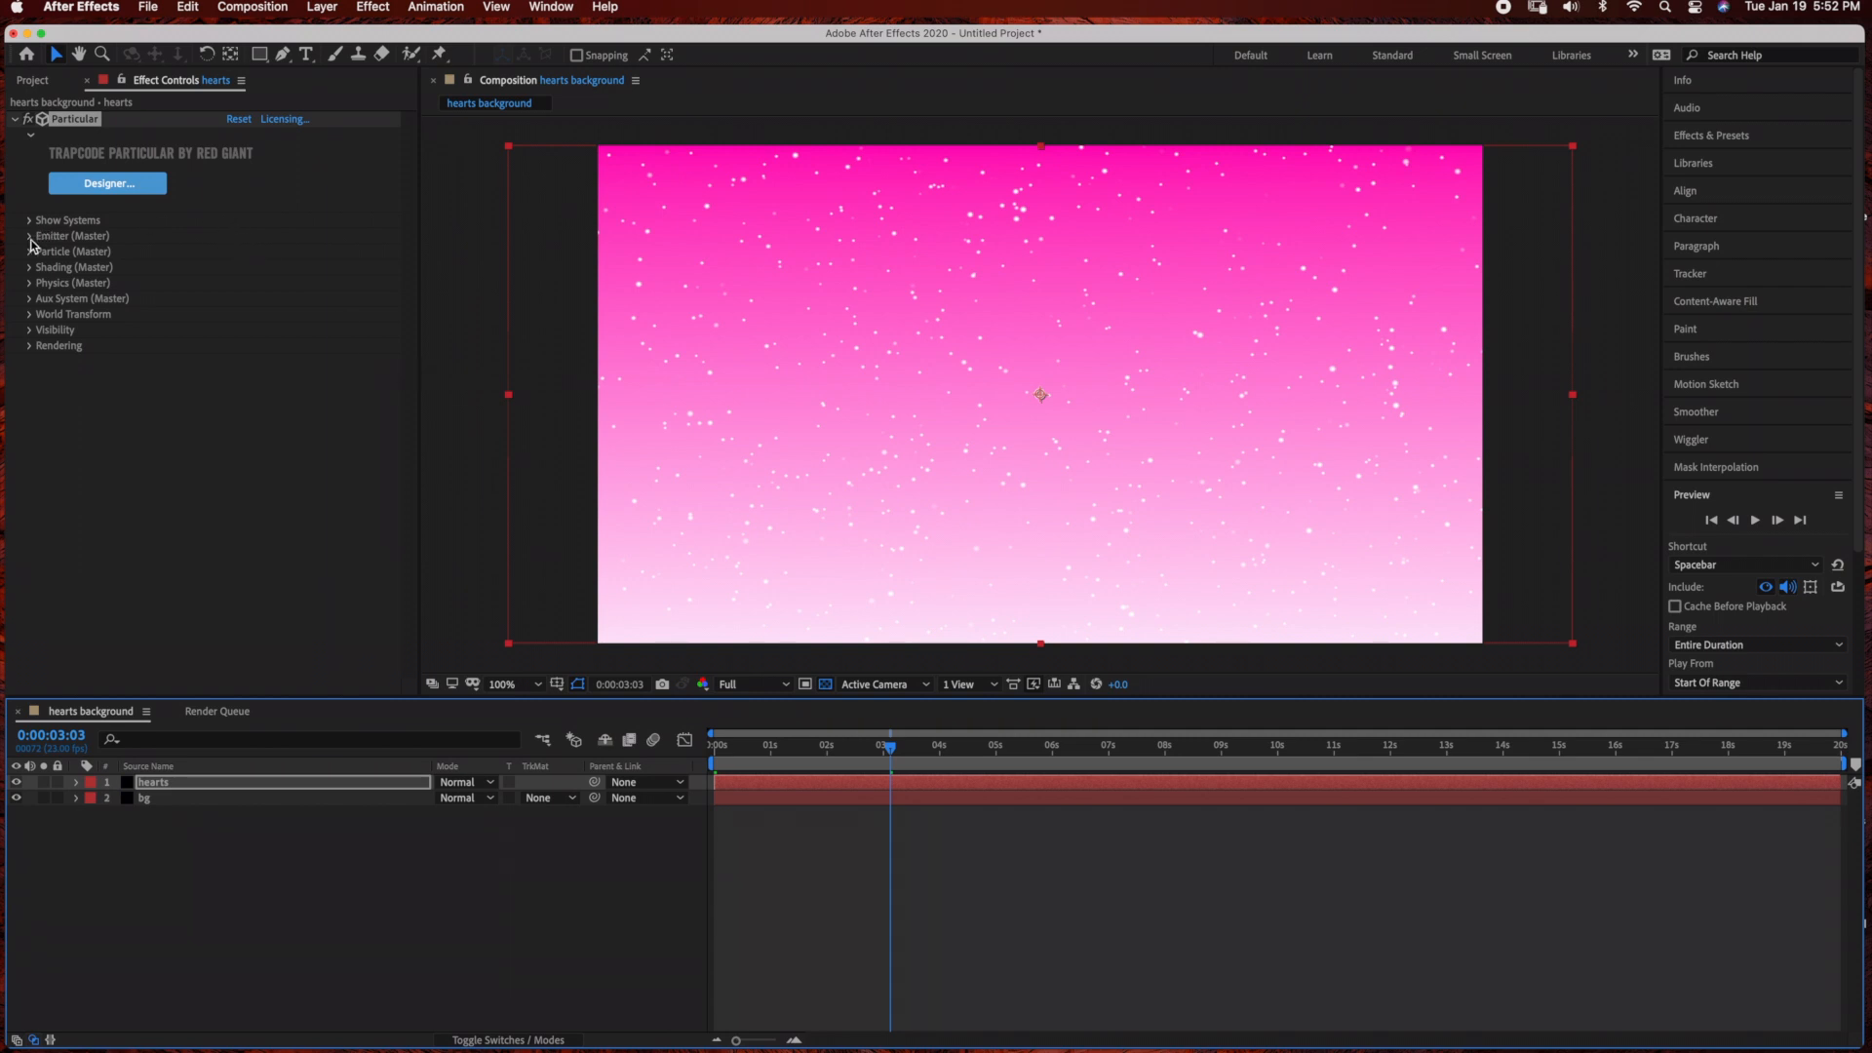
Set Particular's particle type to Sprite and bring up the sprite picker
{"action": "left_click", "coordinate": [29, 236]}
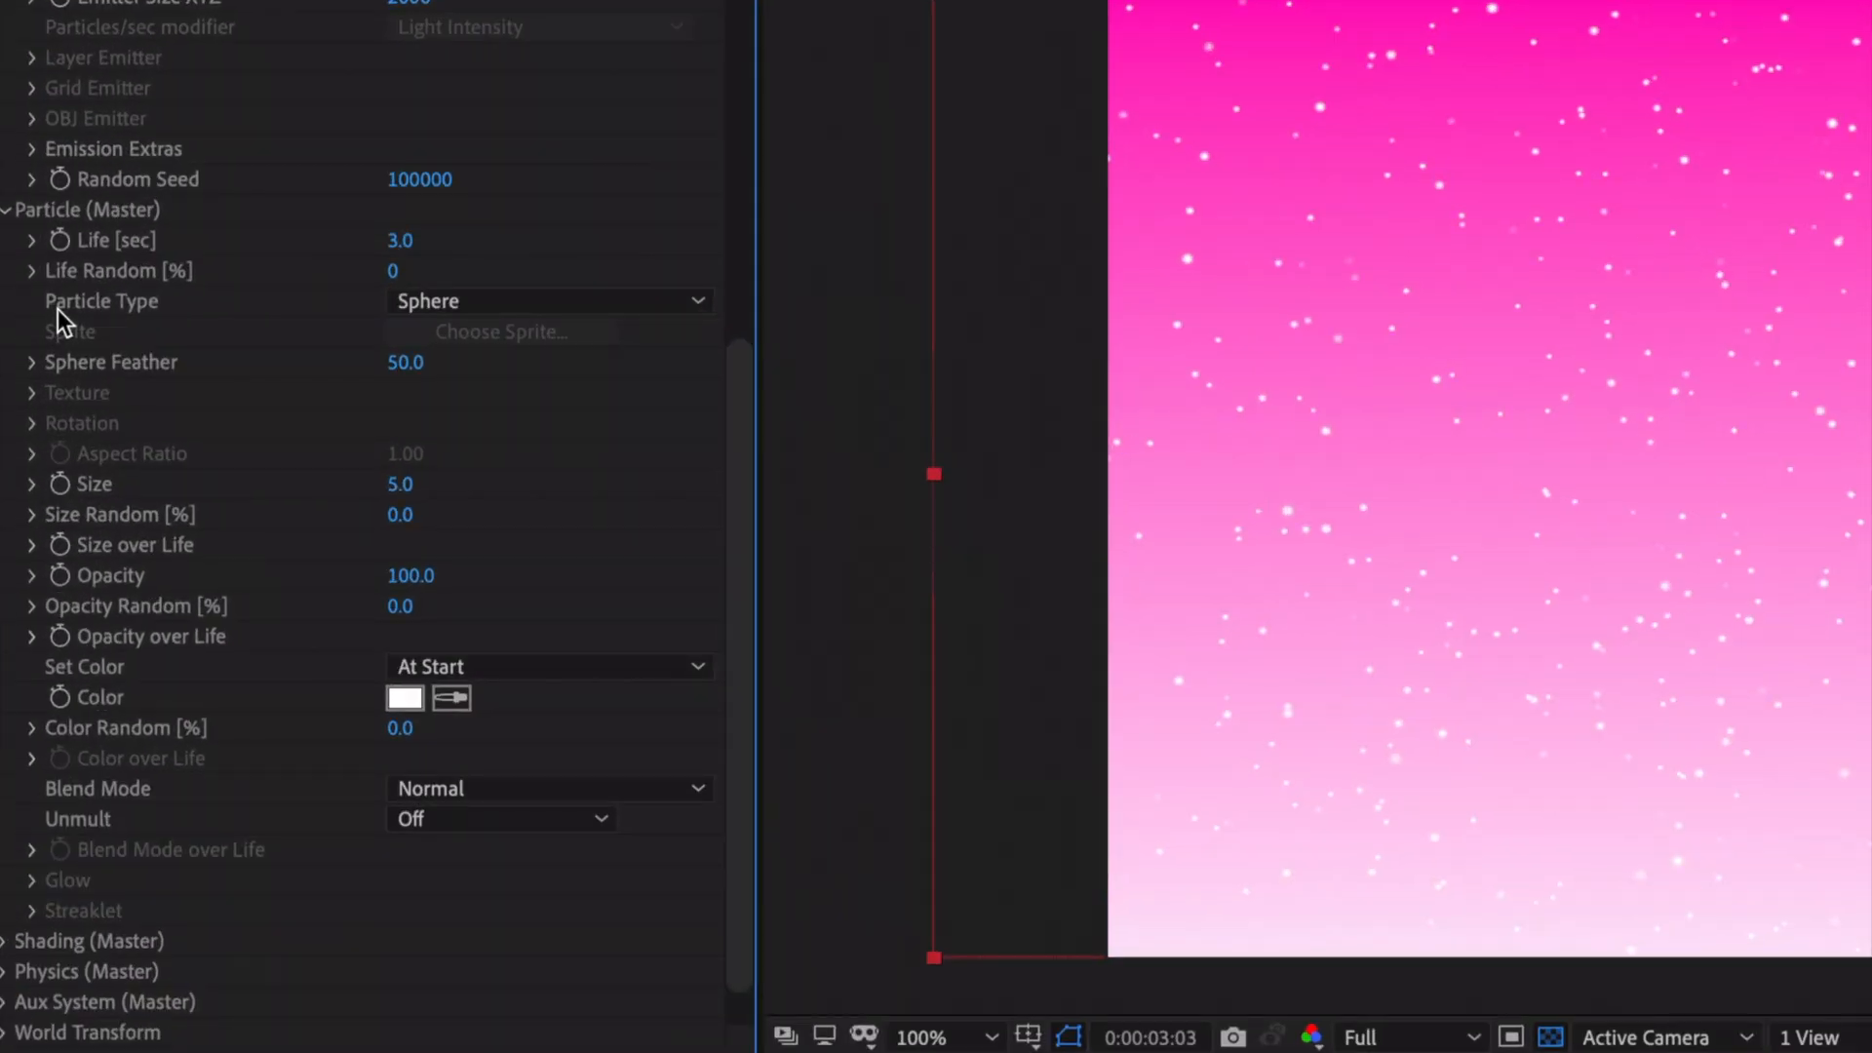
{"action": "left_click", "coordinate": [546, 300]}
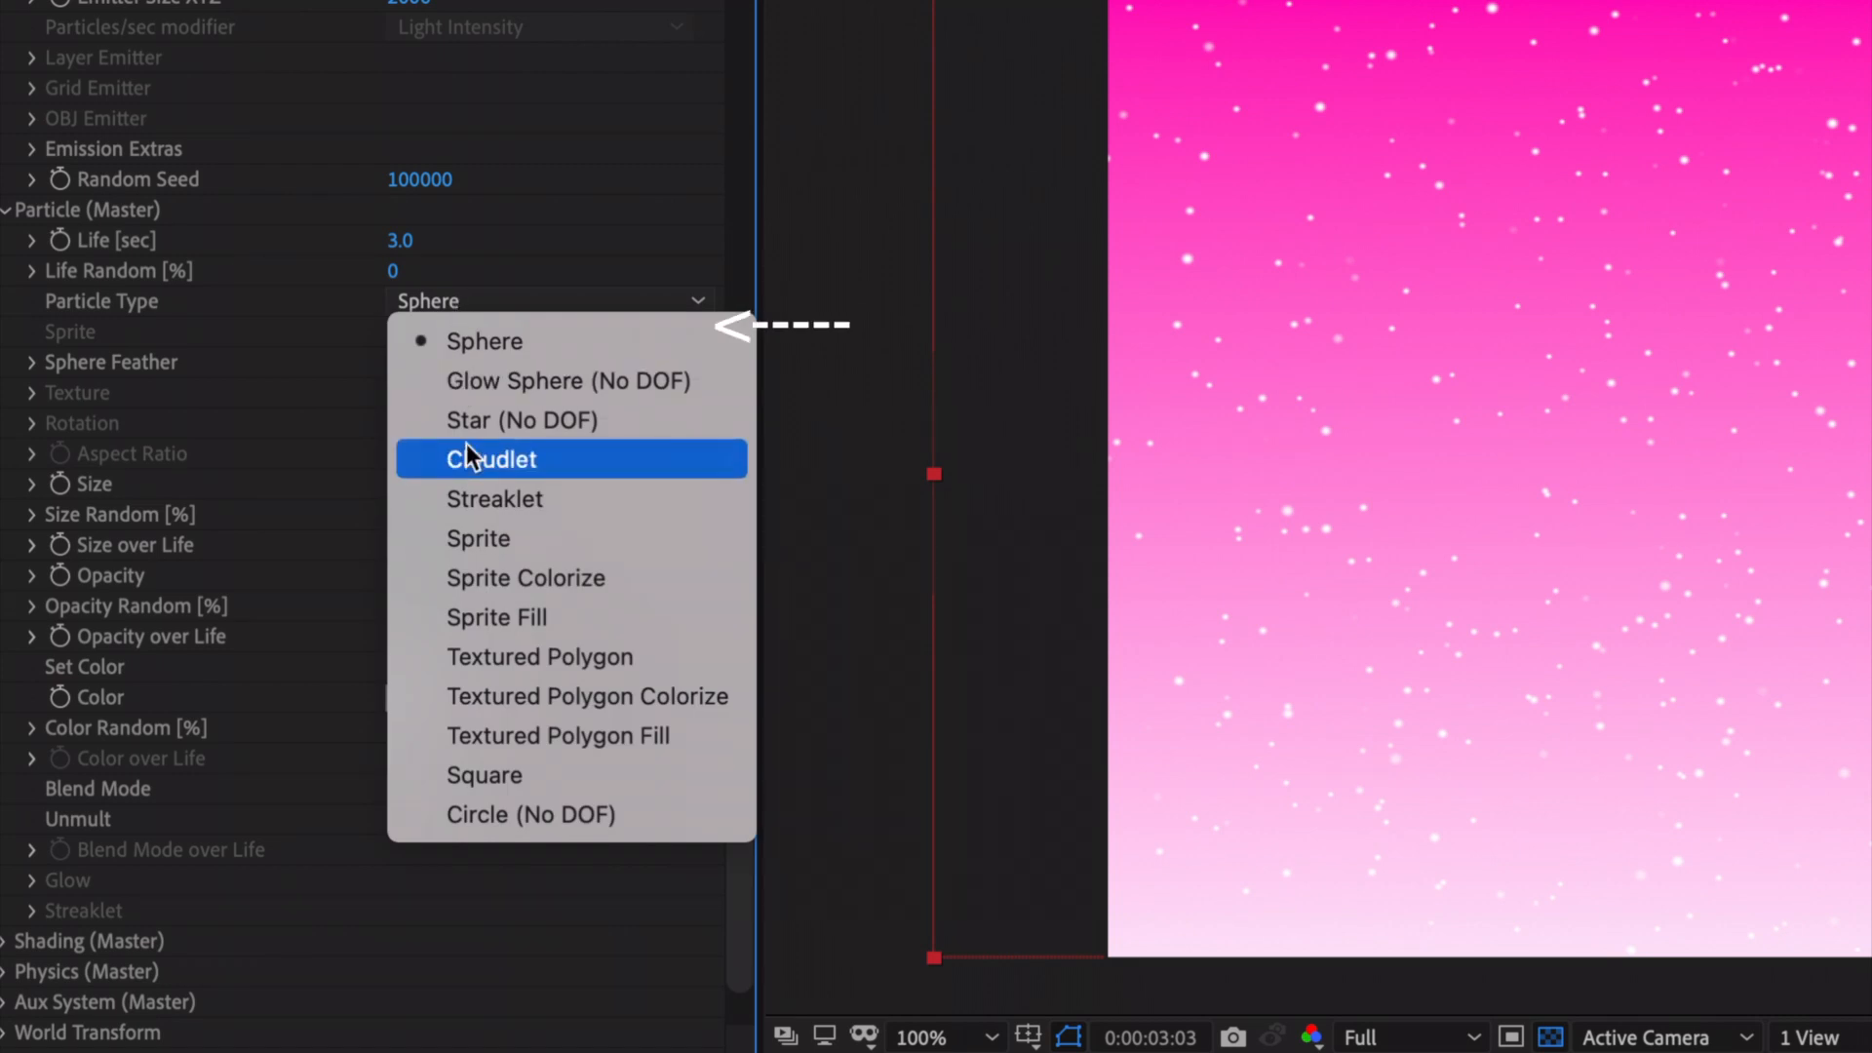
{"action": "mouse_move", "coordinate": [476, 538]}
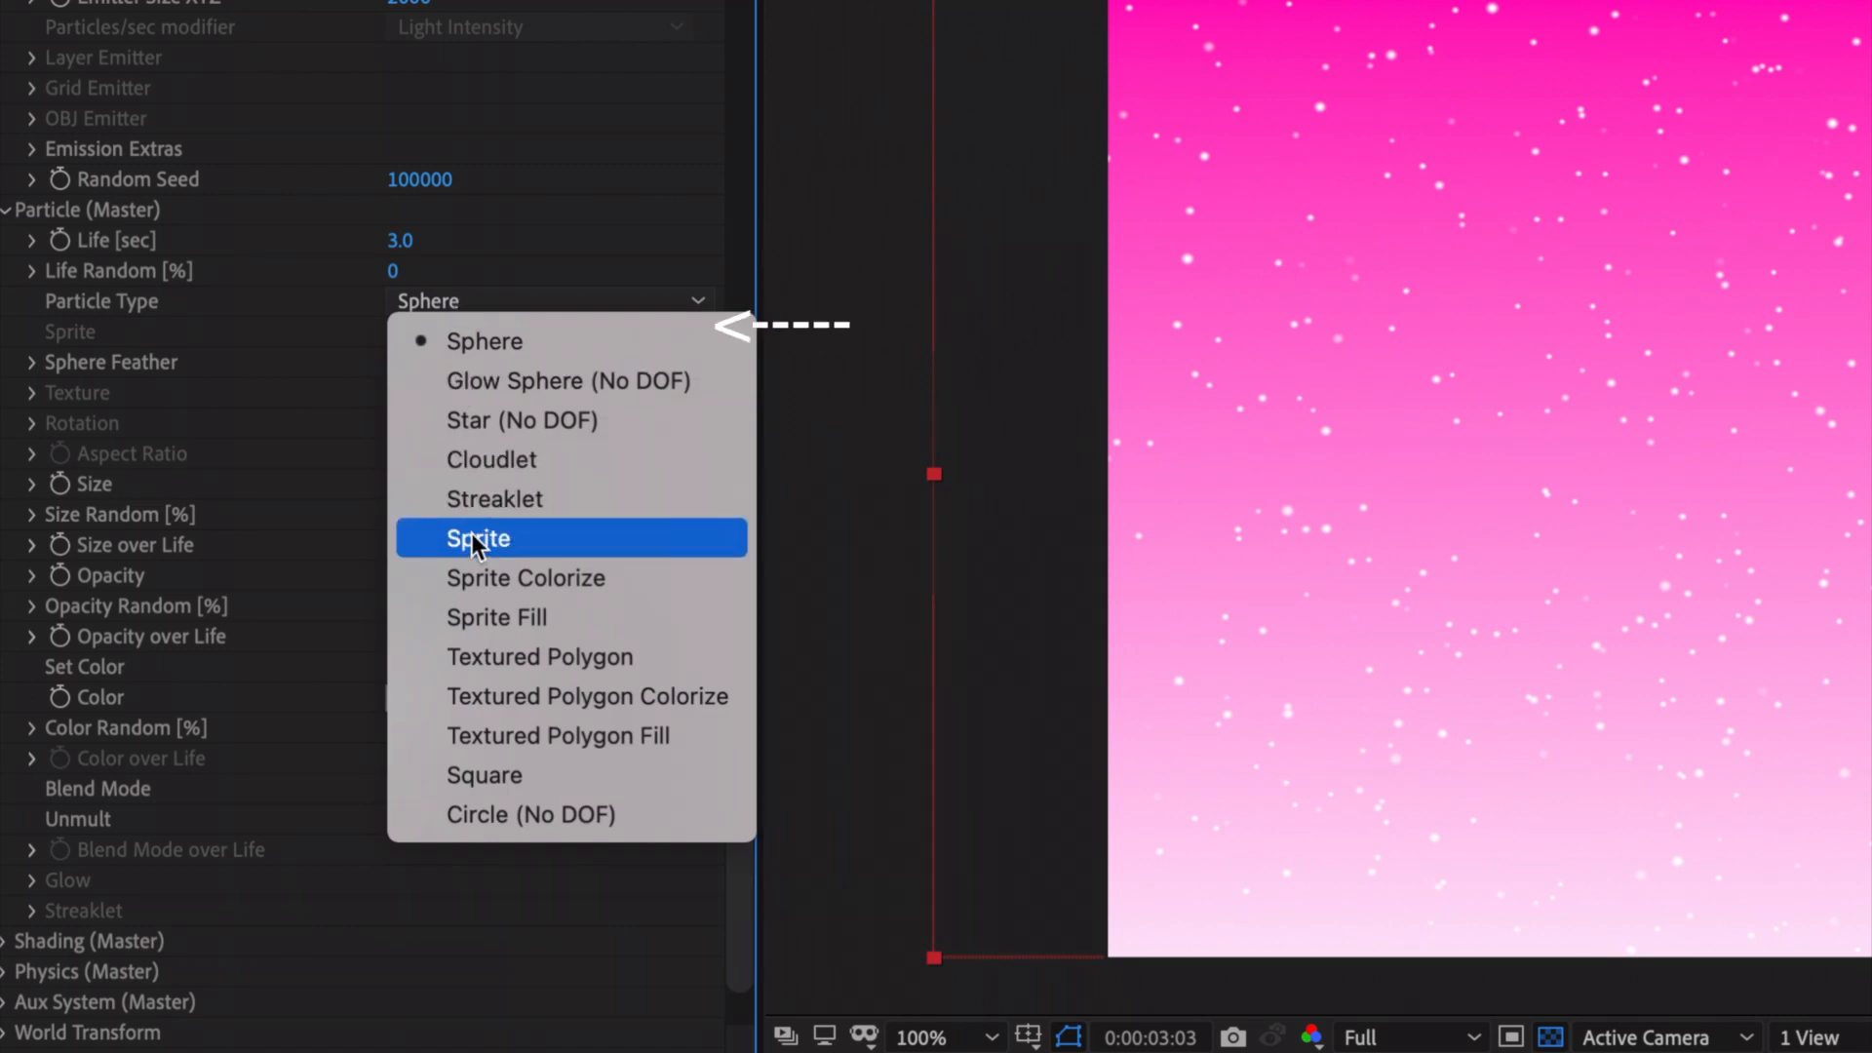
{"action": "left_click", "coordinate": [476, 539]}
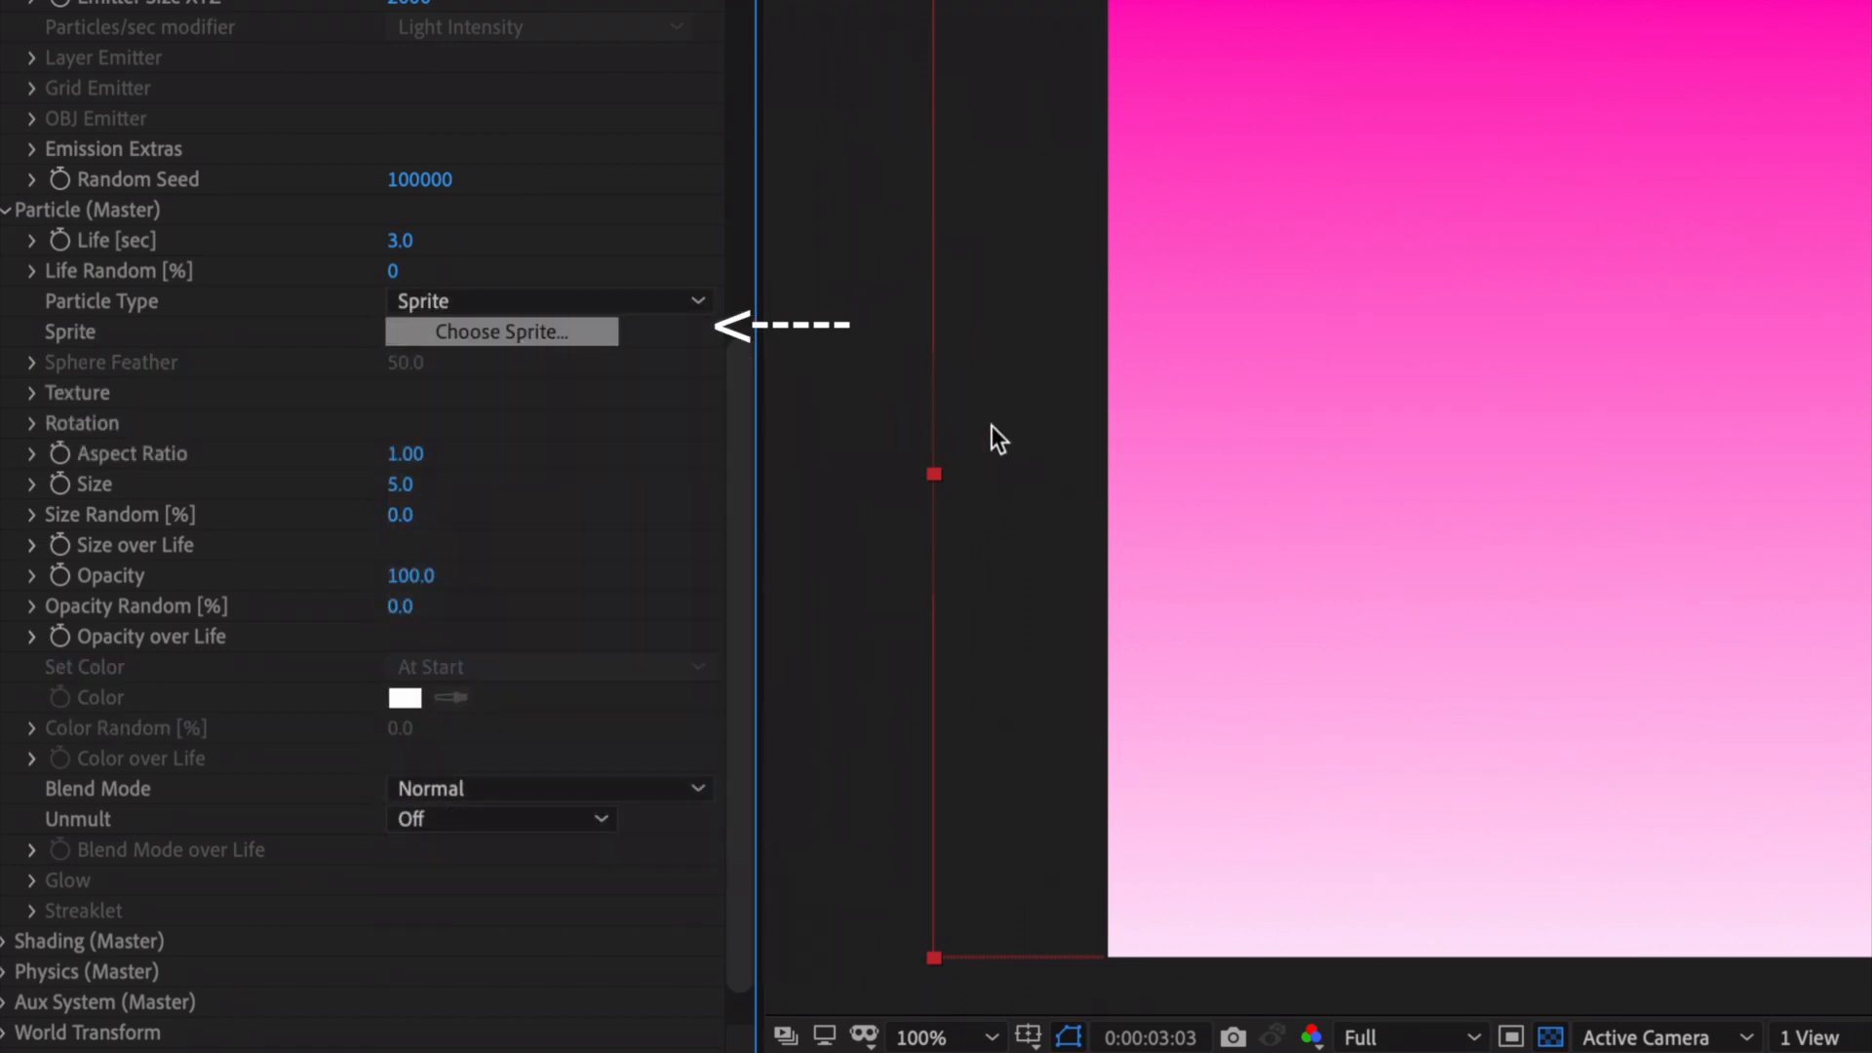
{"action": "left_click", "coordinate": [501, 331]}
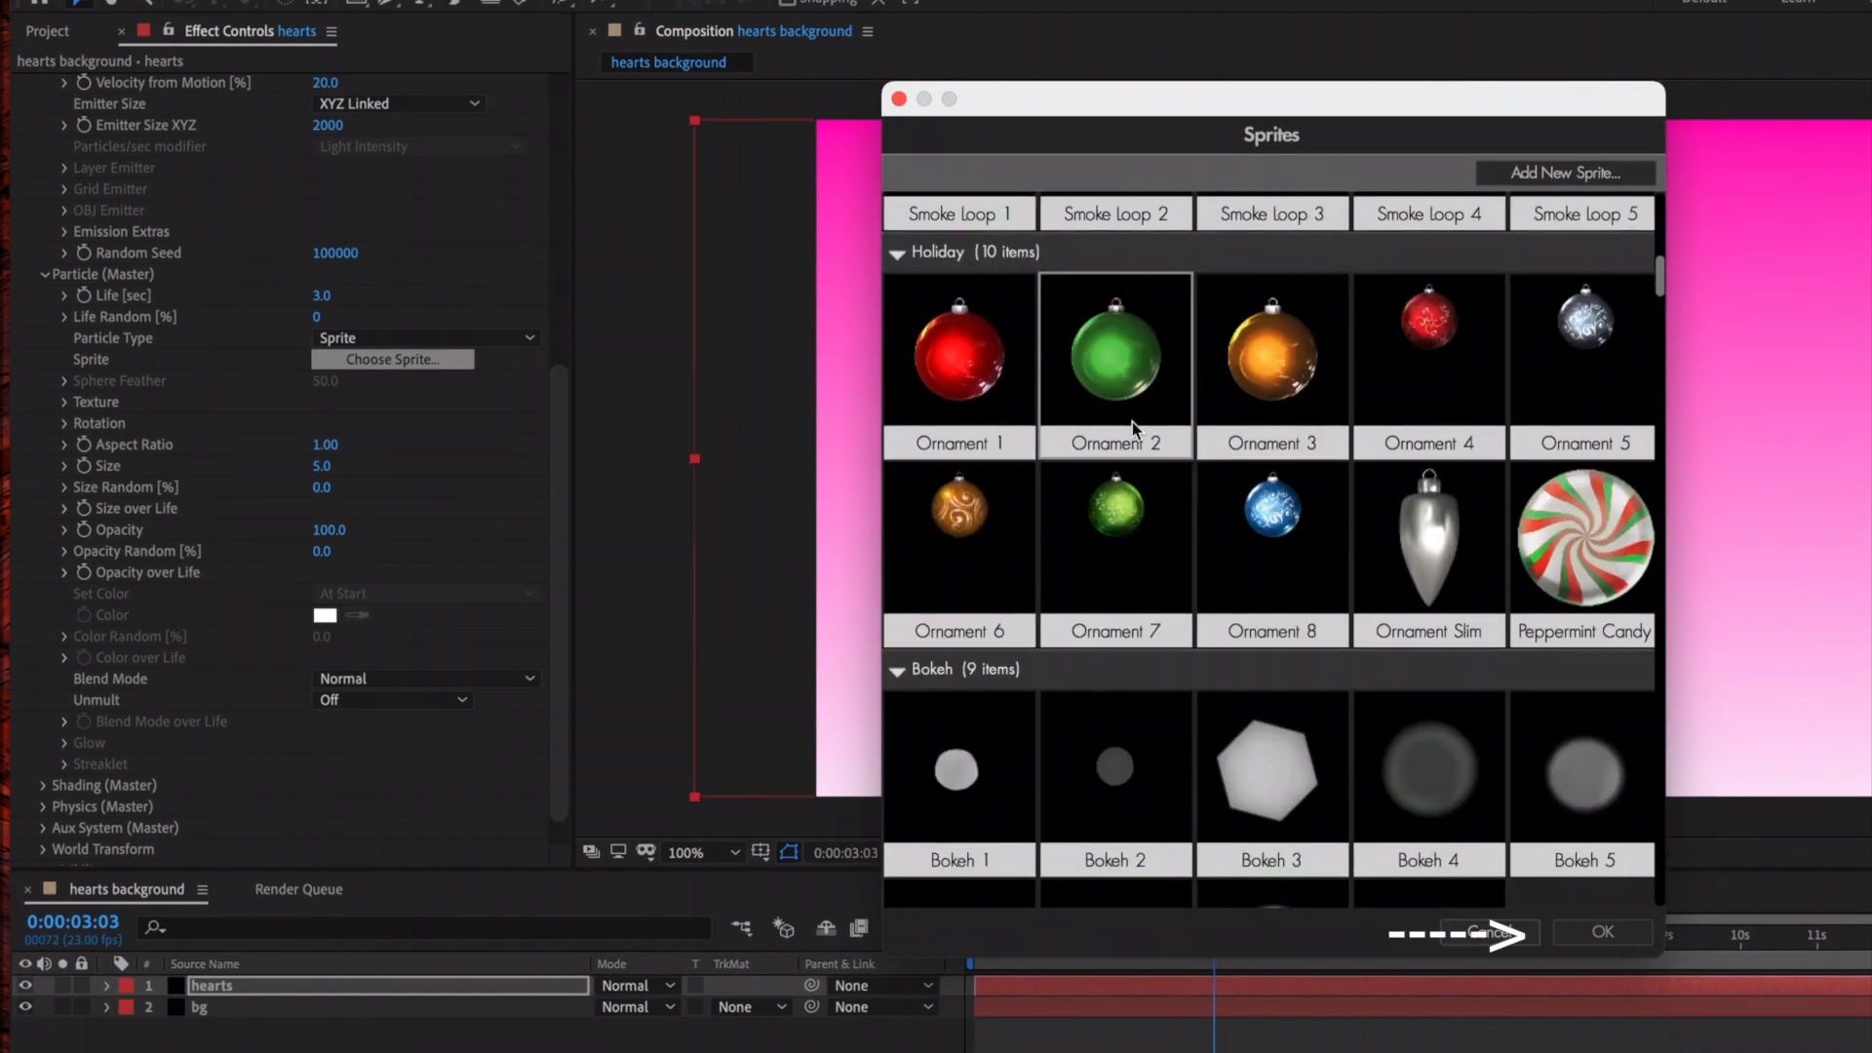
Choose the Heart sprite so the particles become red hearts
{"action": "scroll", "scroll_direction": "down", "scroll_amount": 3}
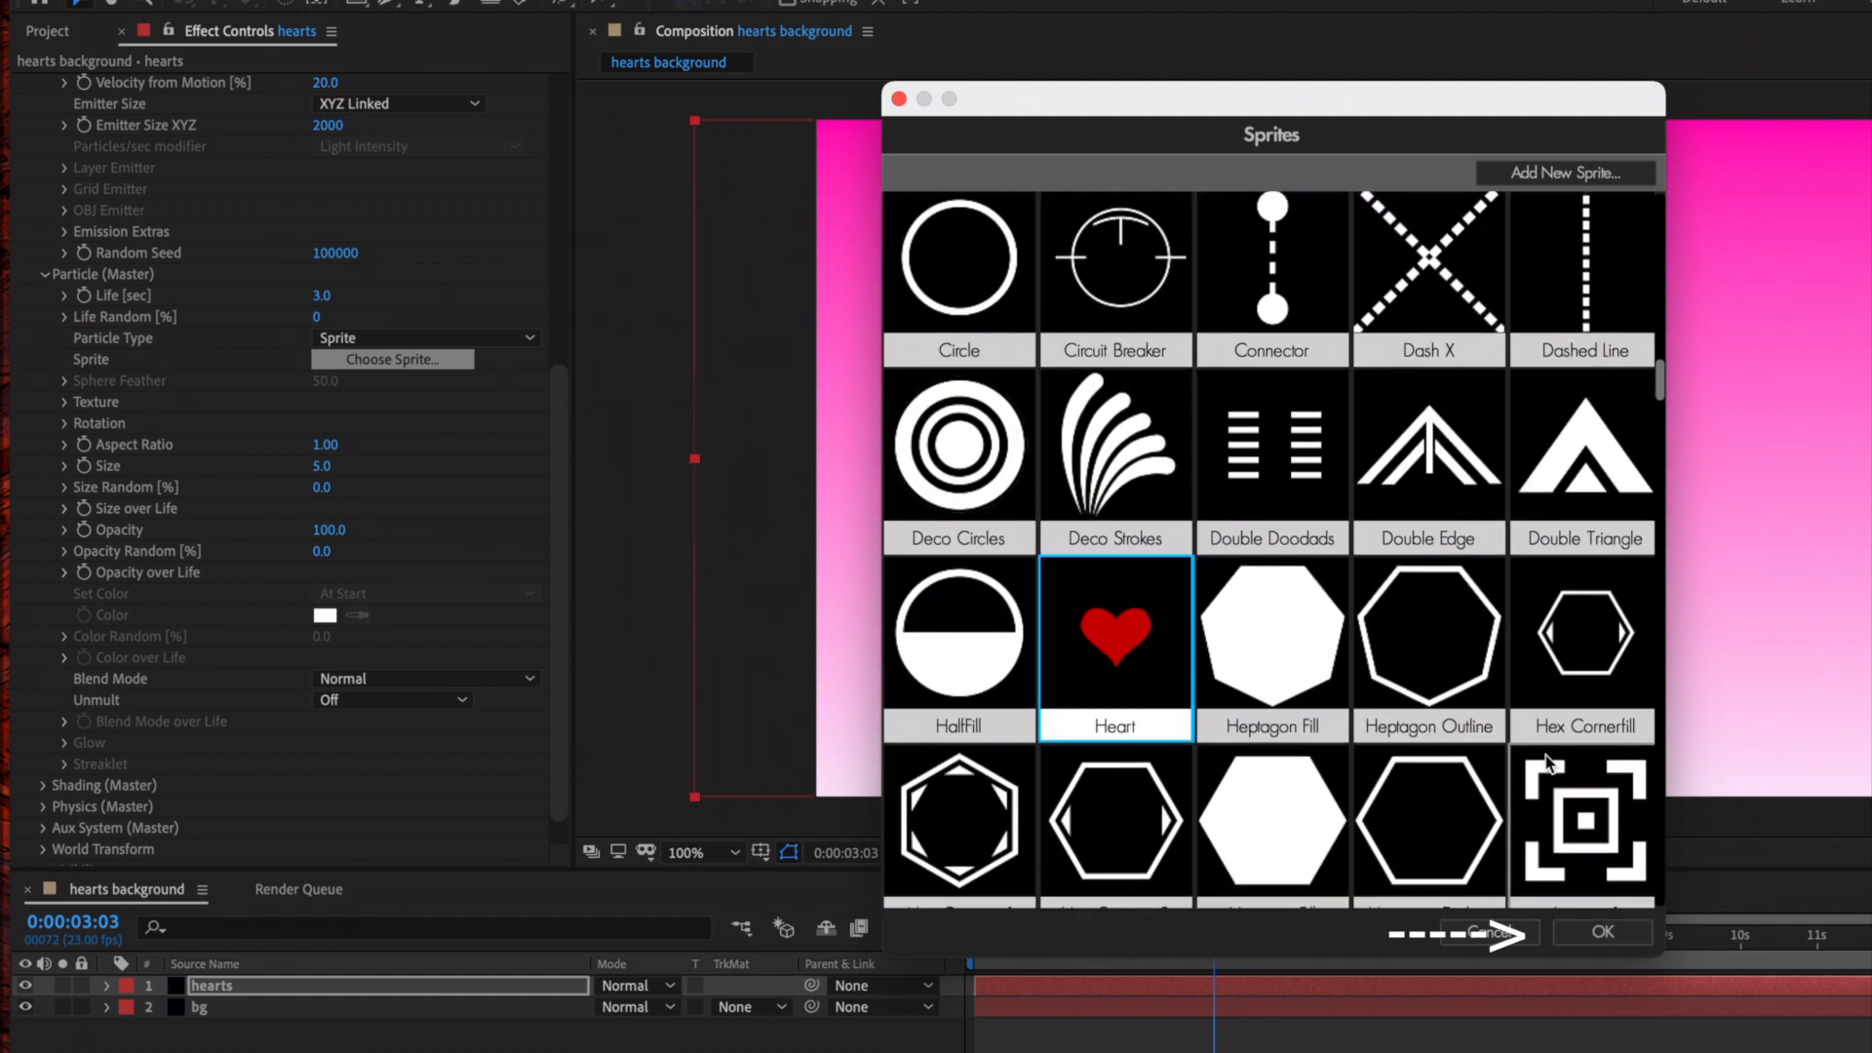
{"action": "left_click", "coordinate": [1602, 932]}
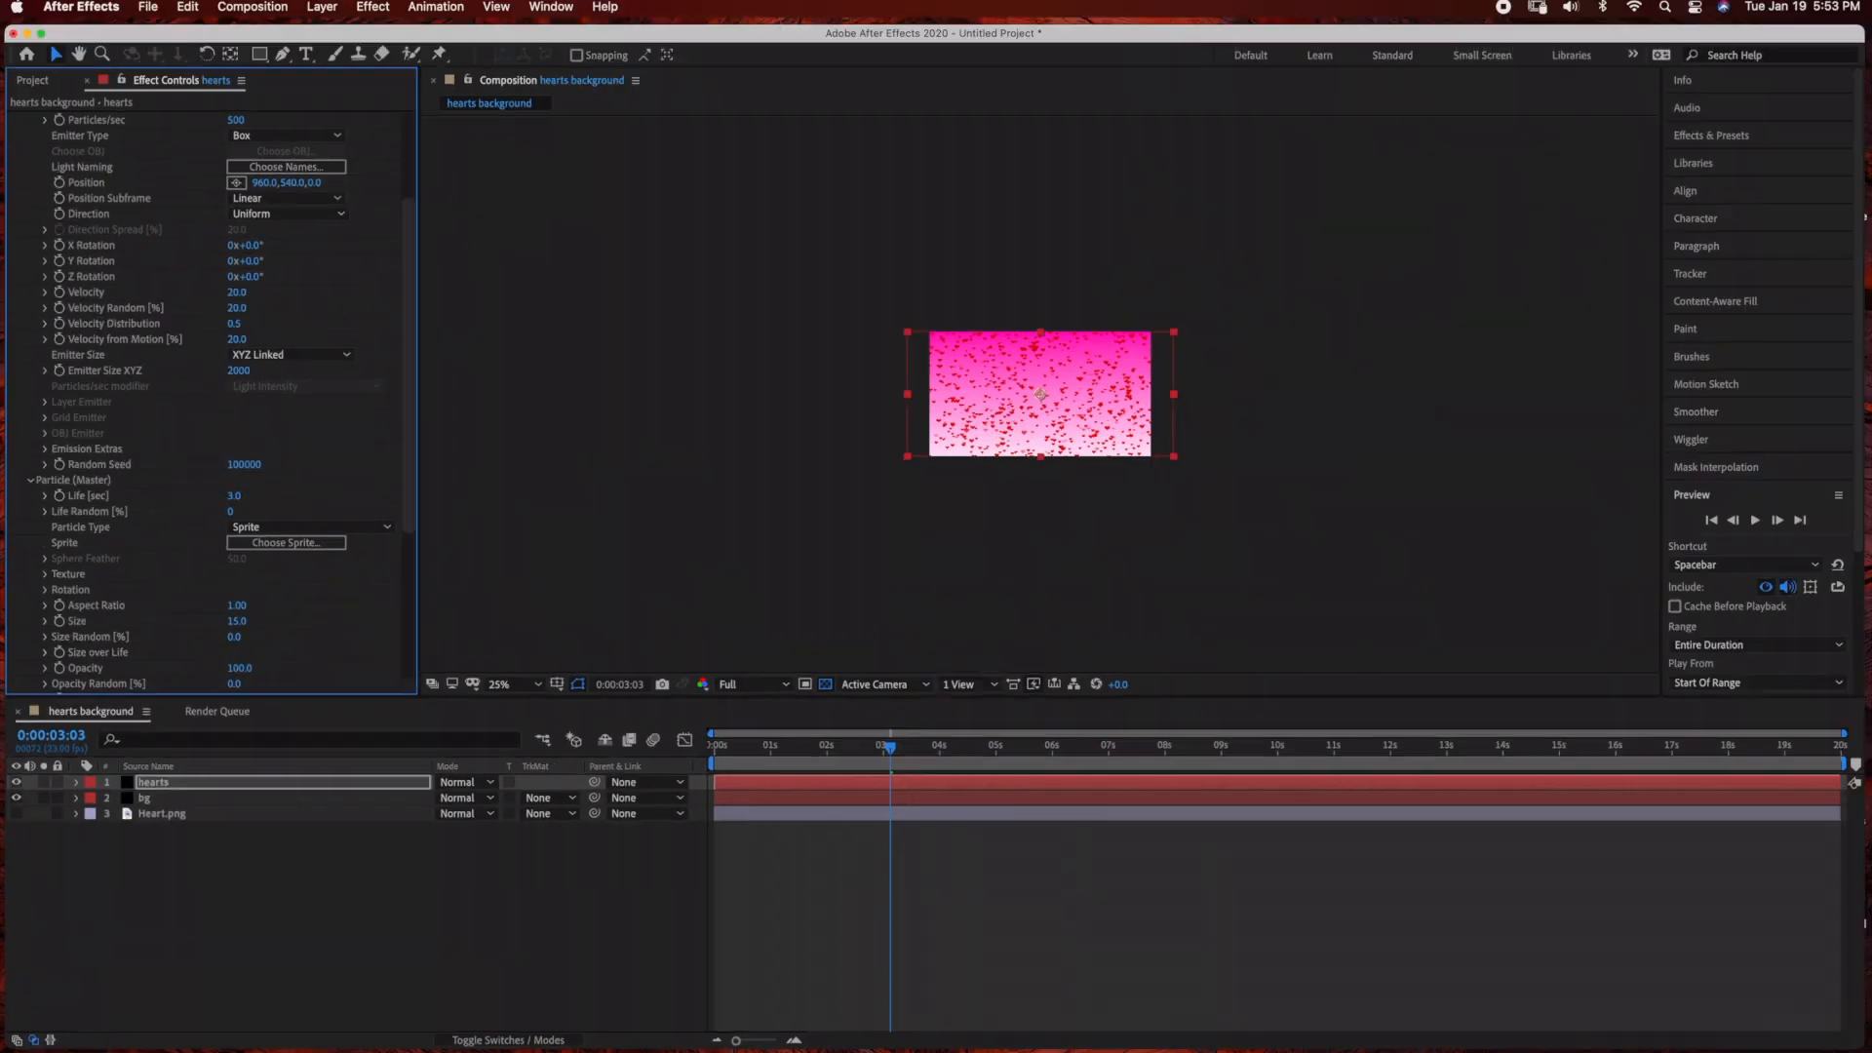
Set particle Life to 1 second and Particles/sec to 400
{"action": "left_click", "coordinate": [502, 685]}
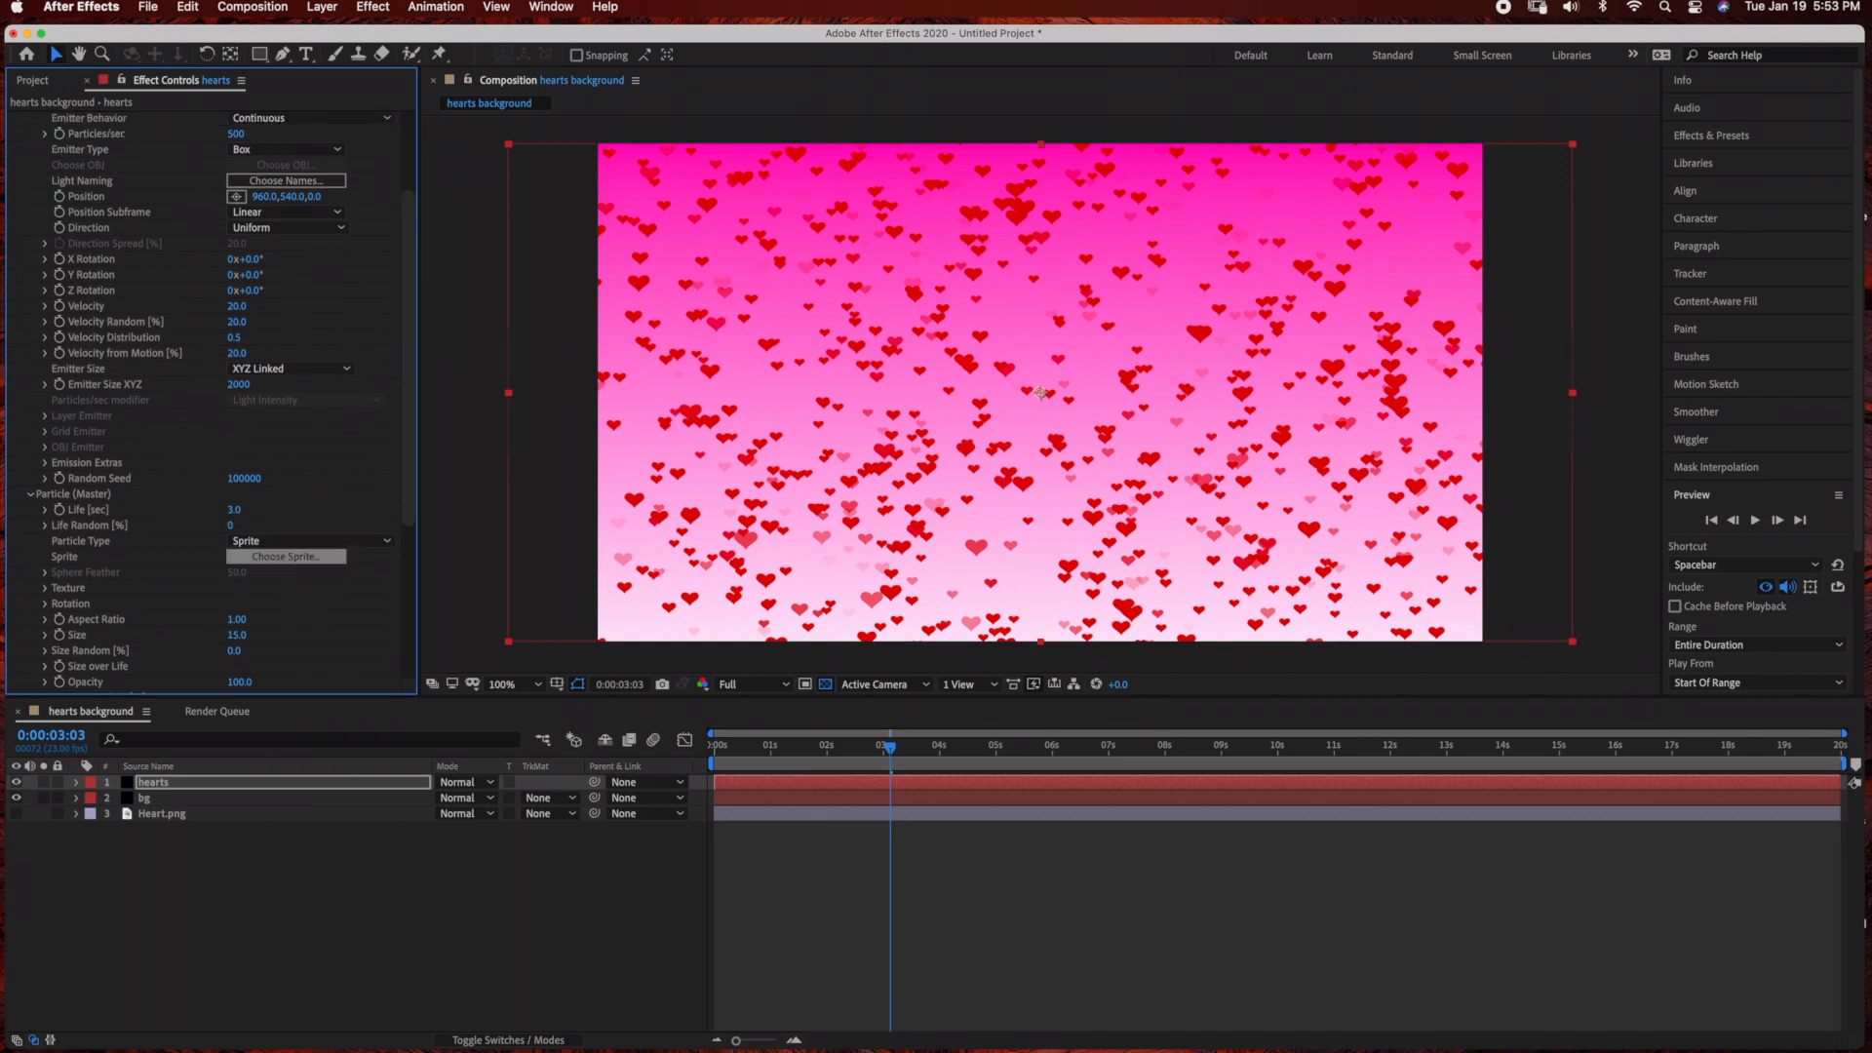
{"action": "left_click", "coordinate": [246, 509]}
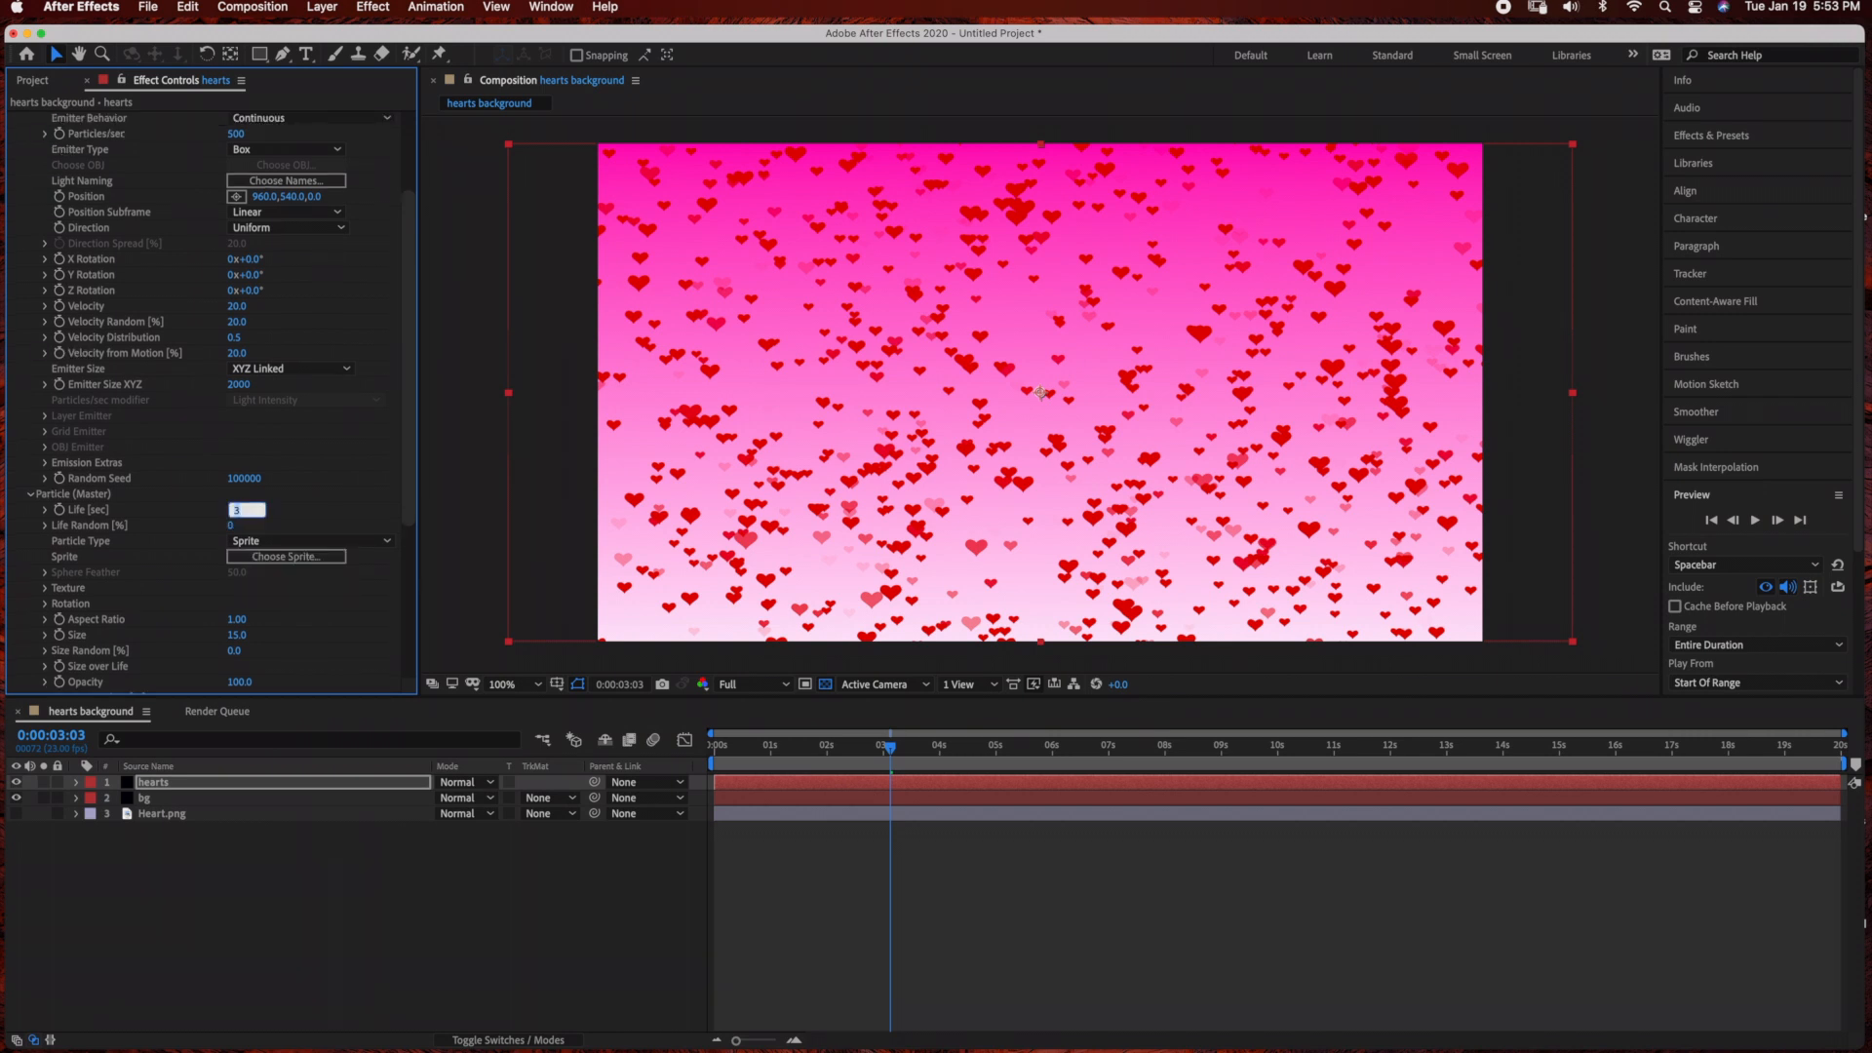
{"action": "type", "text": "1.0"}
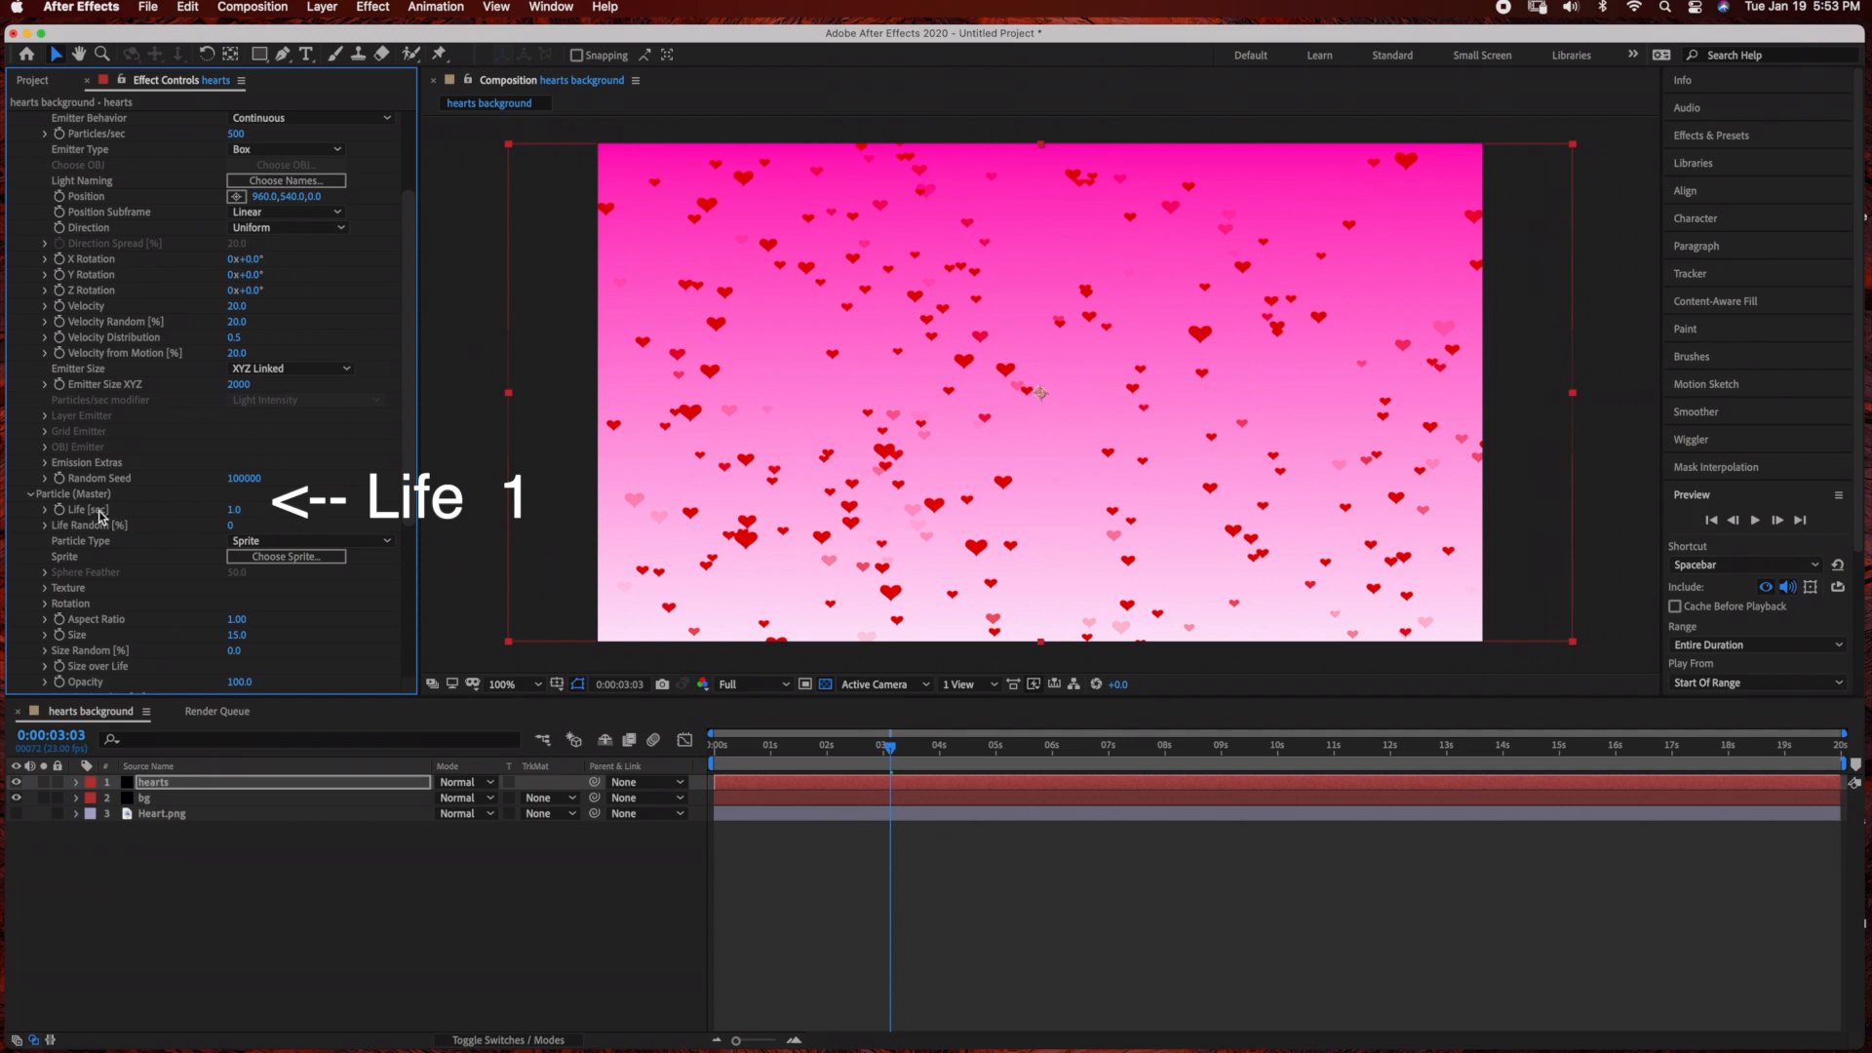
{"action": "mouse_move", "coordinate": [208, 525]}
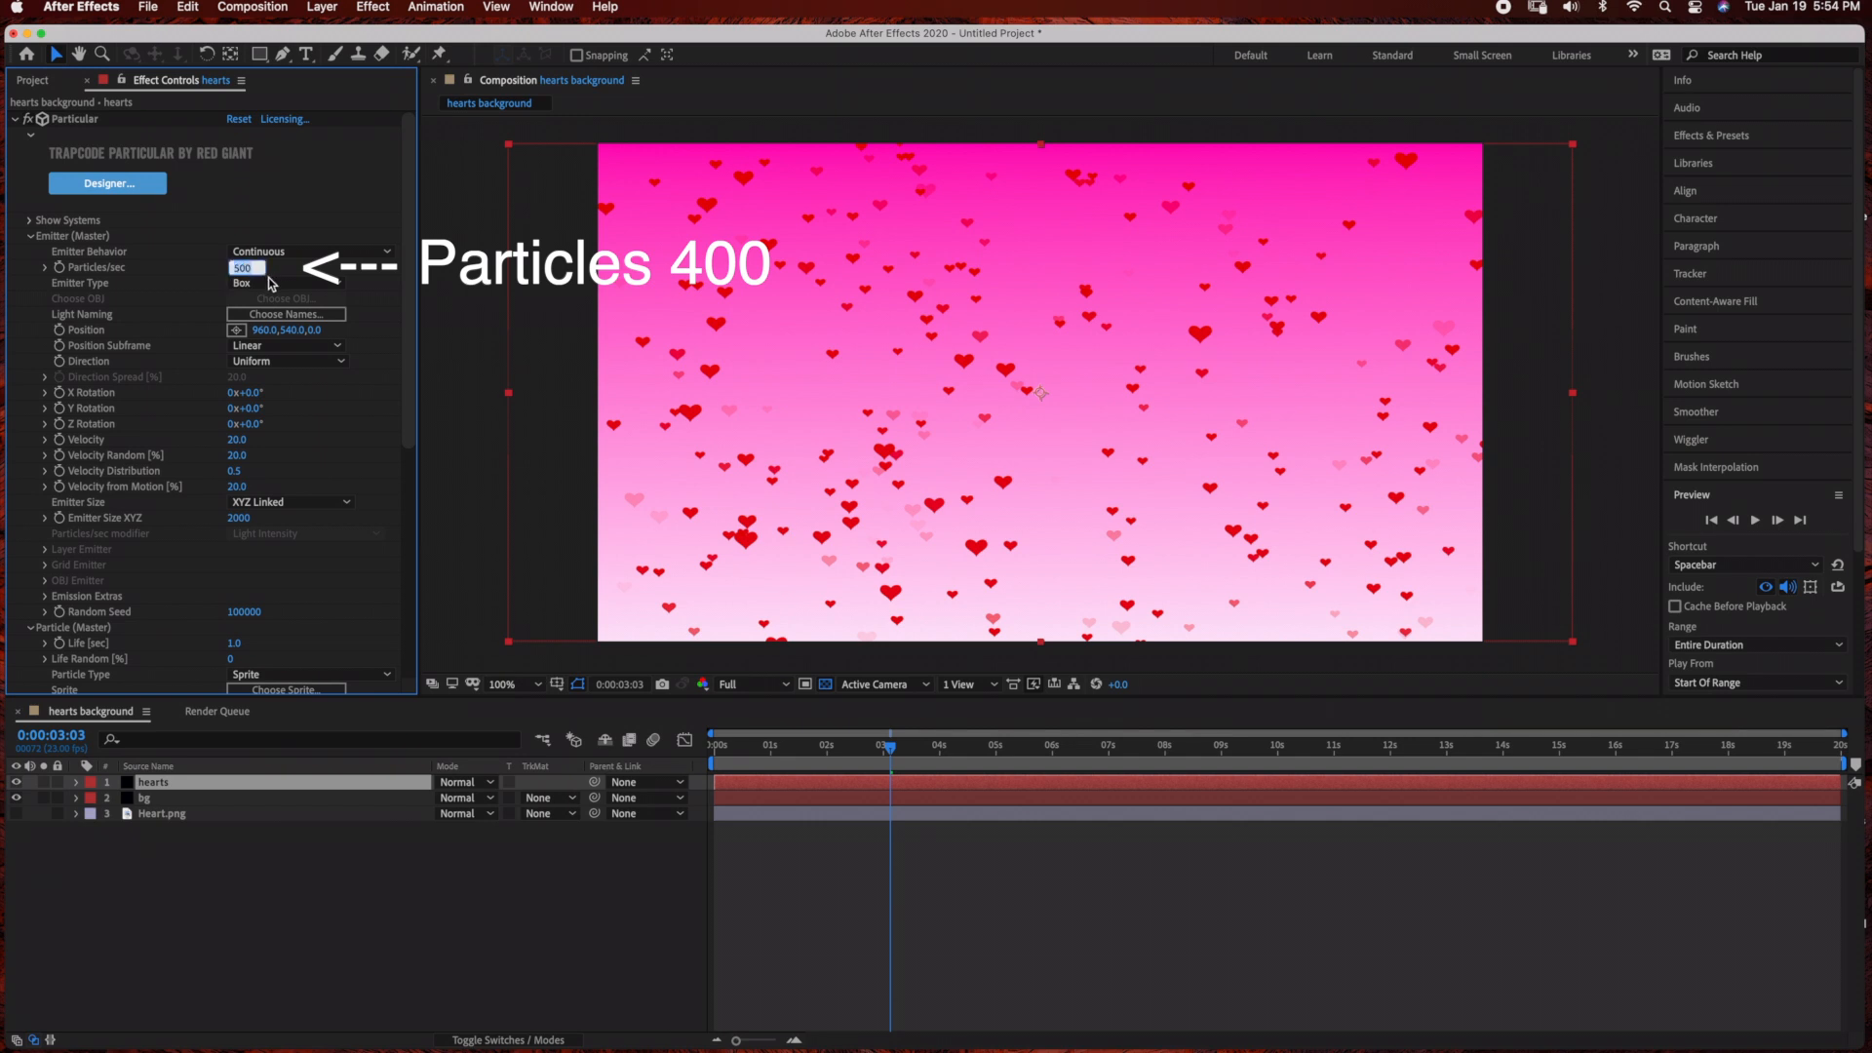
{"action": "type", "text": "400"}
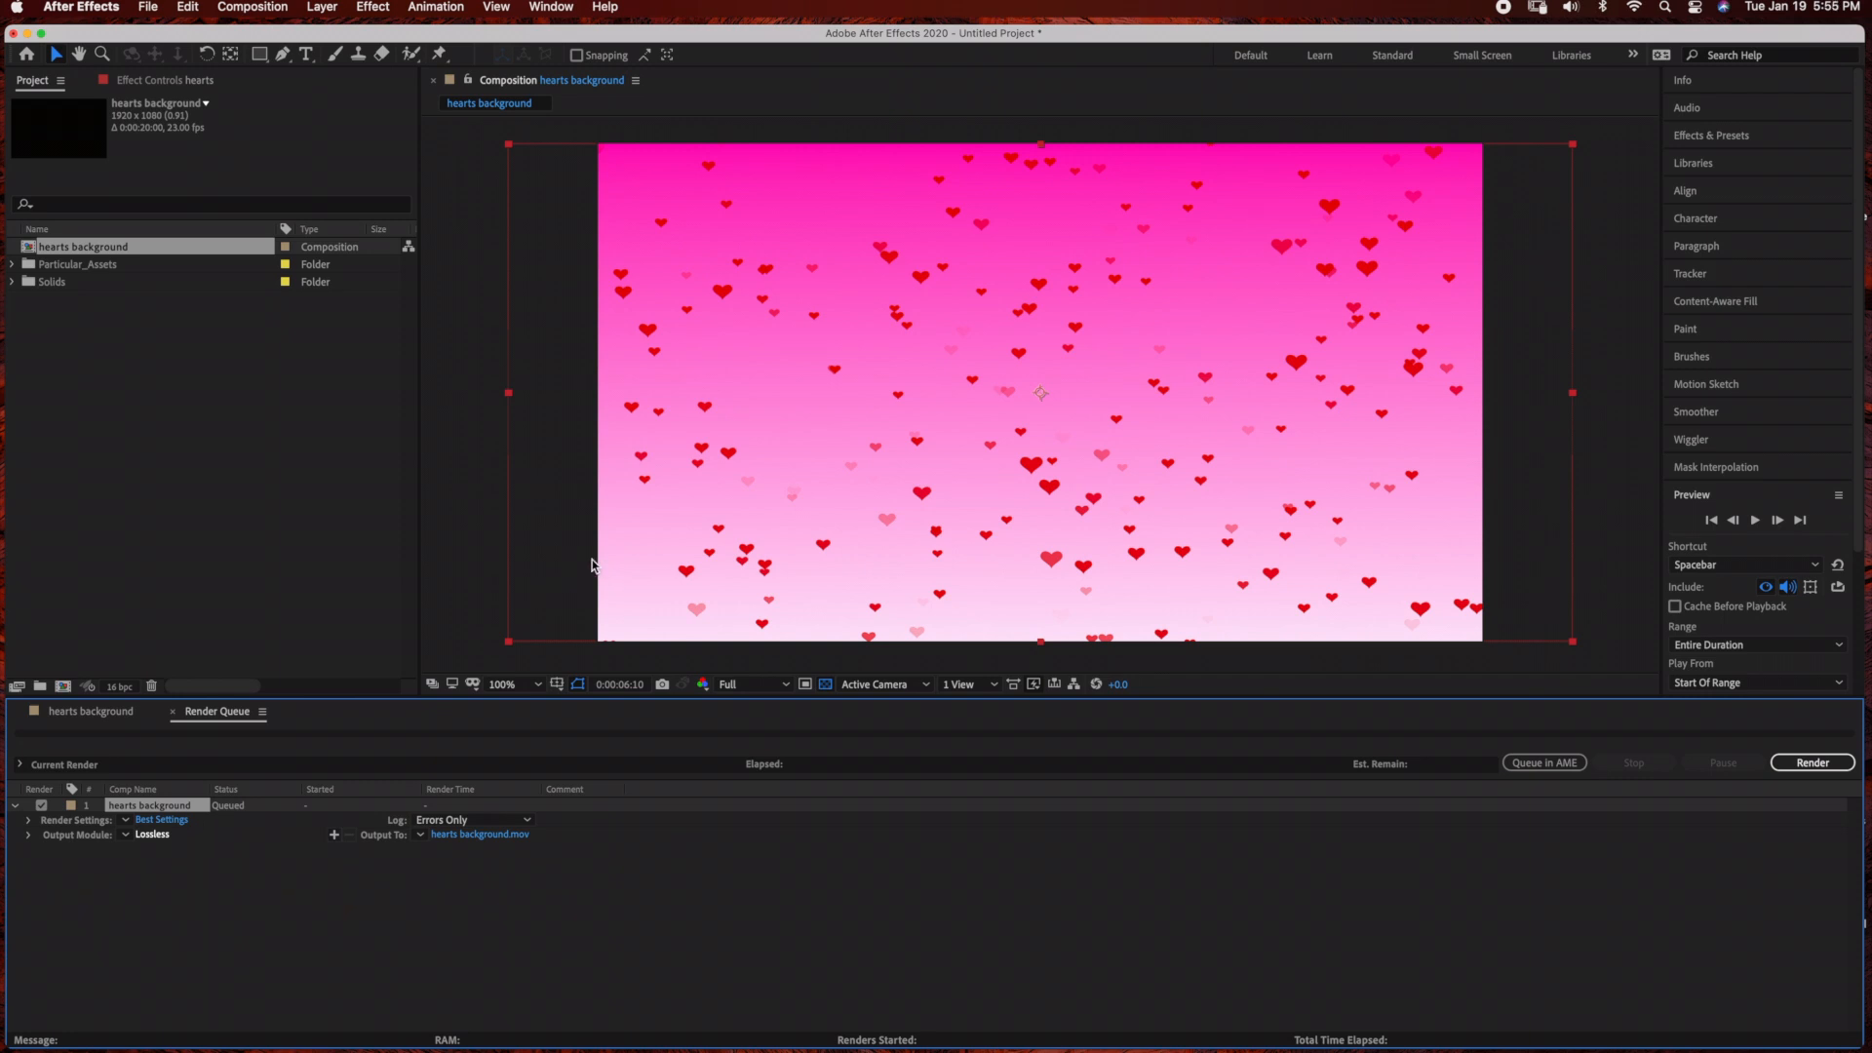
Set the output module format to QuickTime and start the render
{"action": "left_click", "coordinate": [153, 832]}
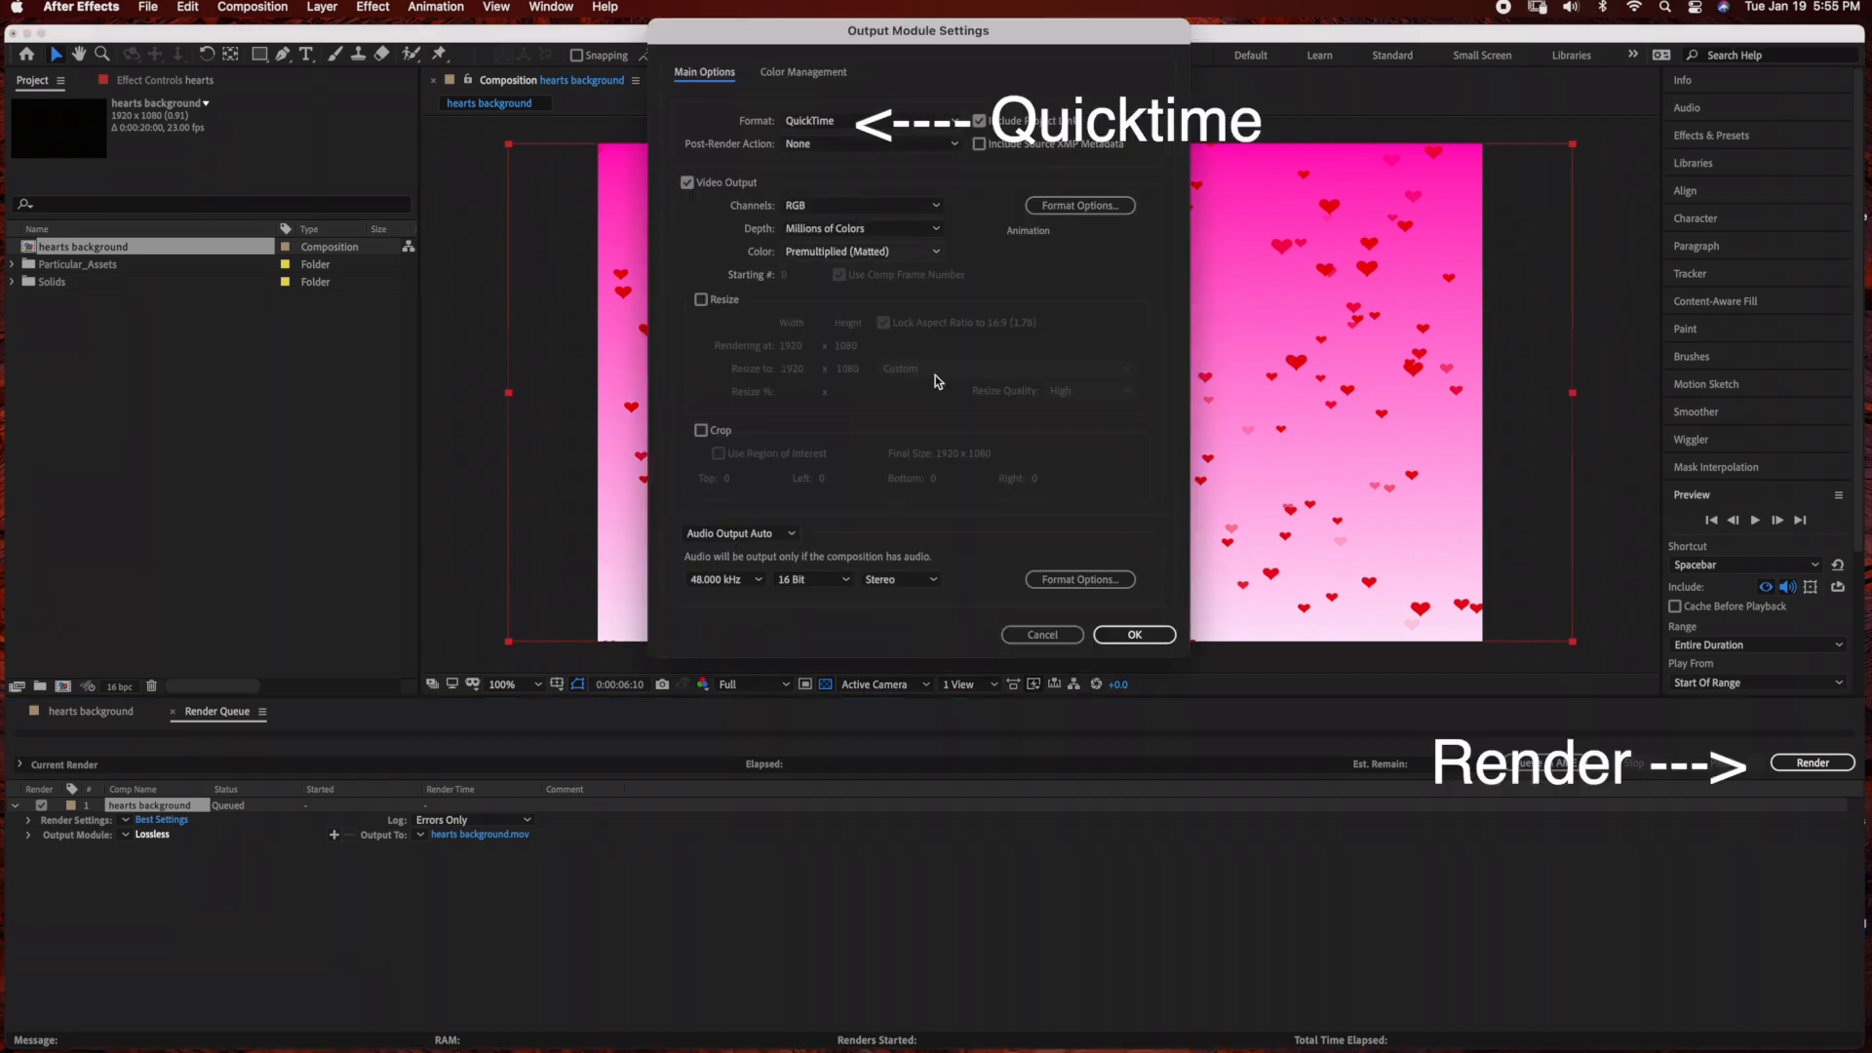
{"action": "left_click", "coordinate": [1131, 634]}
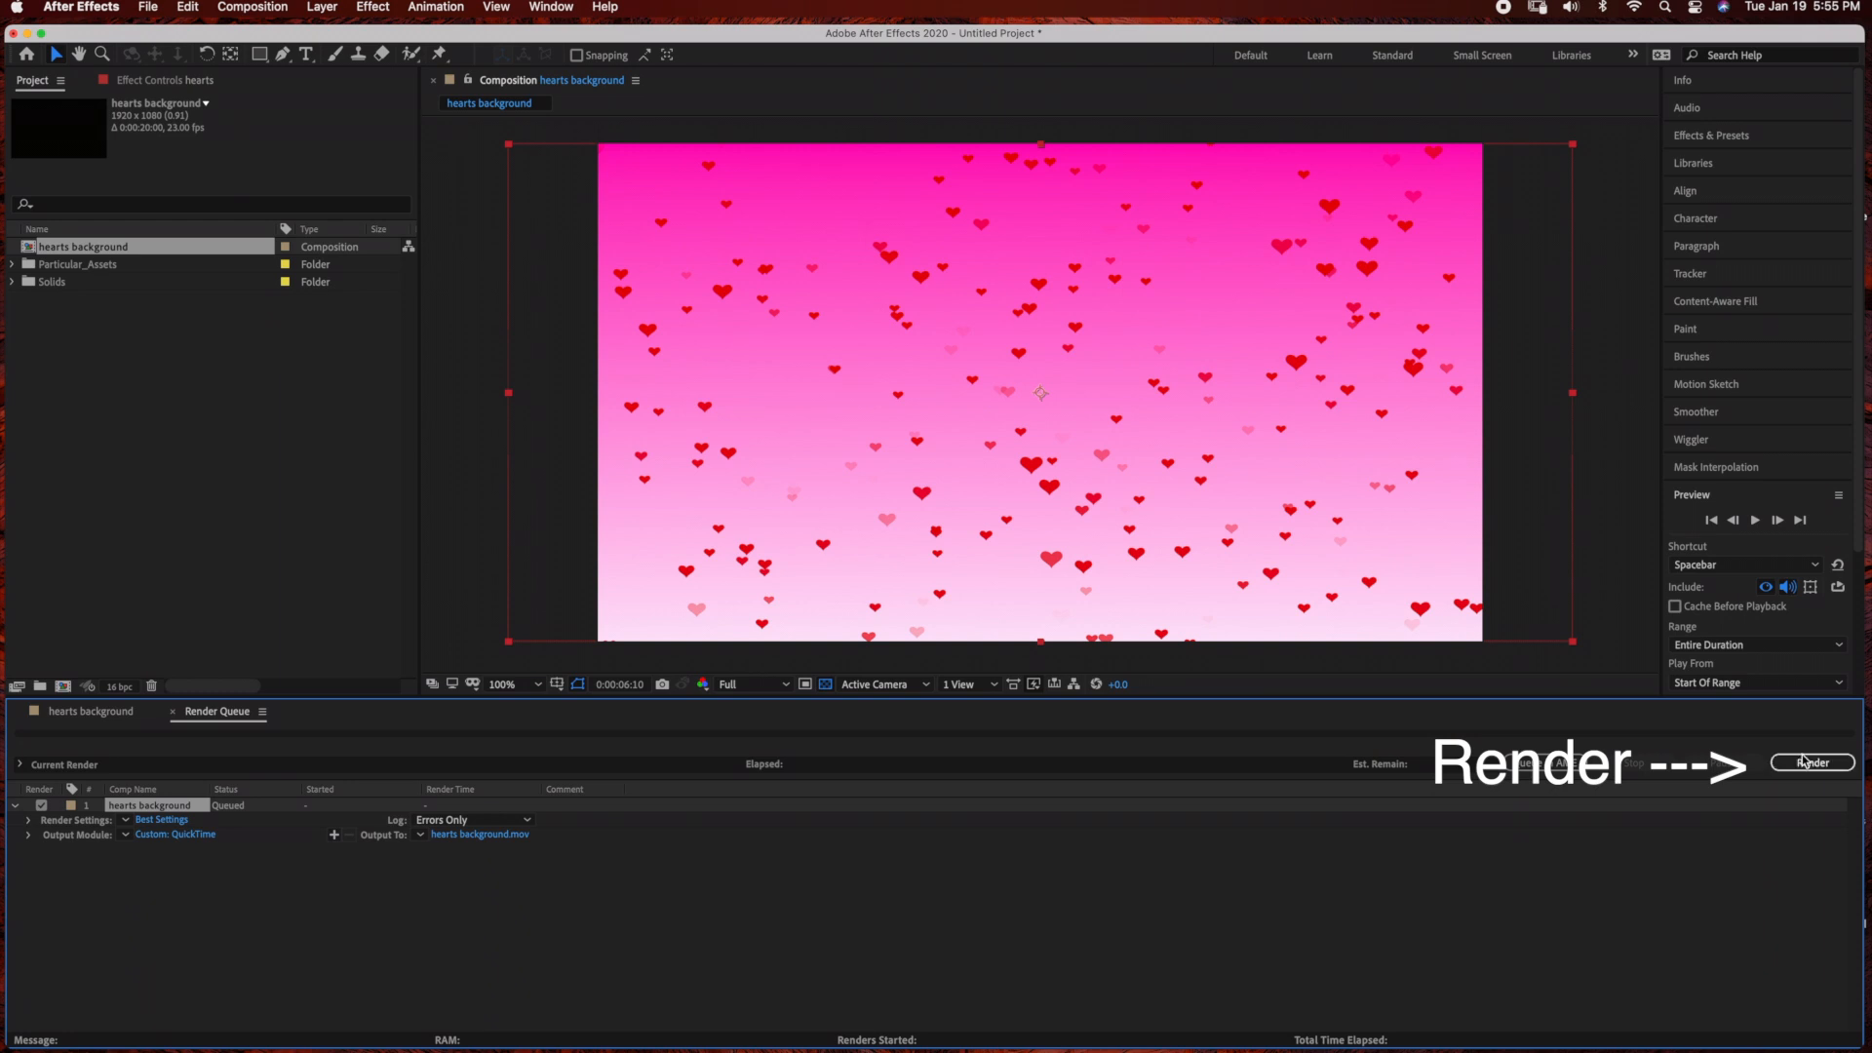
{"action": "left_click", "coordinate": [1812, 763]}
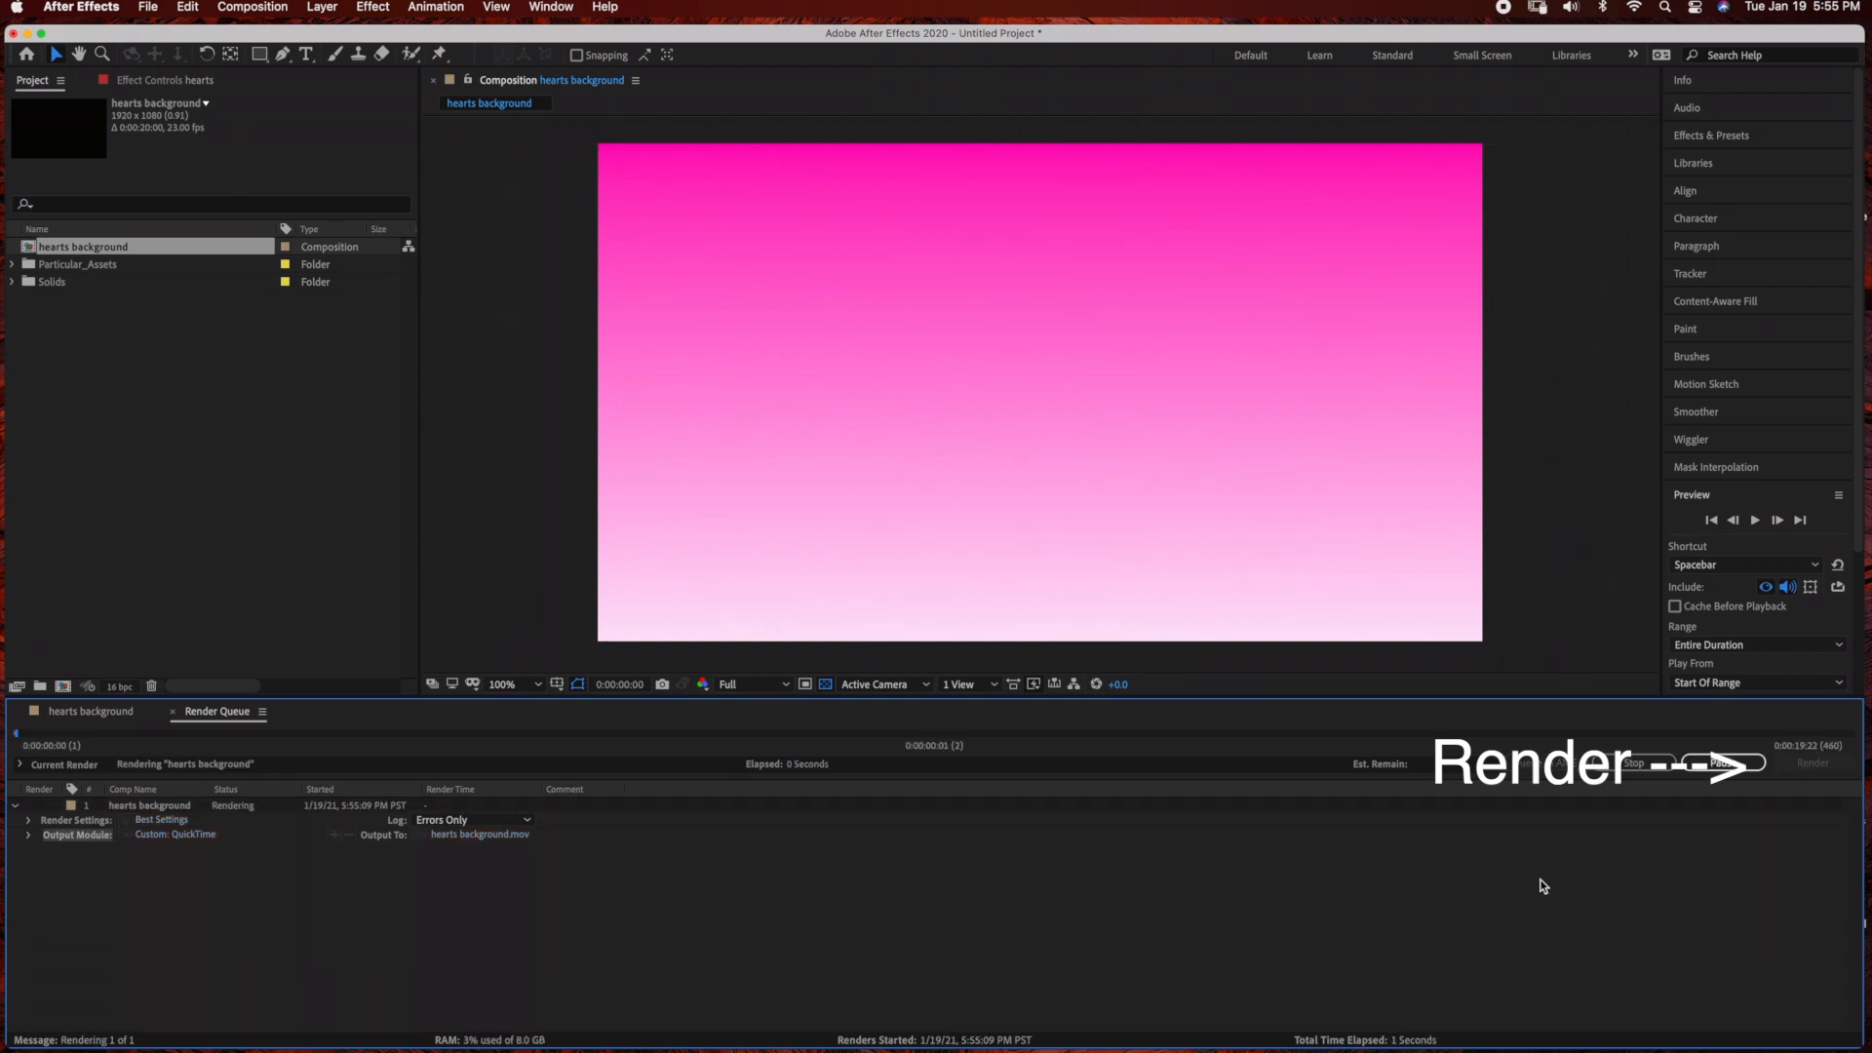